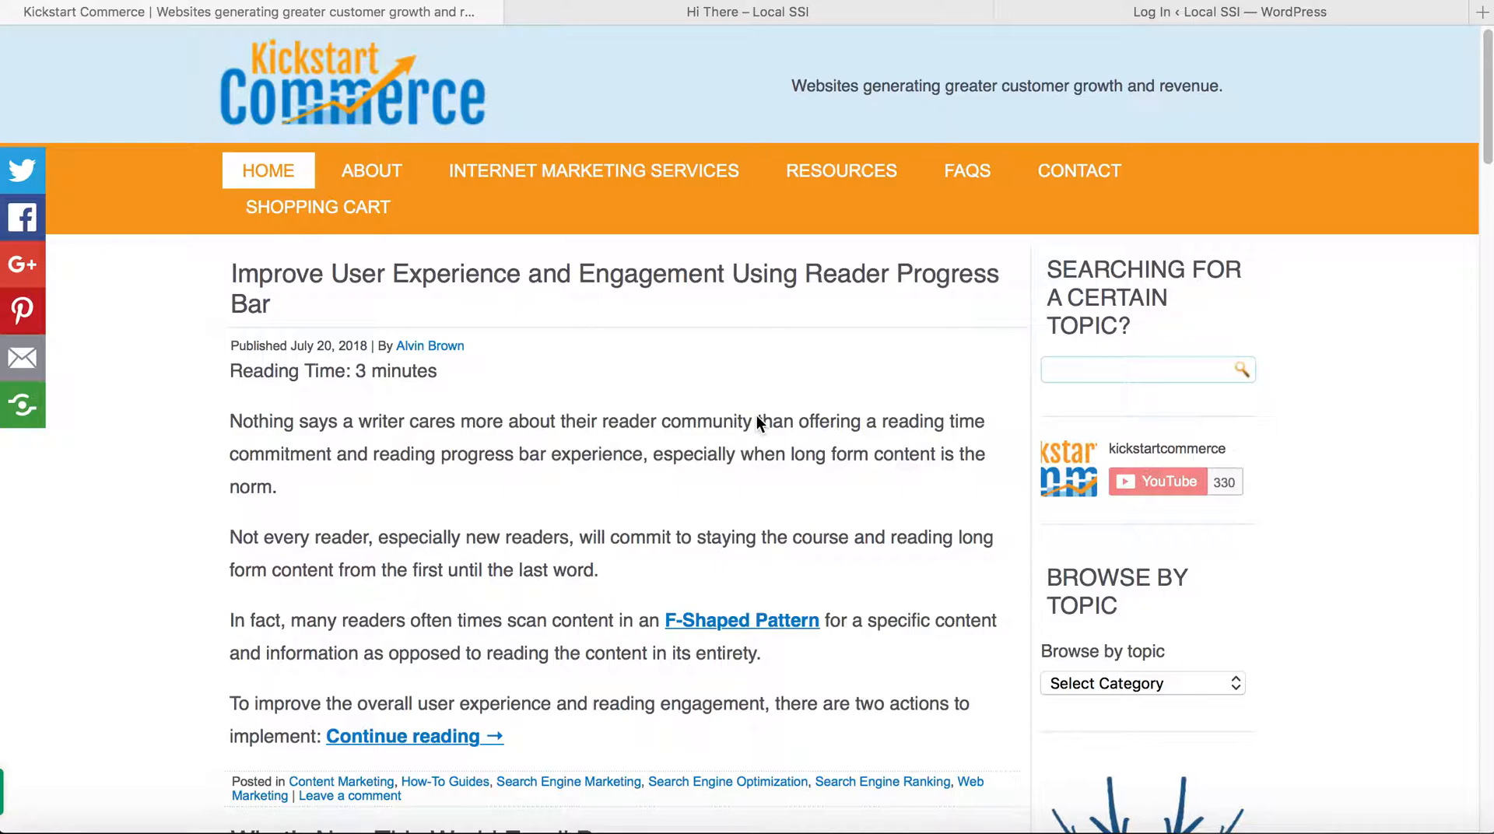
Switch to the Local SSI 'Hi There' post and skim down and back up the page
click(749, 11)
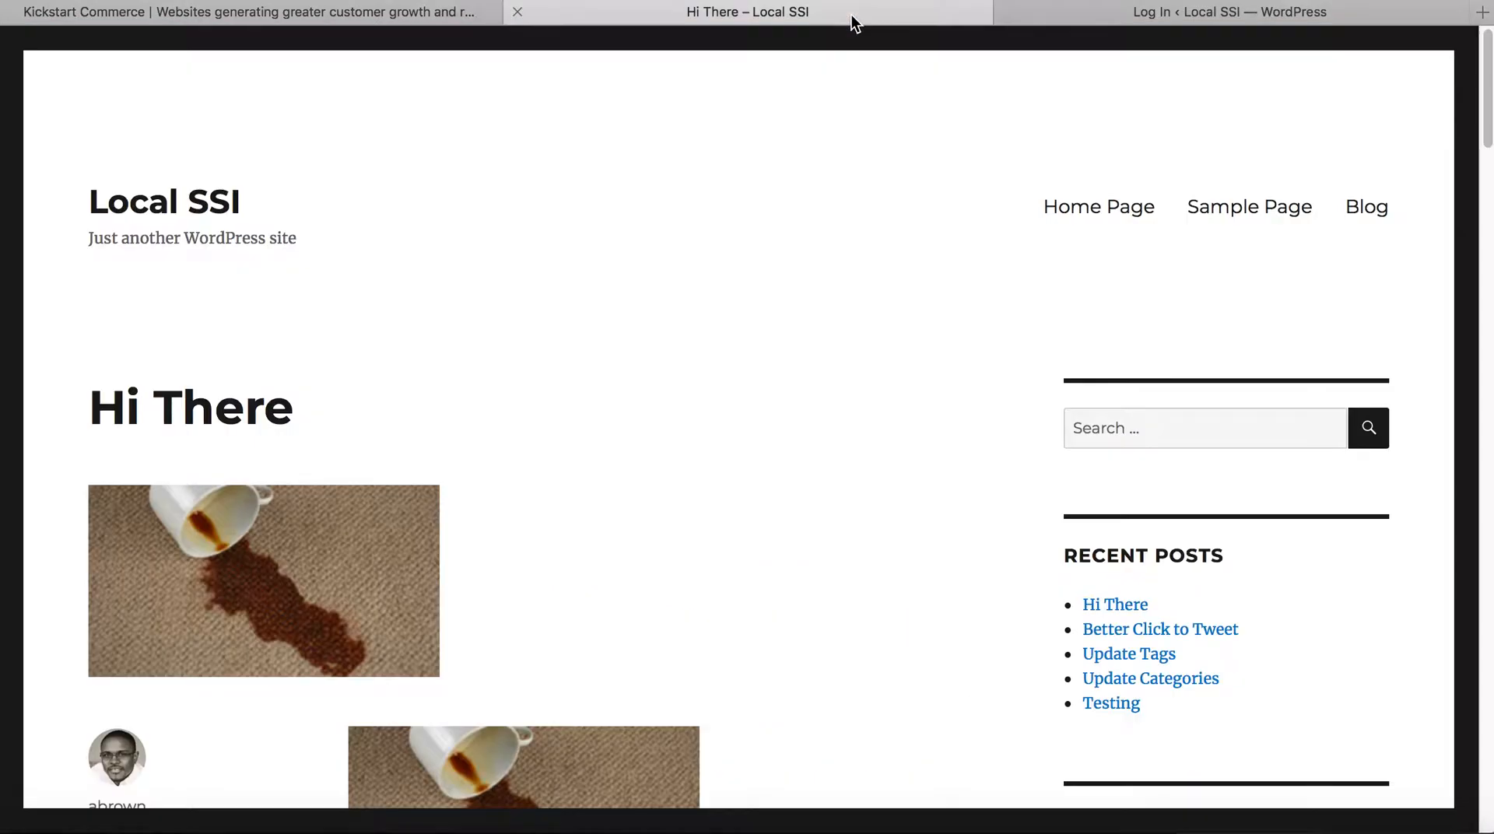
mouse_move(162, 261)
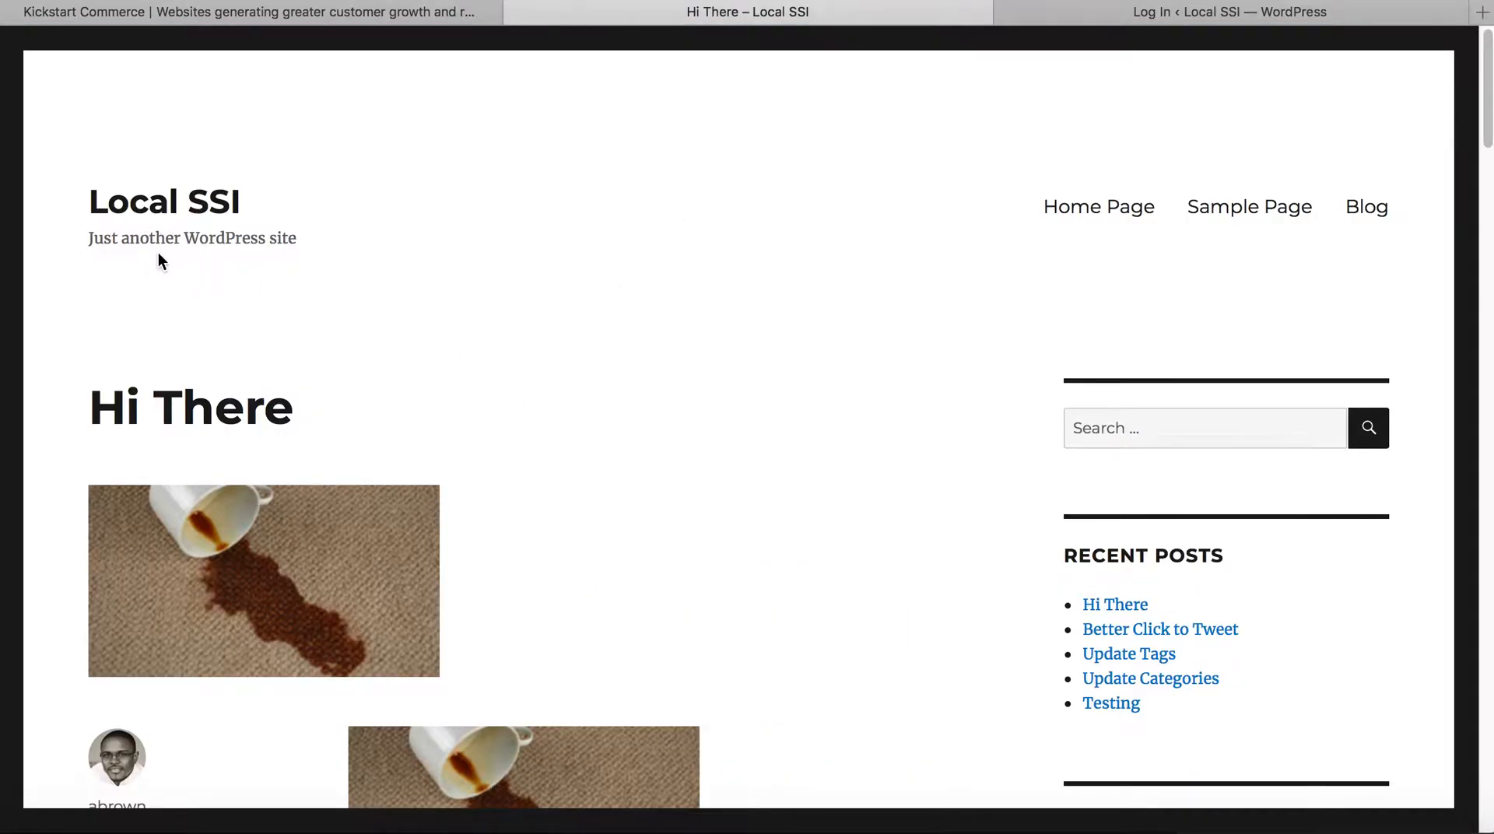
mouse_move(787, 330)
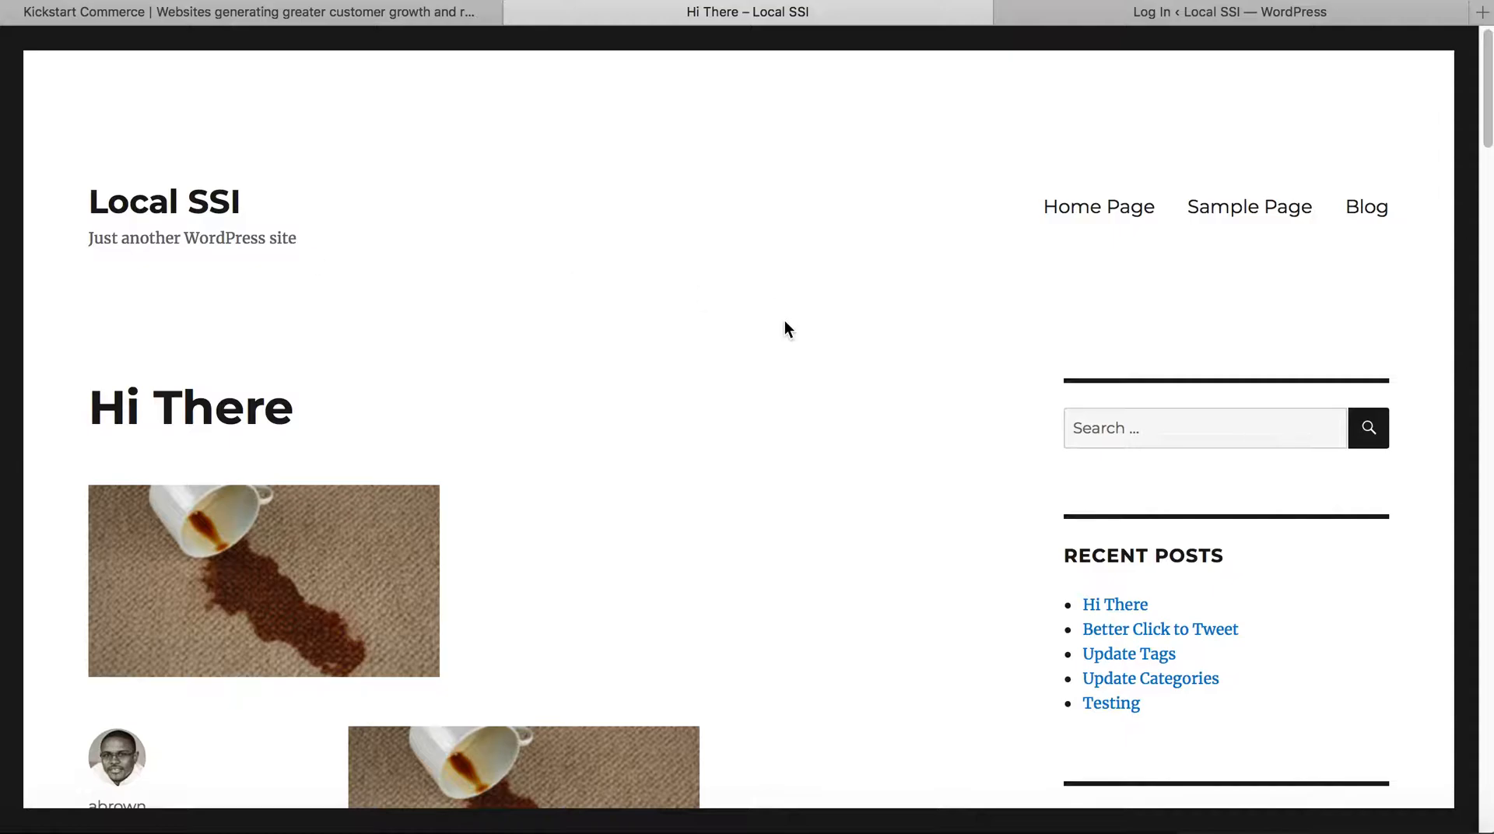
scroll(down, 3)
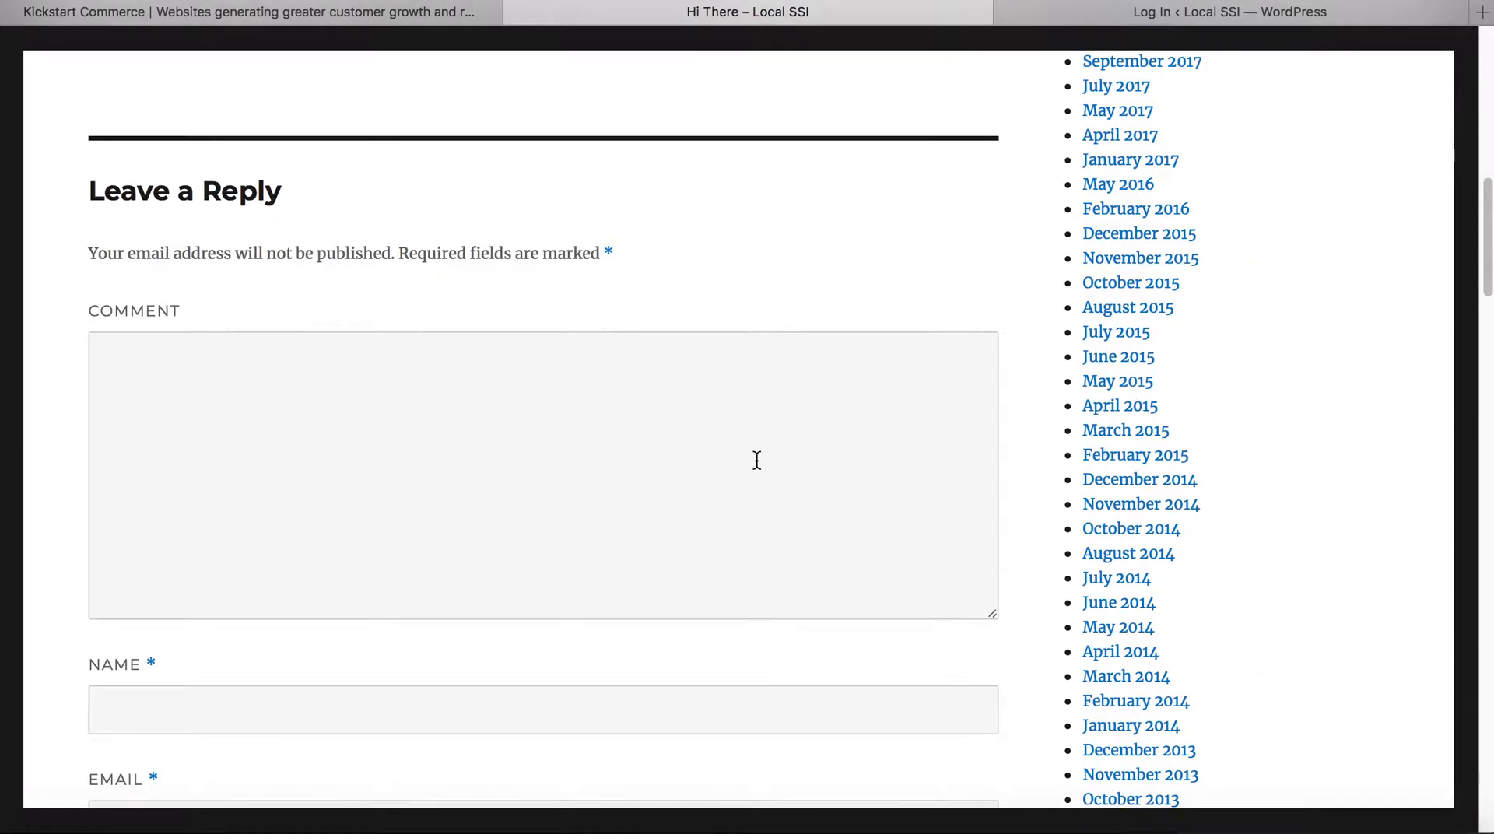
scroll(up, 3)
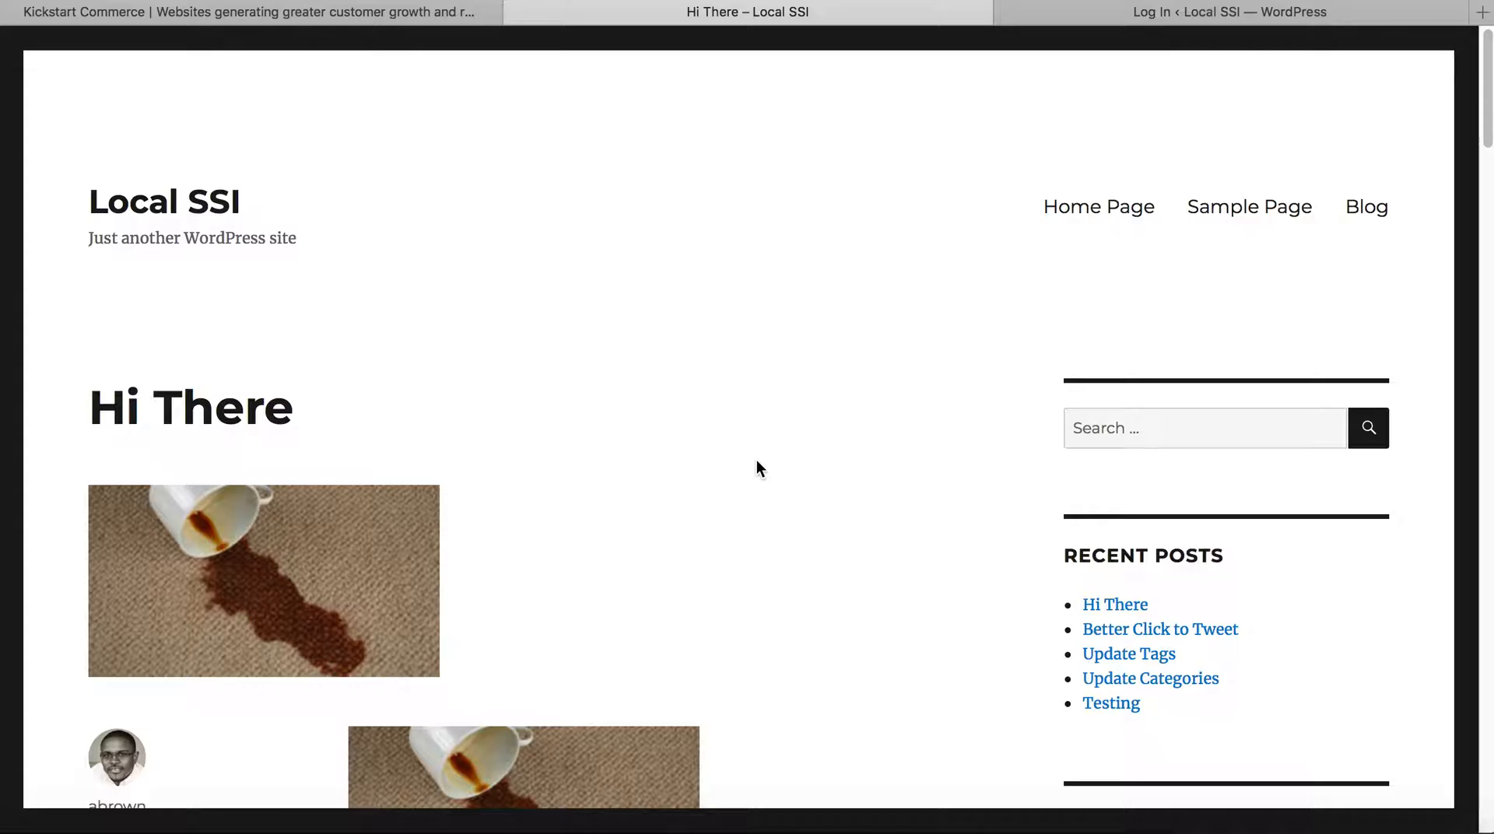
mouse_move(949, 372)
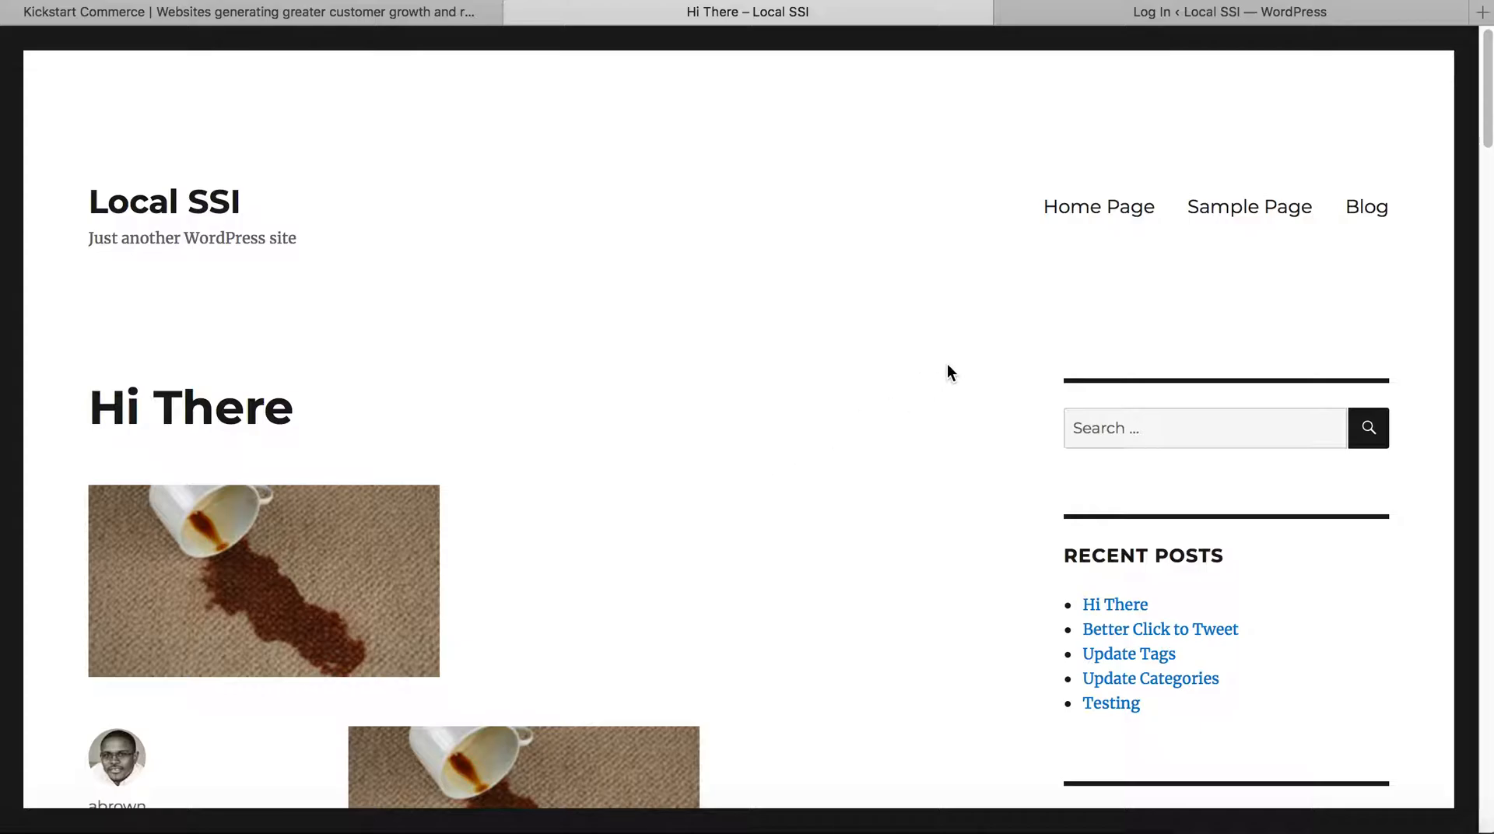
mouse_move(987, 285)
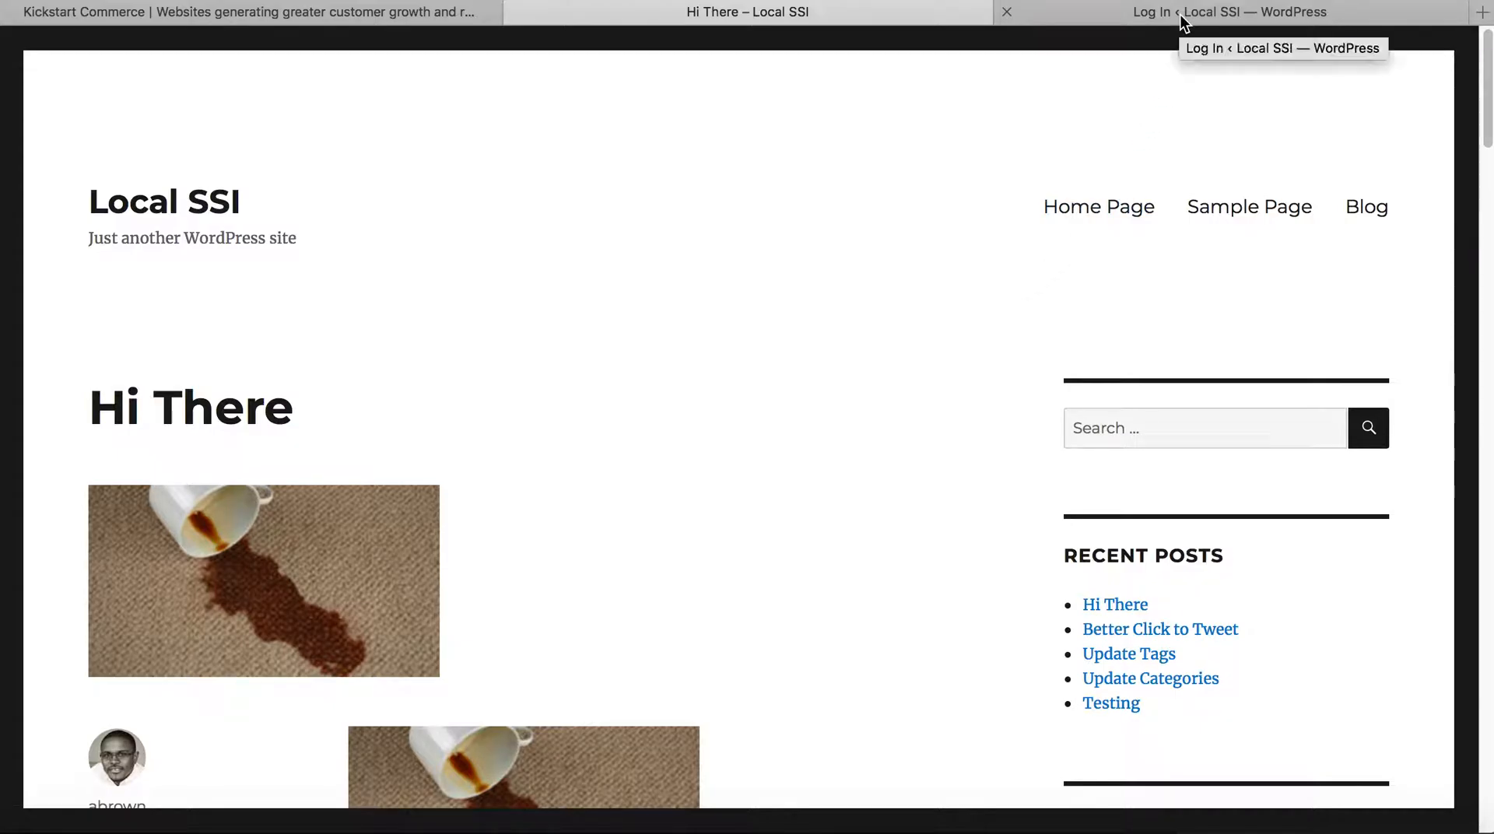
Switch to the 'Log In ‹ Local SSI — WordPress' page to check the logo's link
click(1229, 11)
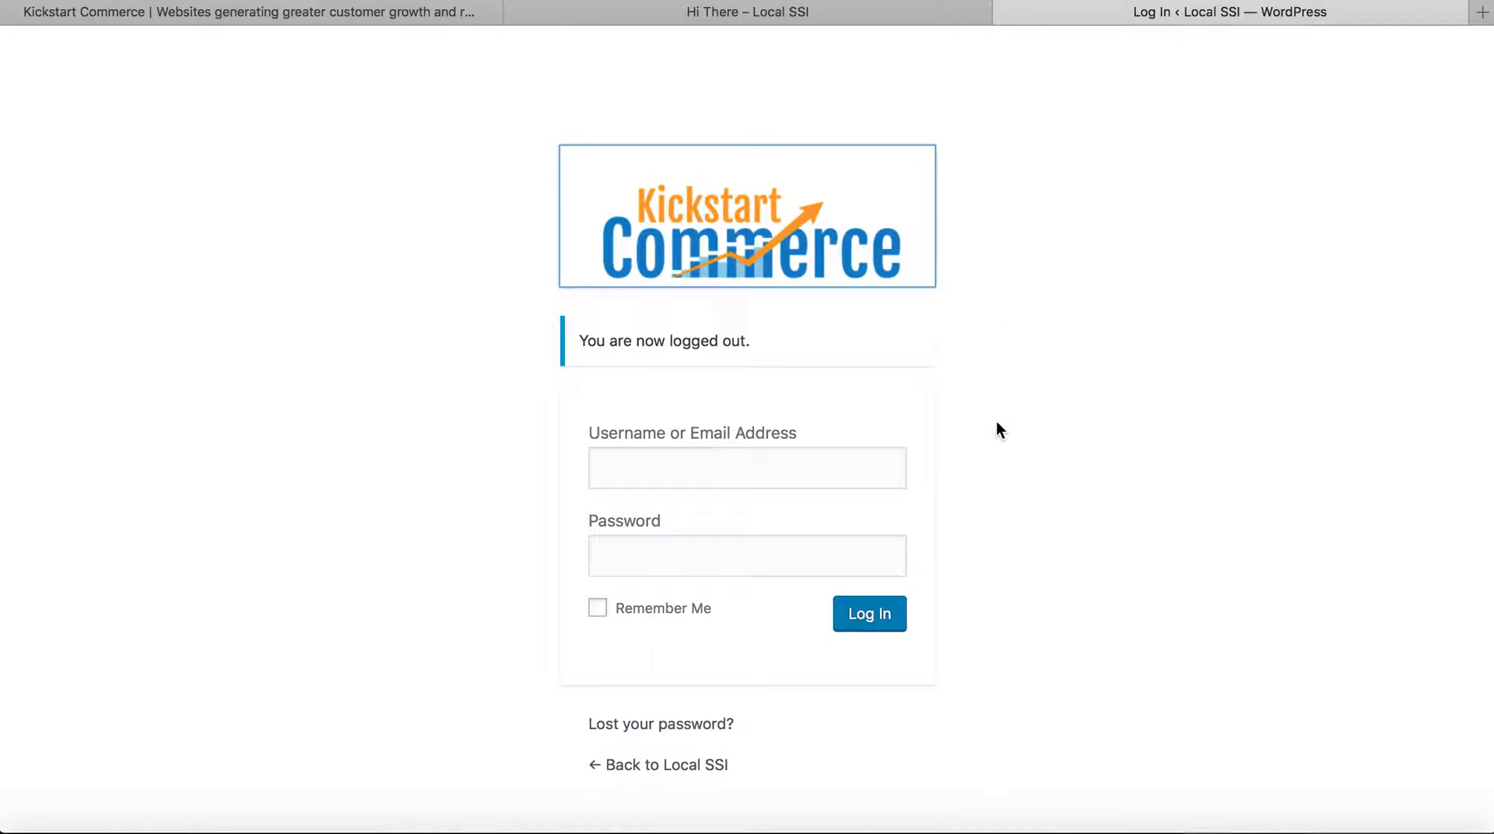
mouse_move(740, 259)
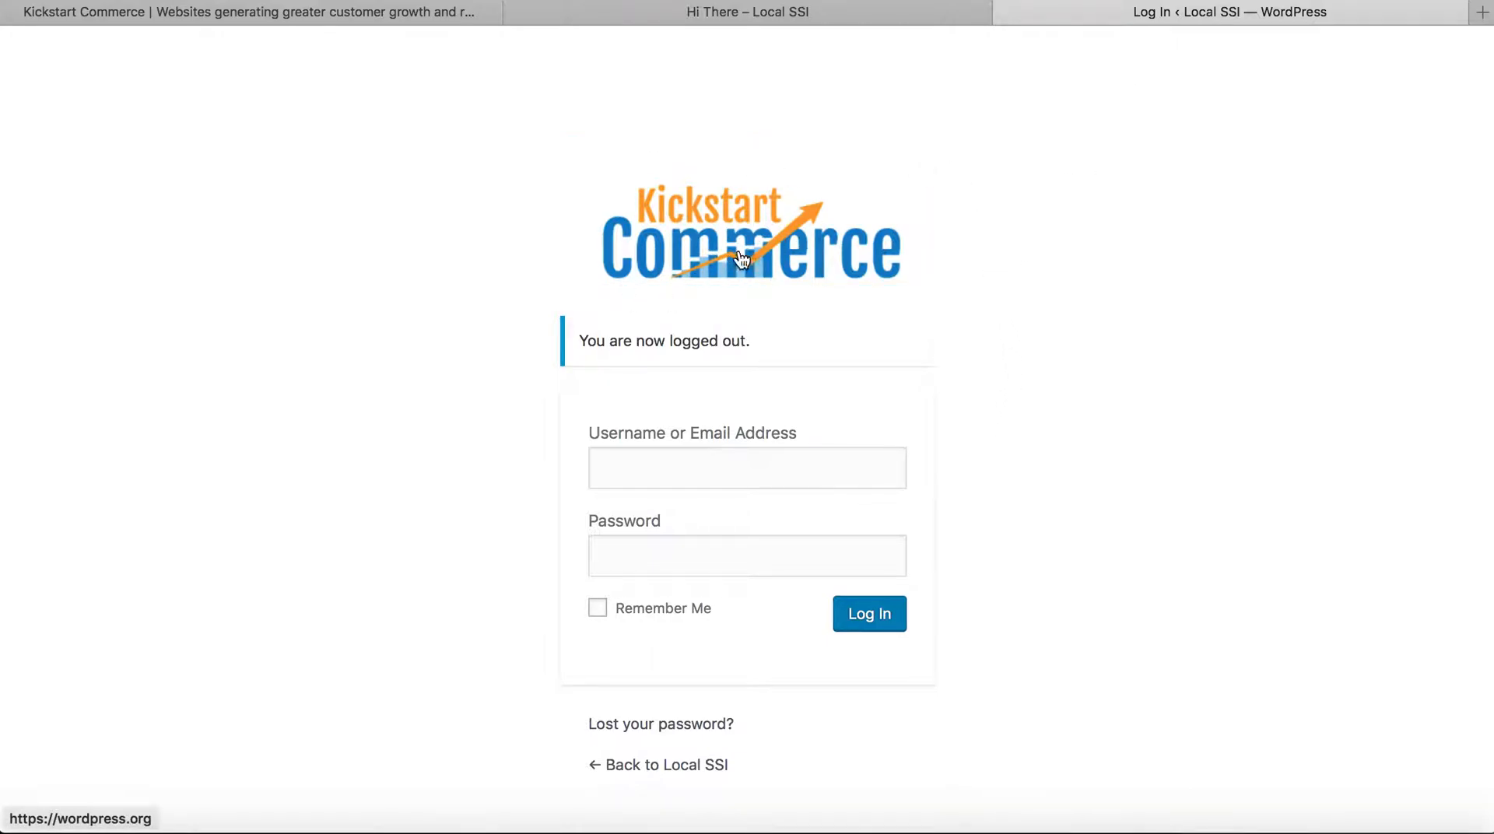
mouse_move(372, 649)
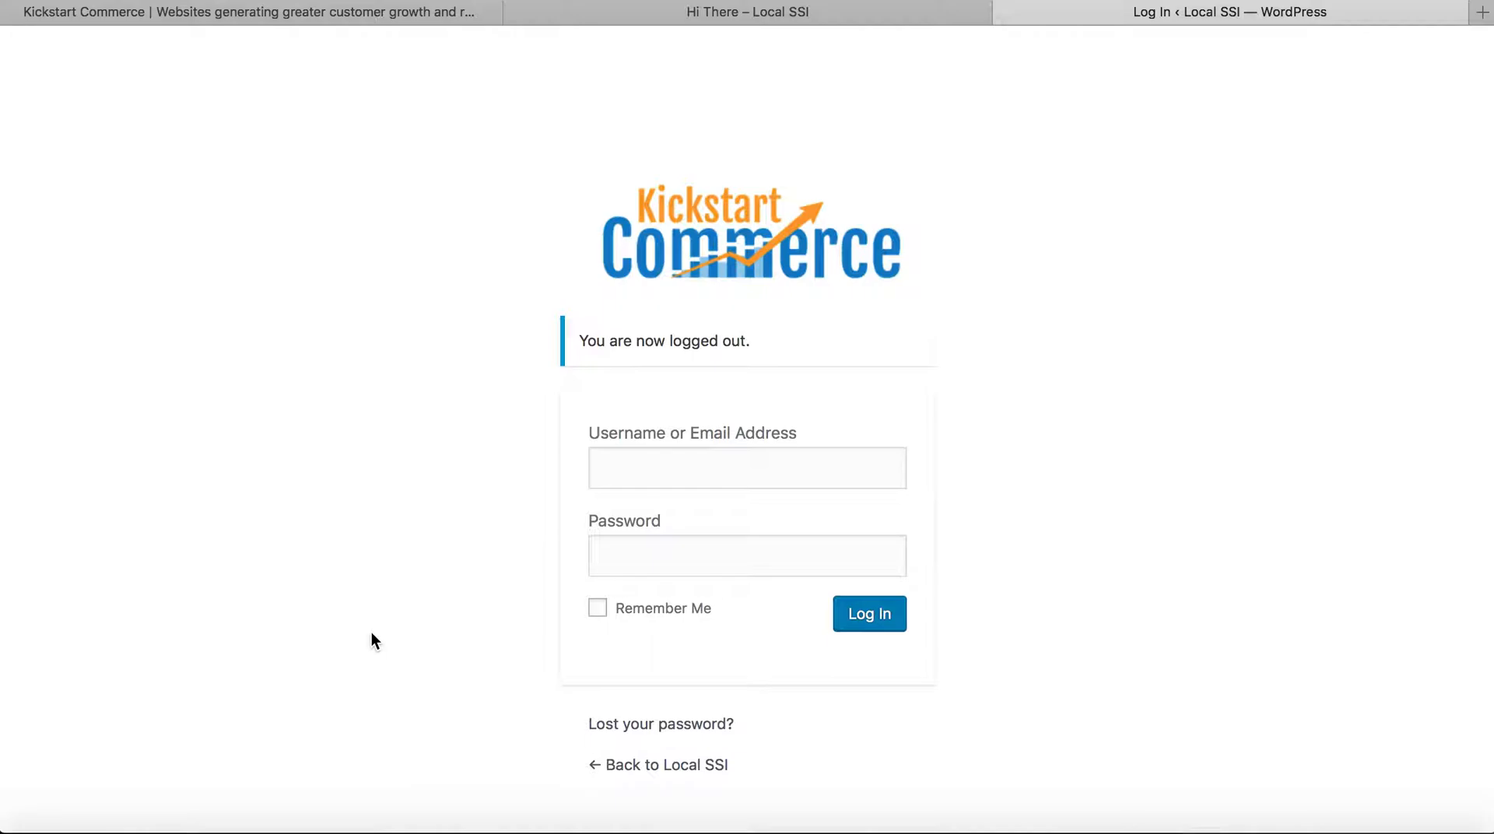
mouse_move(397, 430)
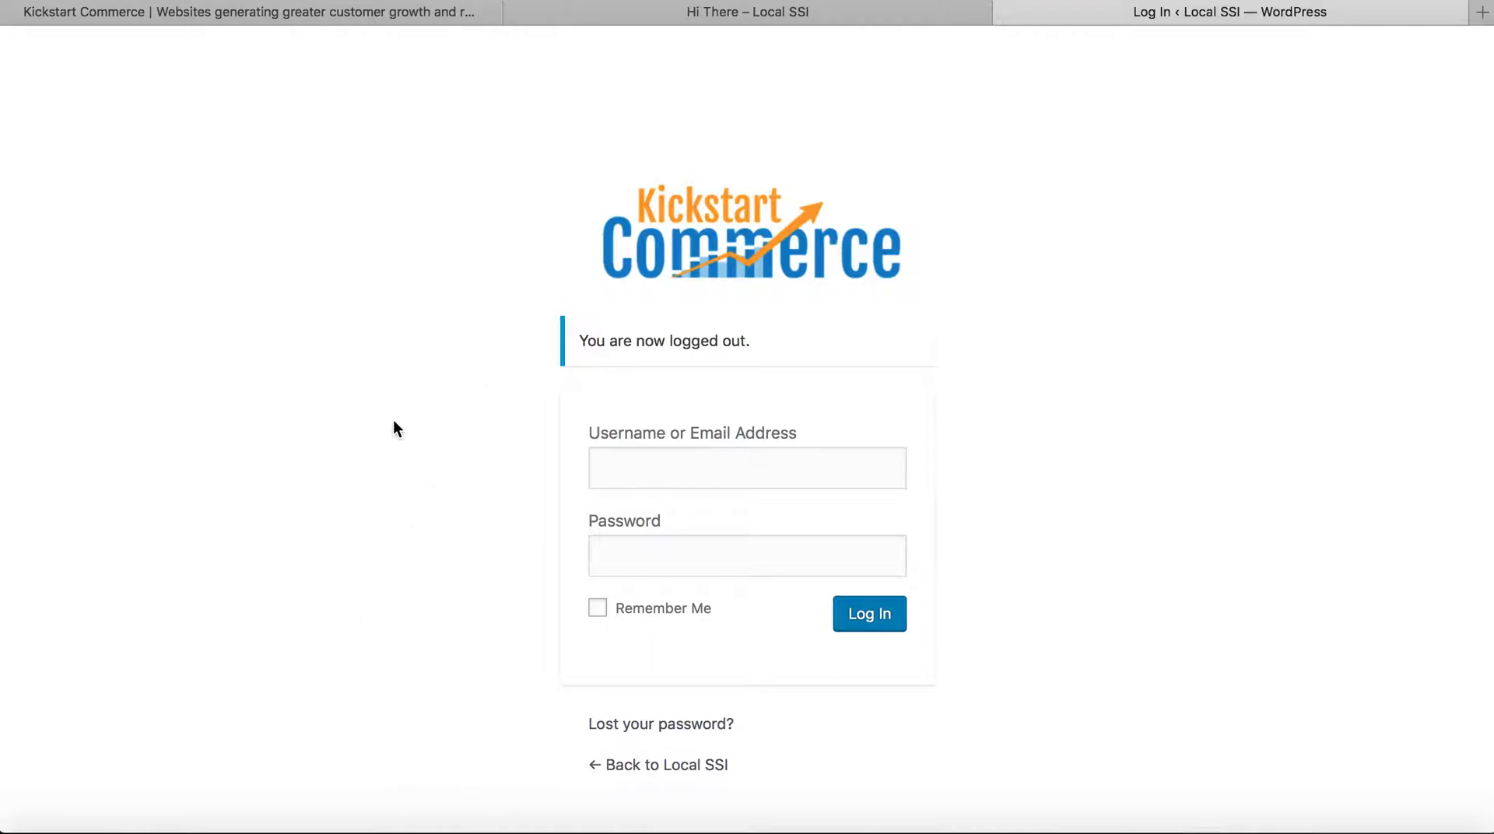
mouse_move(729, 262)
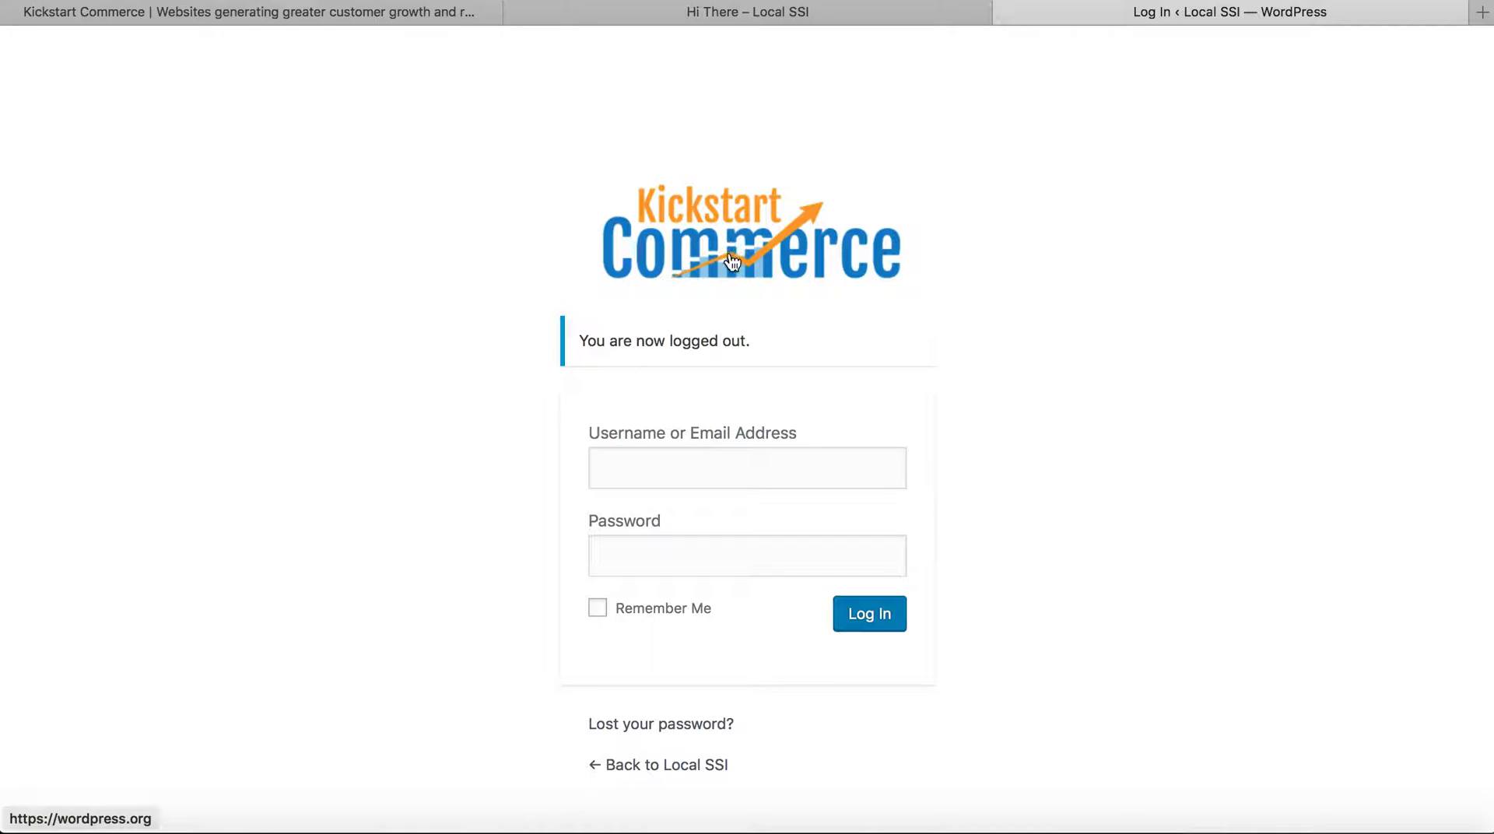
mouse_move(574, 210)
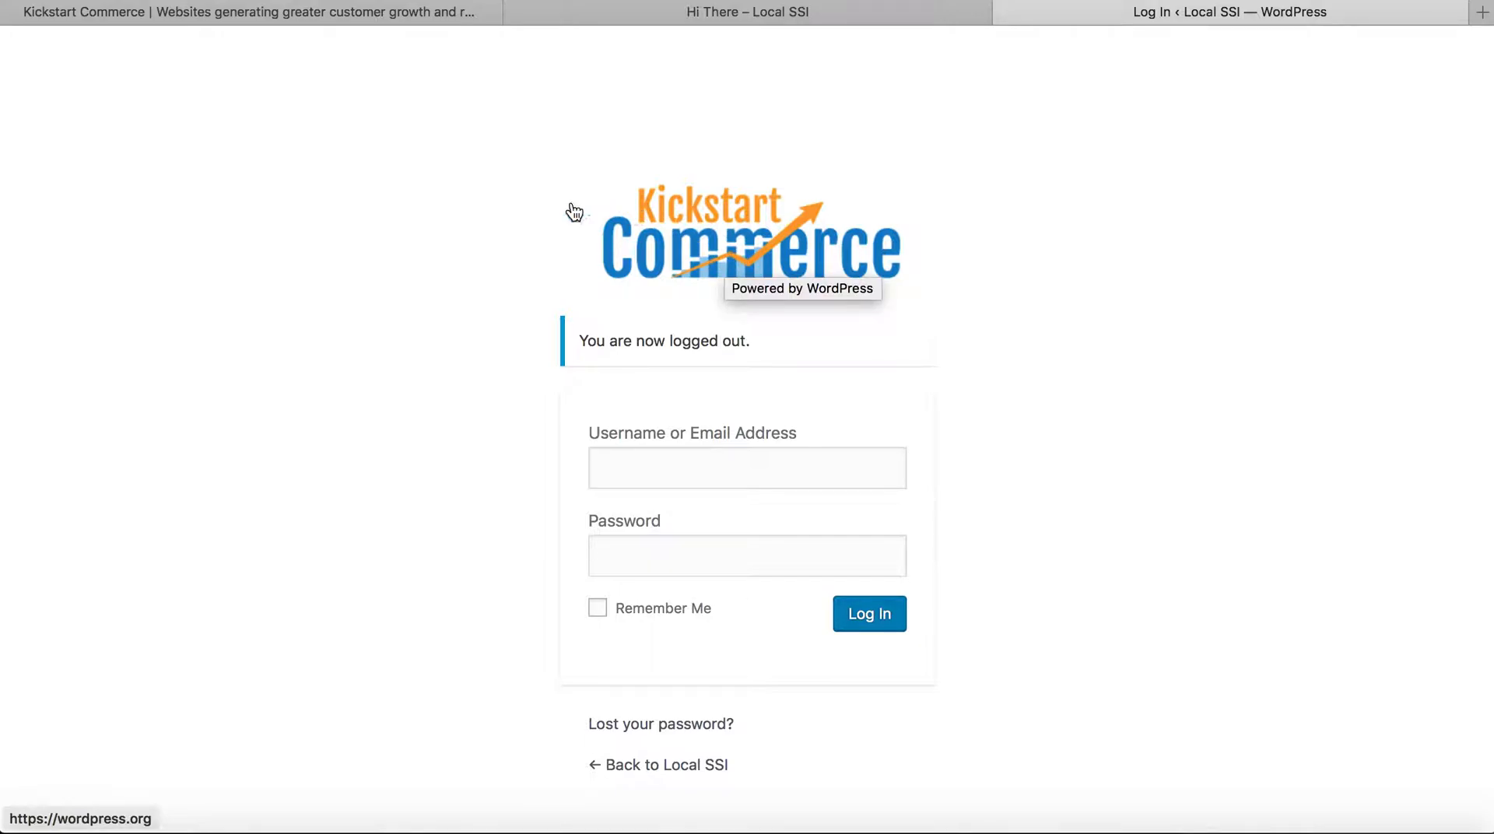
mouse_move(400, 306)
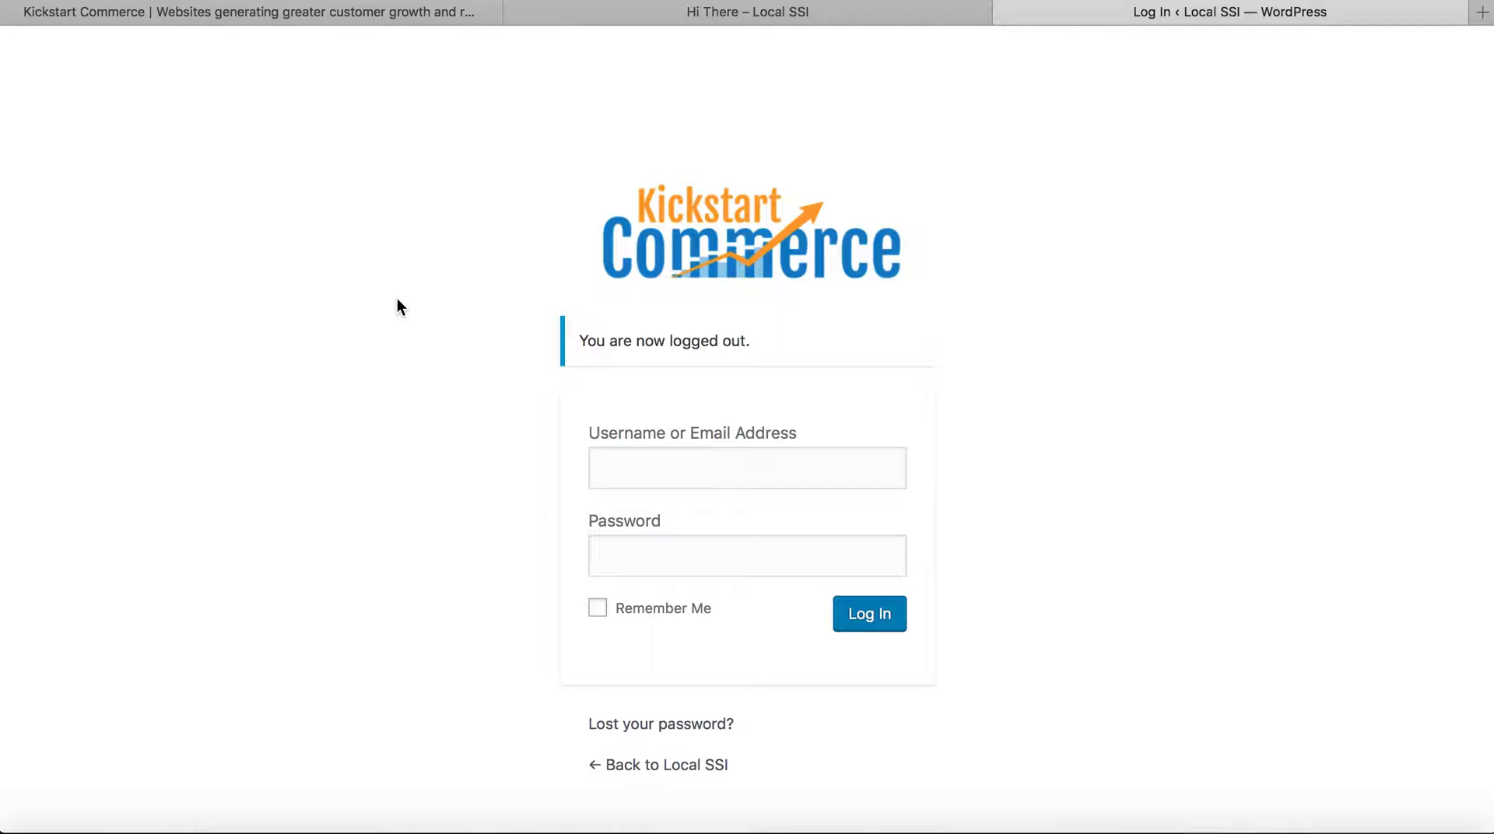
mouse_move(741, 268)
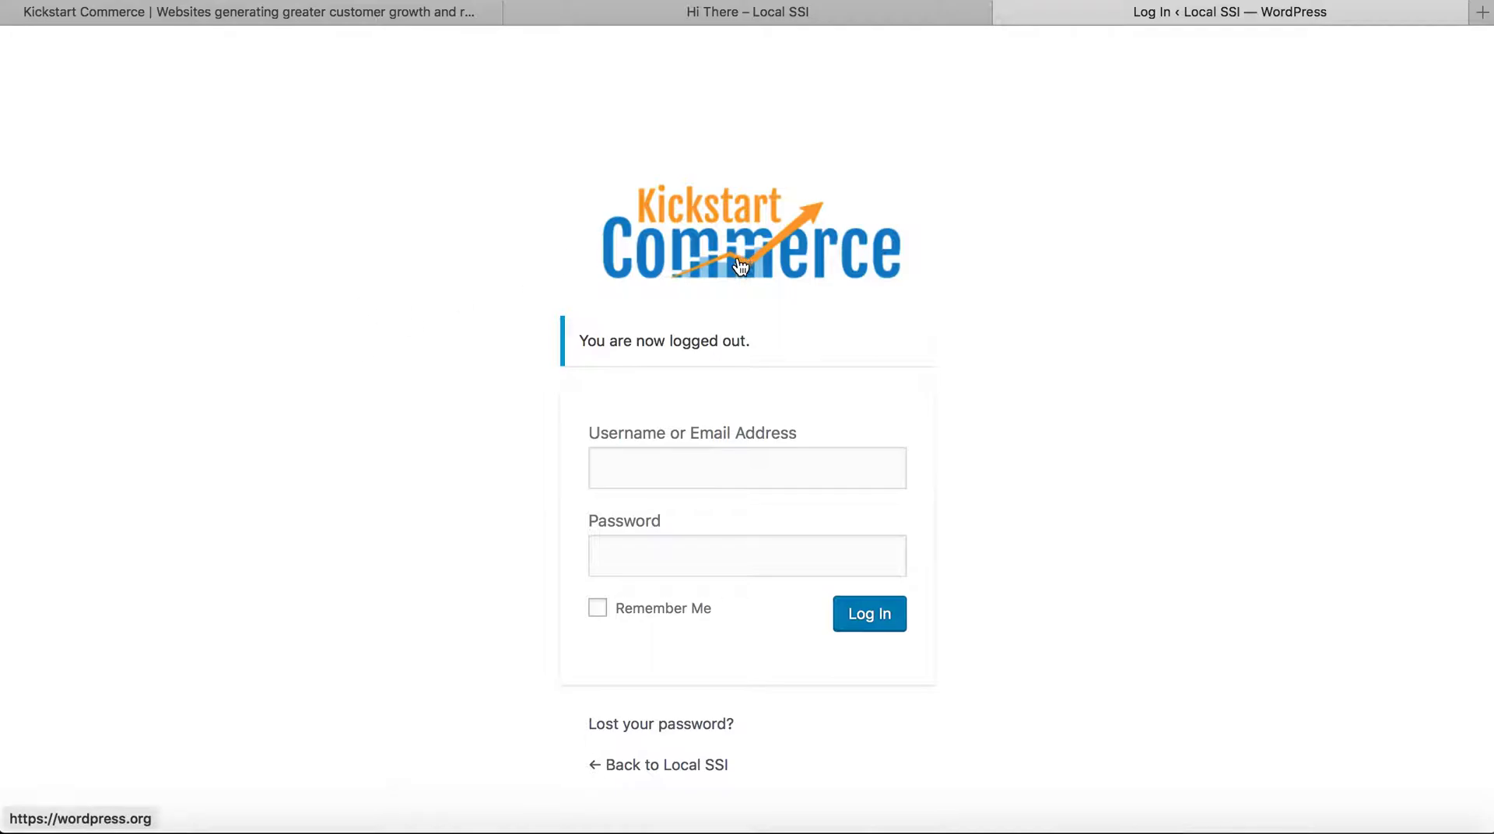
mouse_move(741, 268)
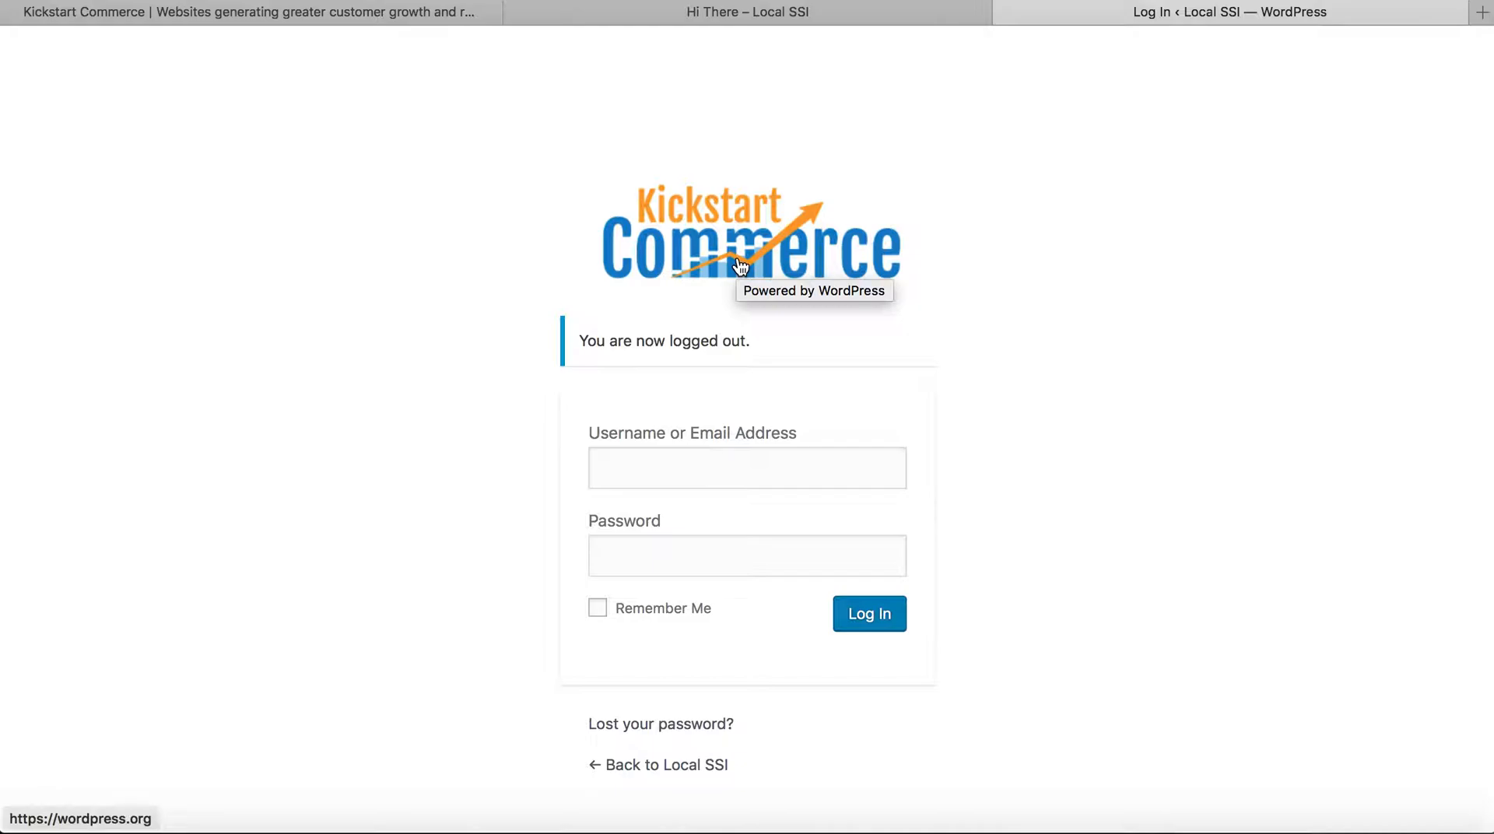
mouse_move(741, 268)
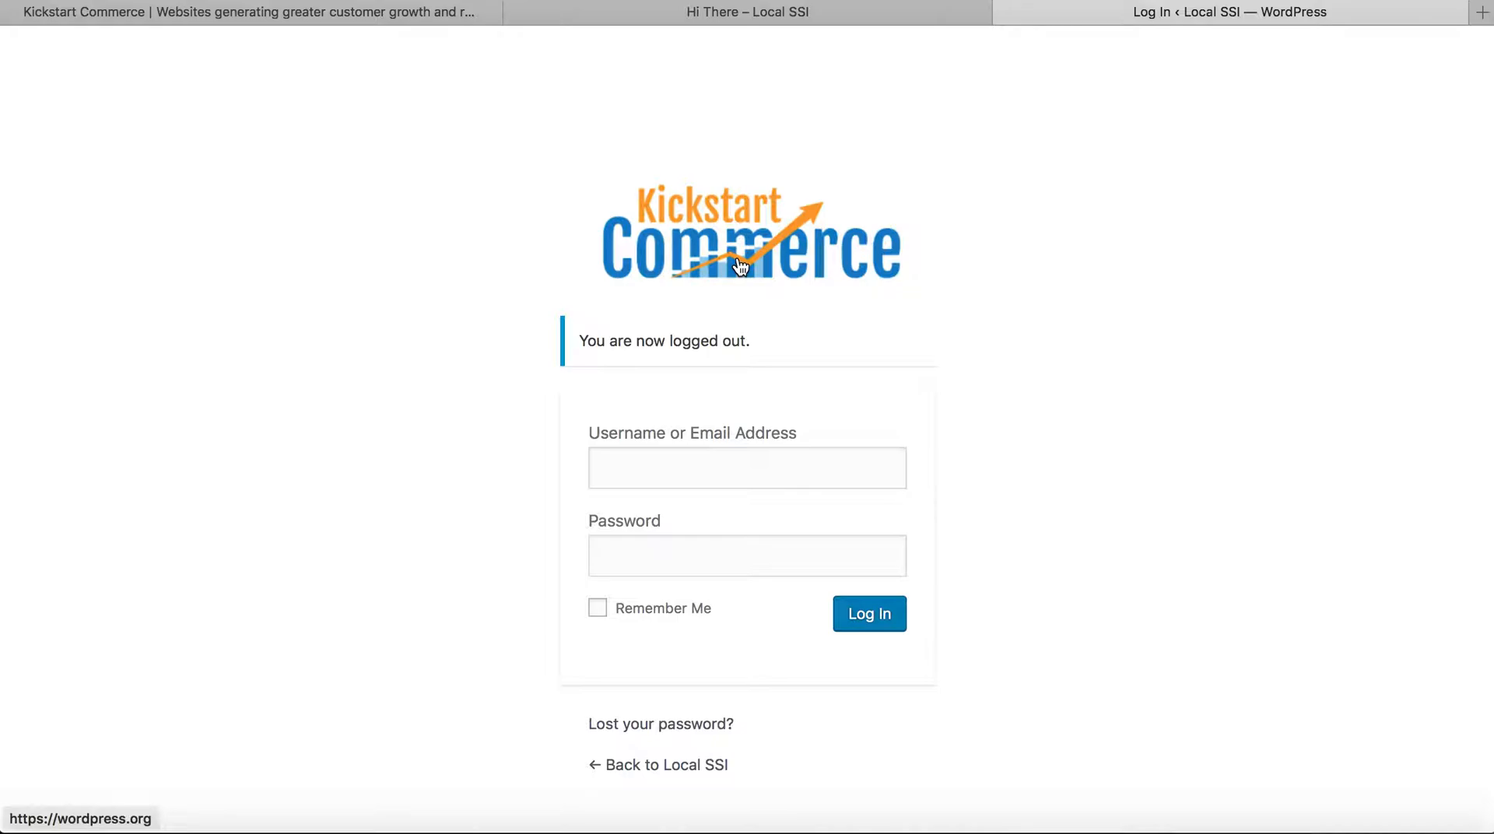
mouse_move(781, 243)
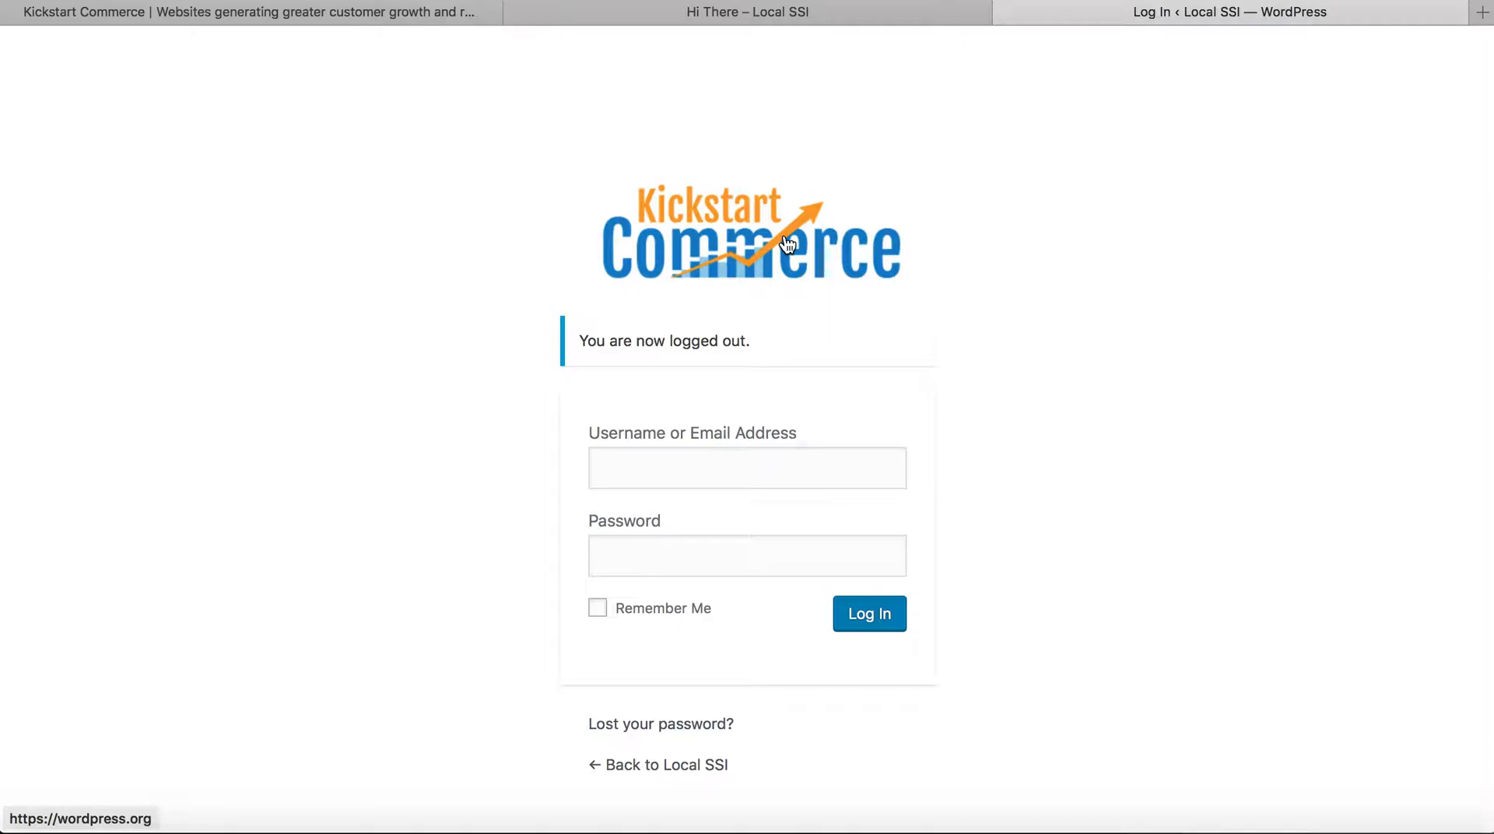
mouse_move(774, 249)
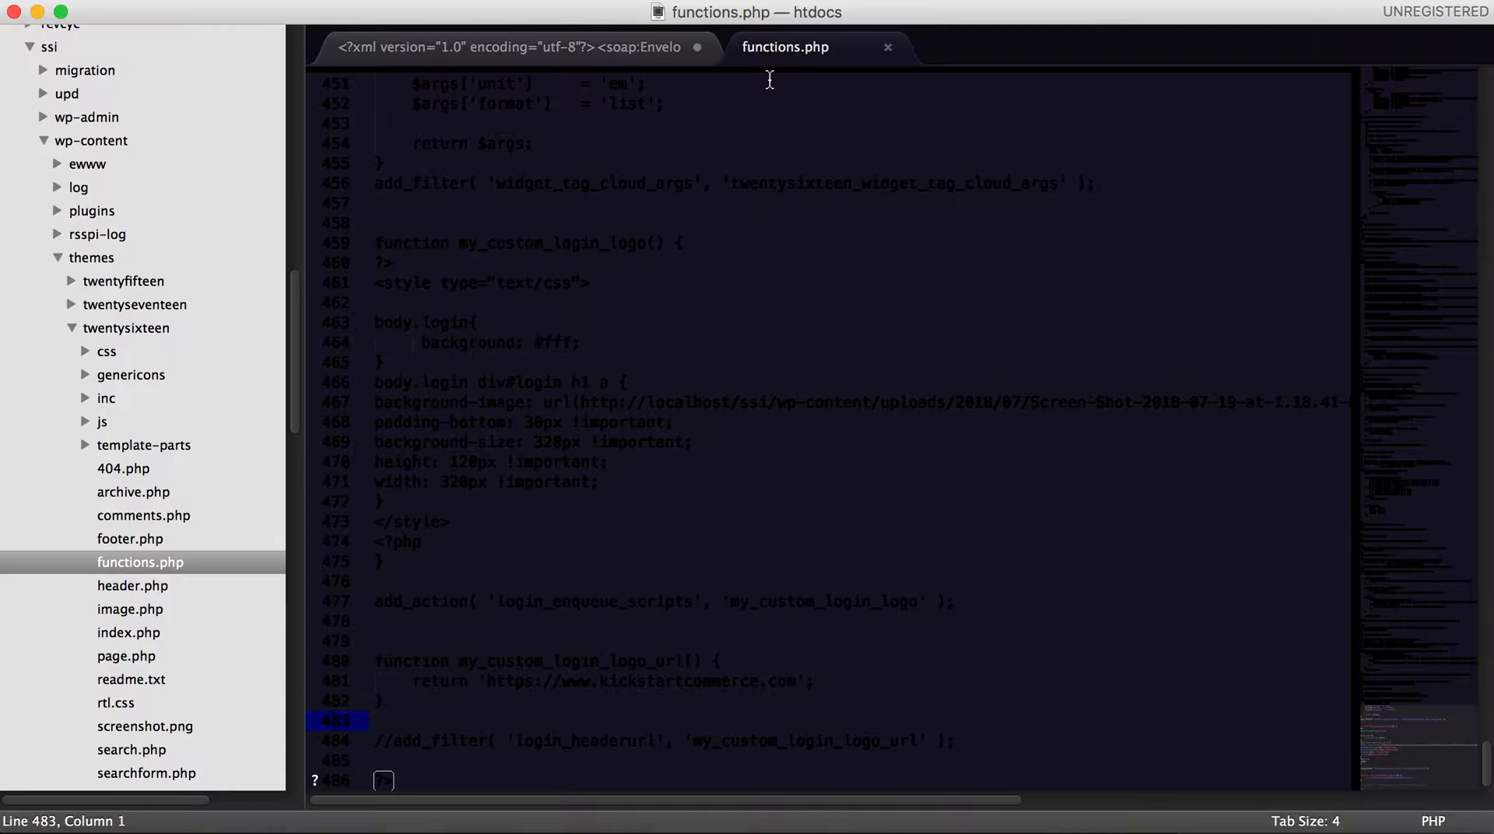
mouse_move(754, 96)
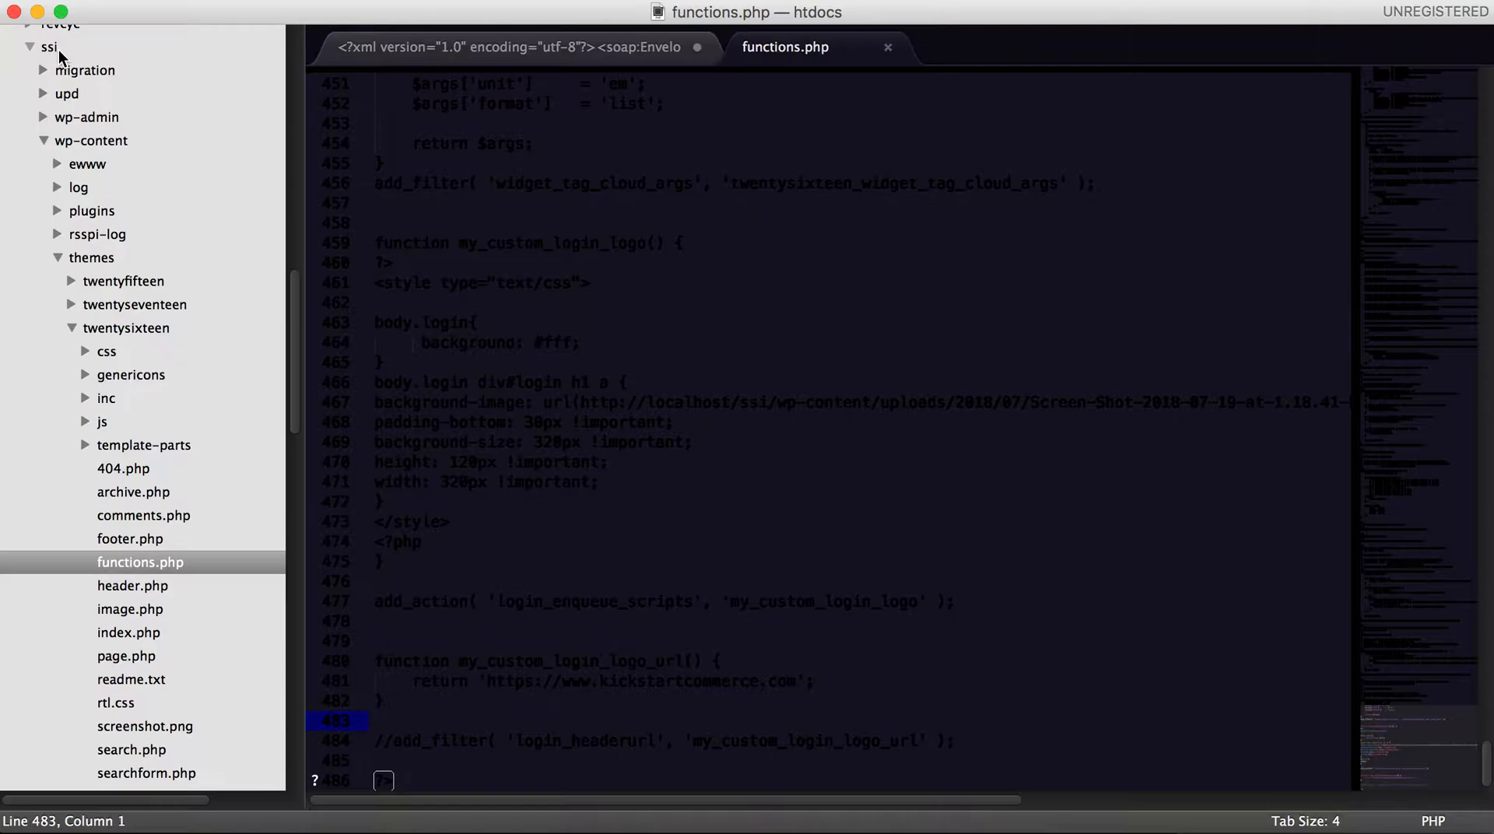
mouse_move(57, 127)
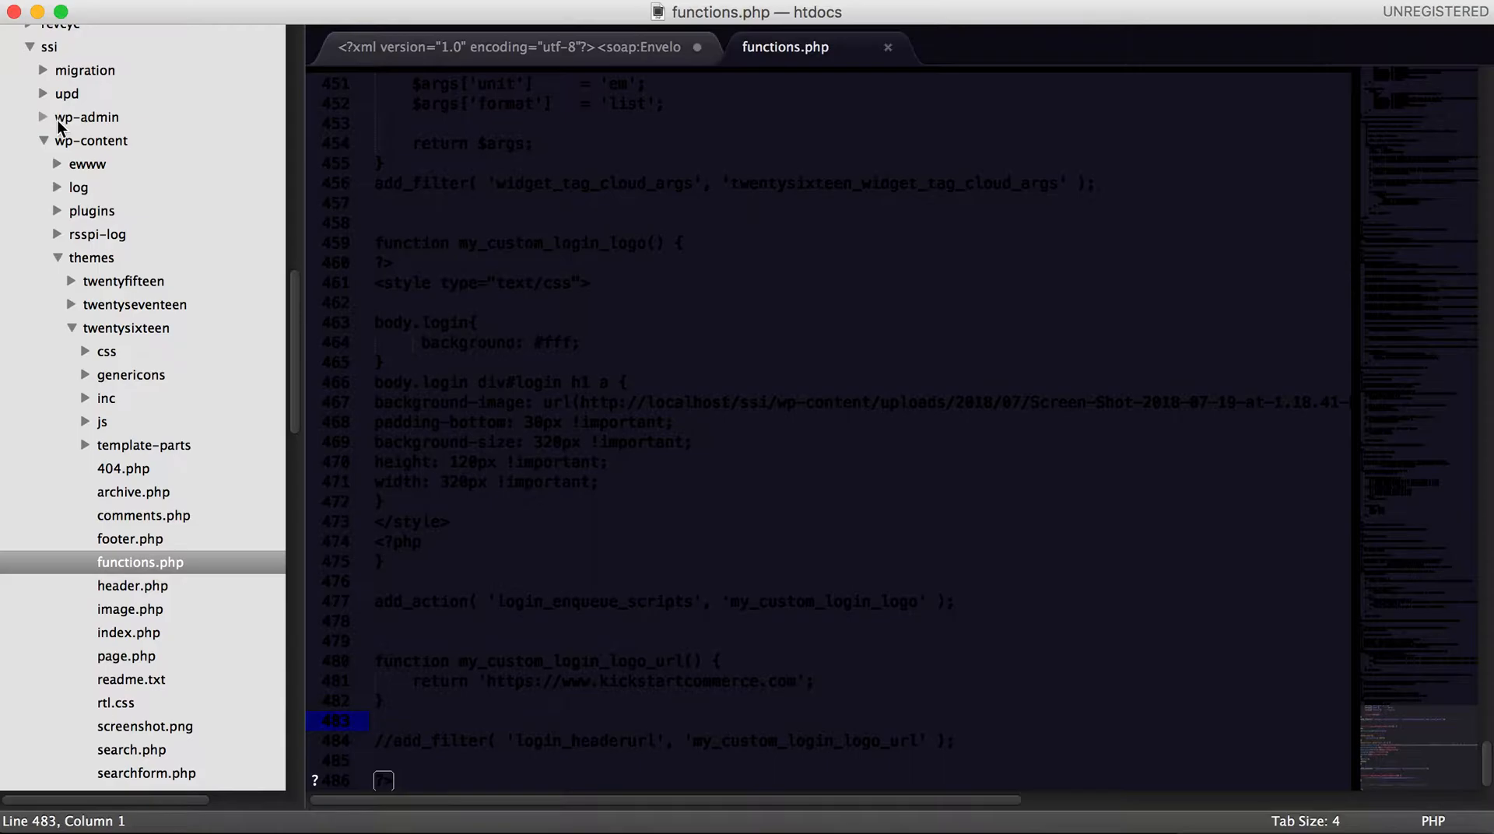
mouse_move(90, 151)
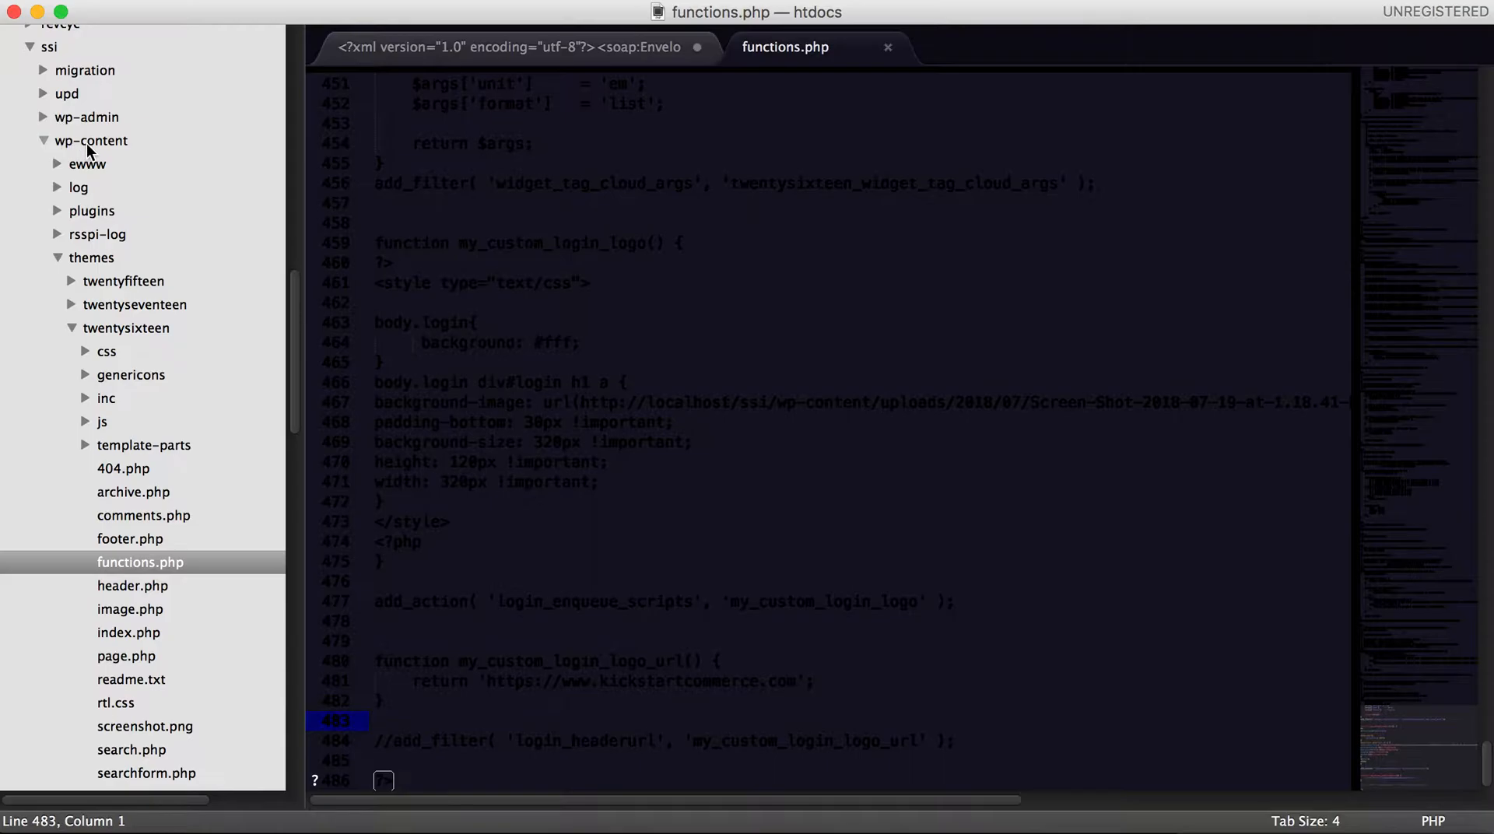
mouse_move(90, 261)
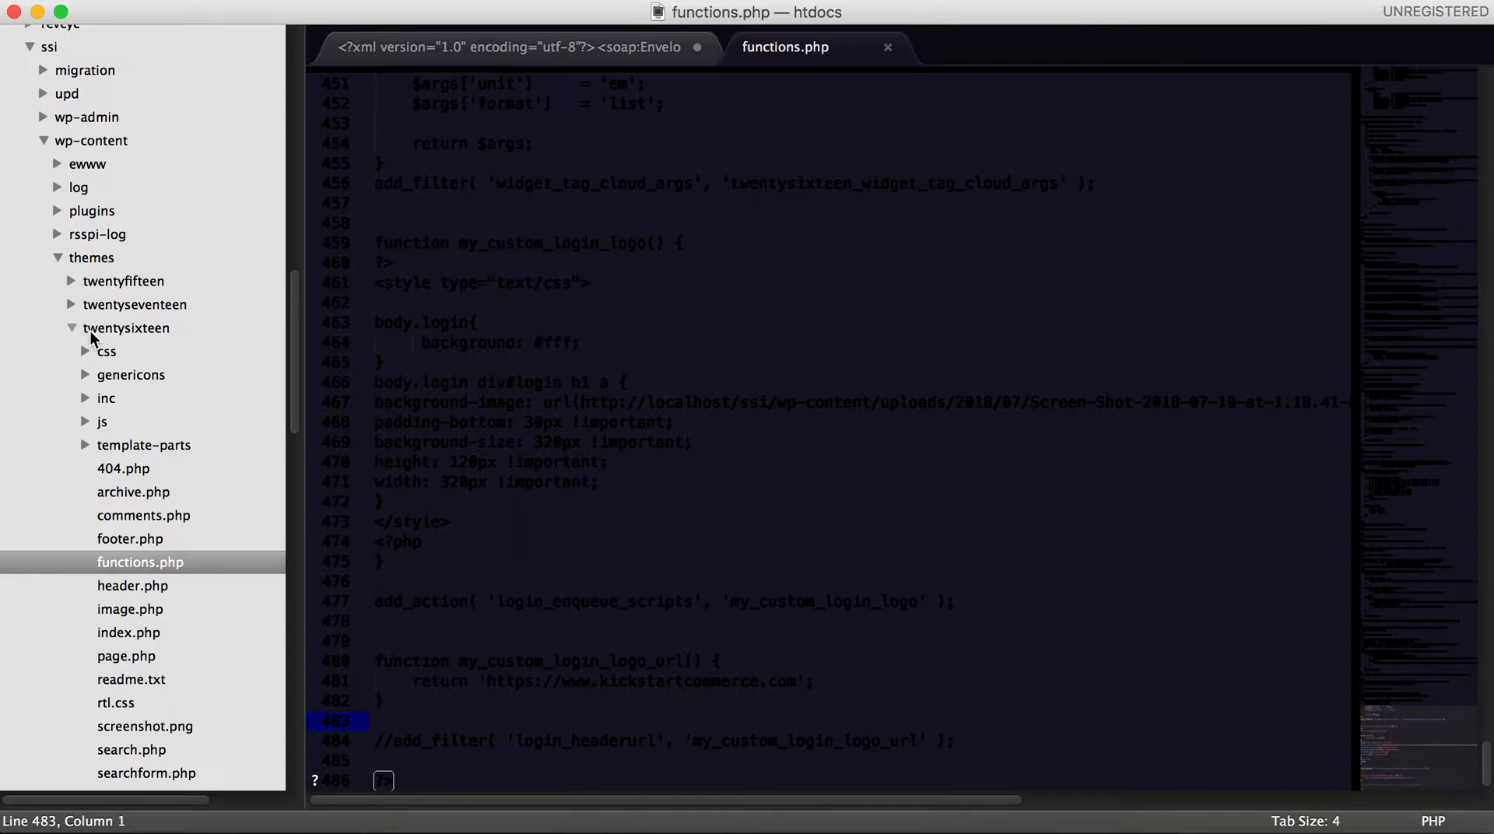
mouse_move(130, 567)
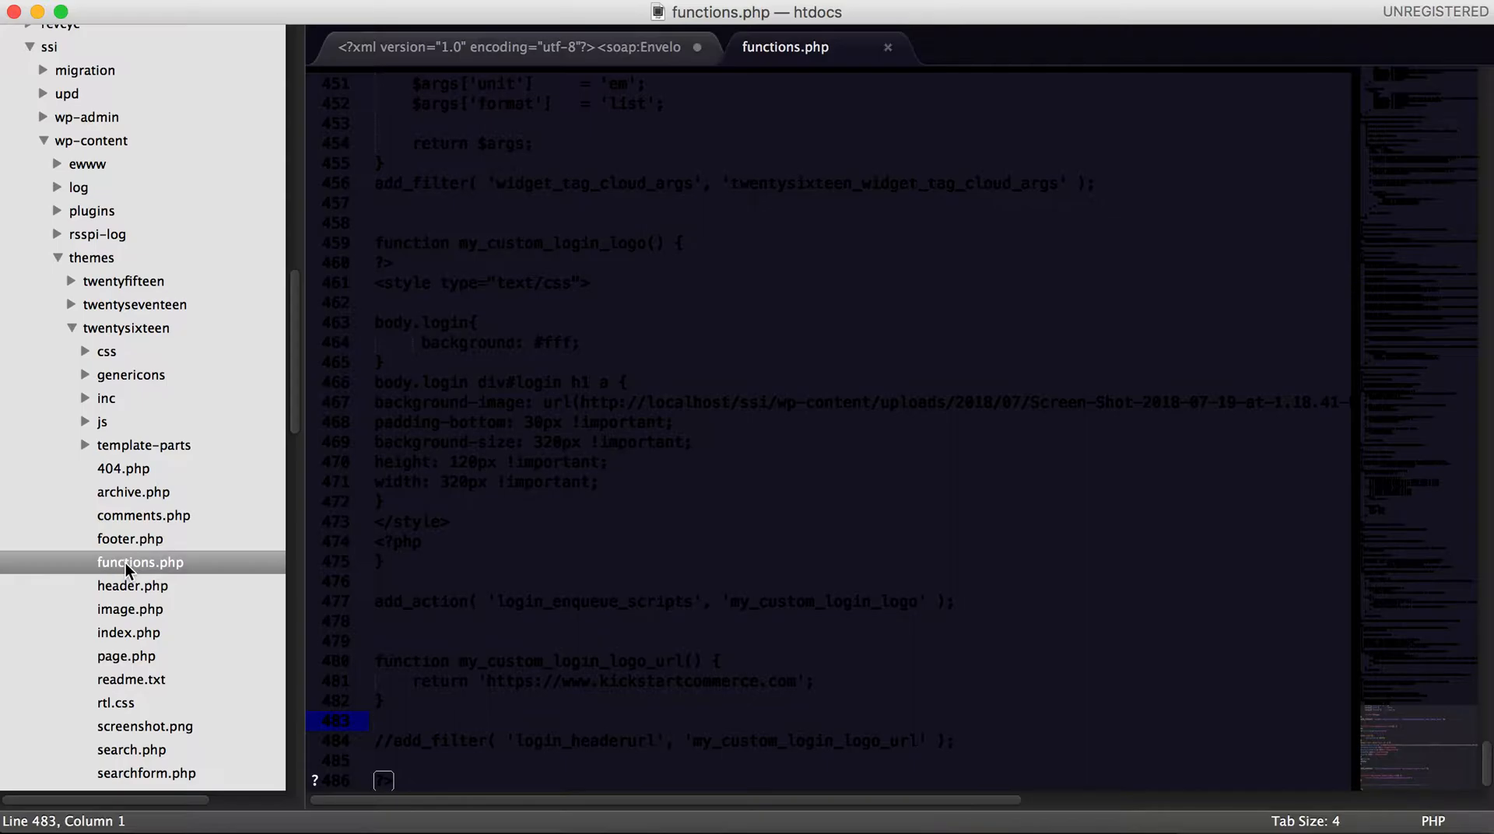
mouse_move(487, 405)
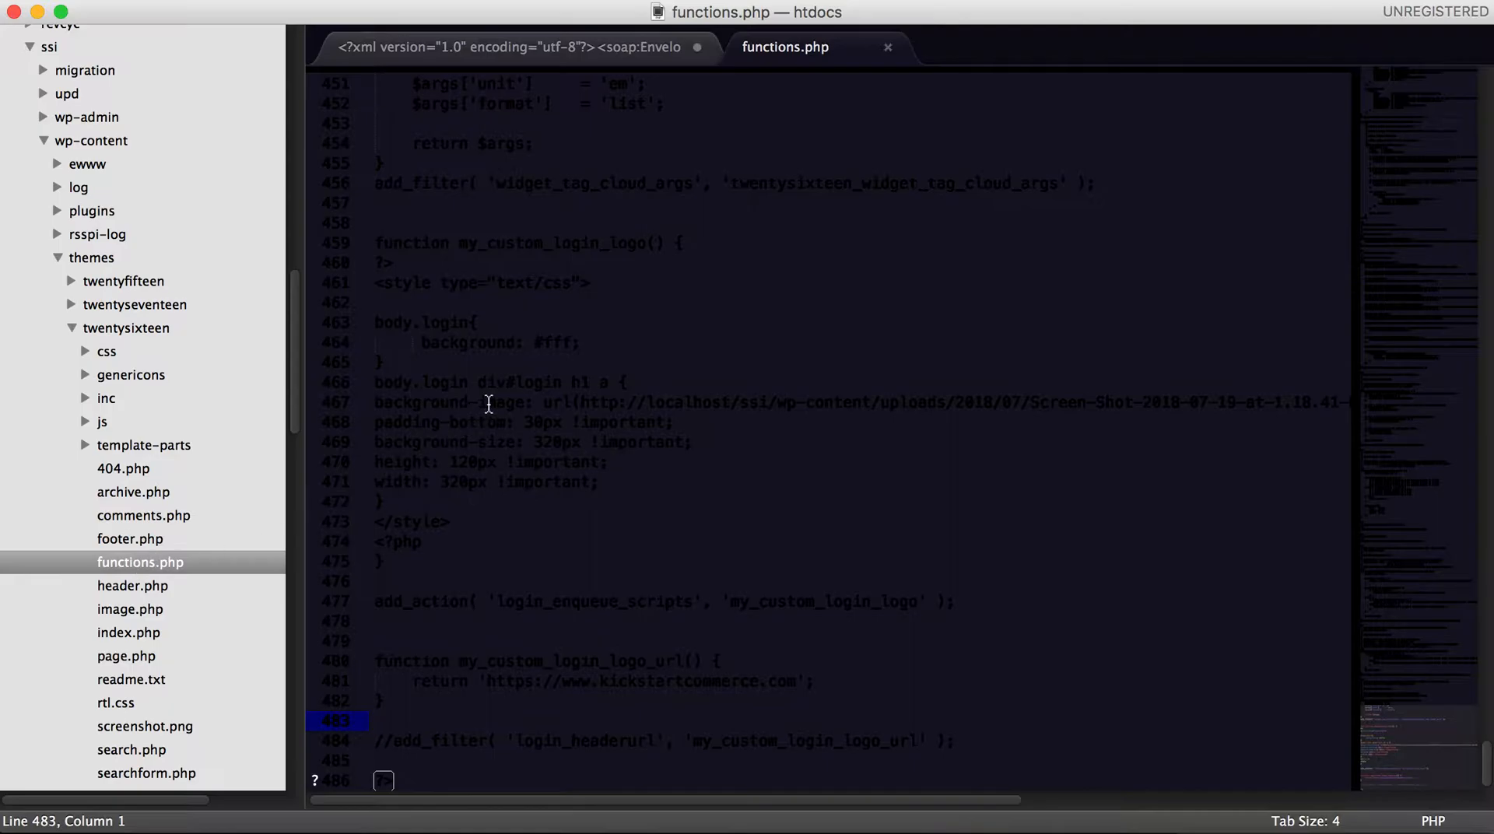
mouse_move(500, 366)
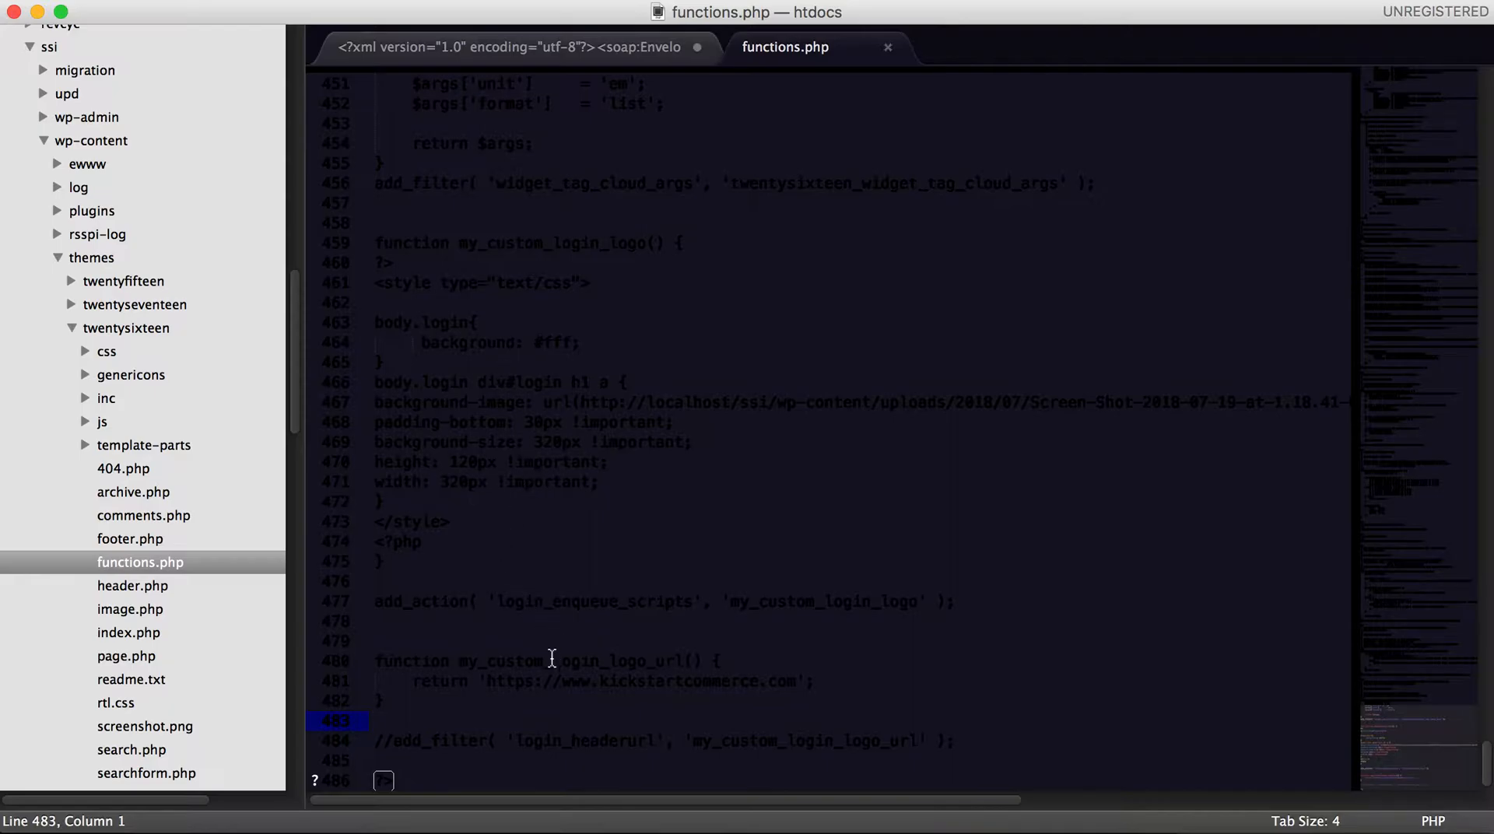
mouse_move(500, 665)
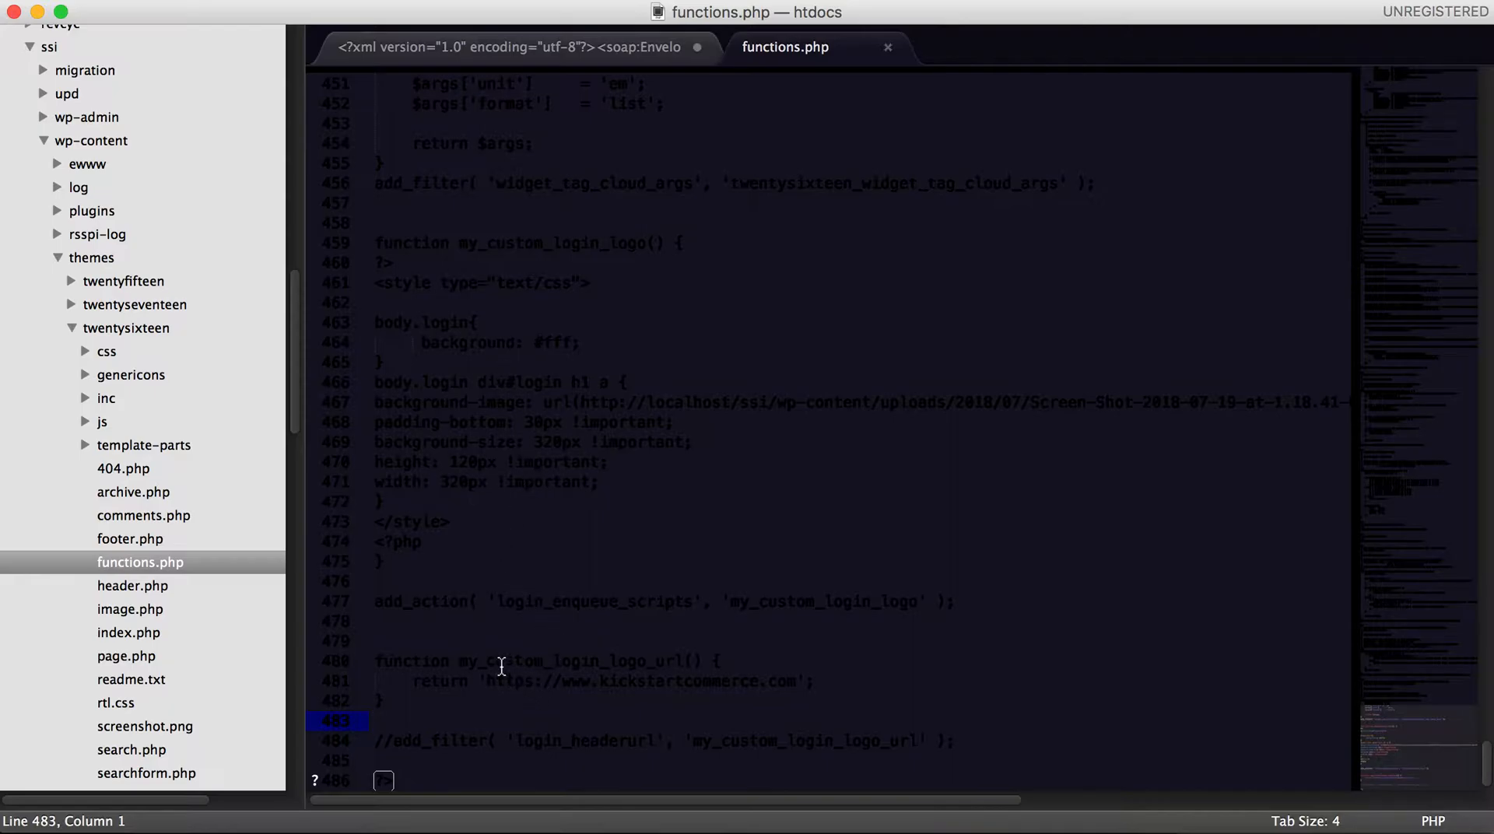
mouse_move(409, 649)
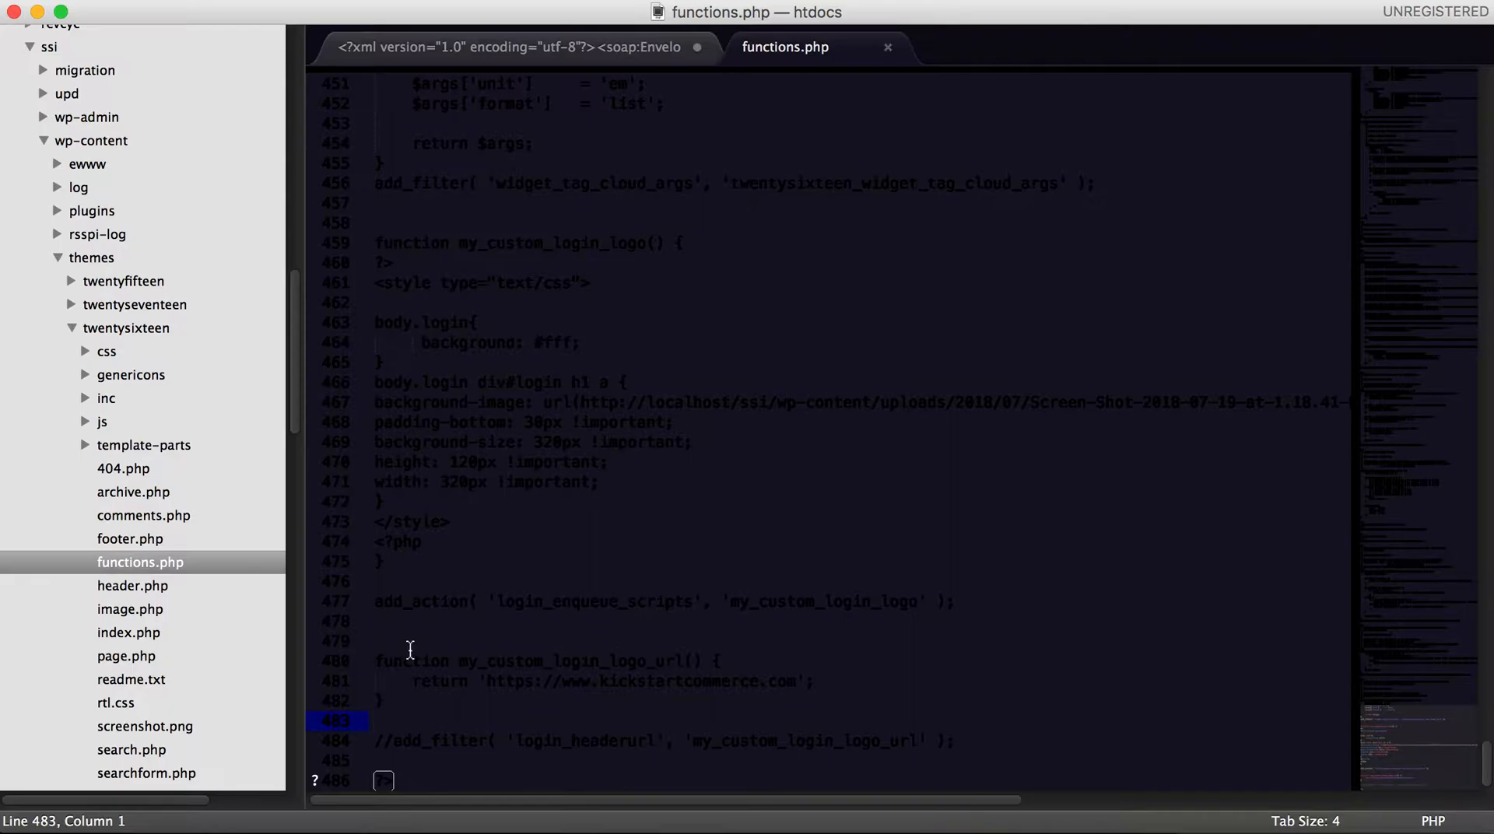
mouse_move(431, 673)
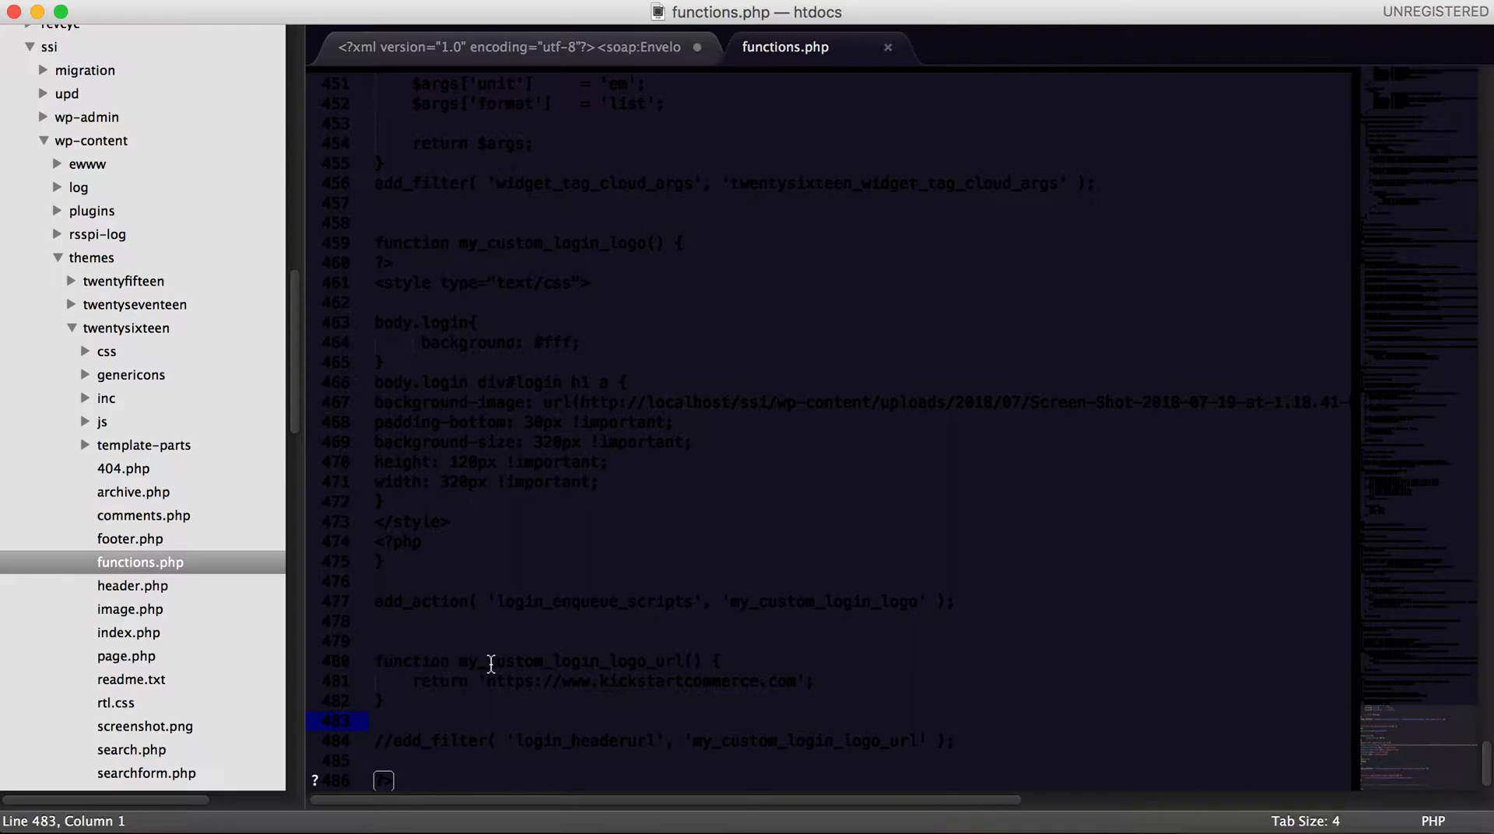
mouse_move(553, 666)
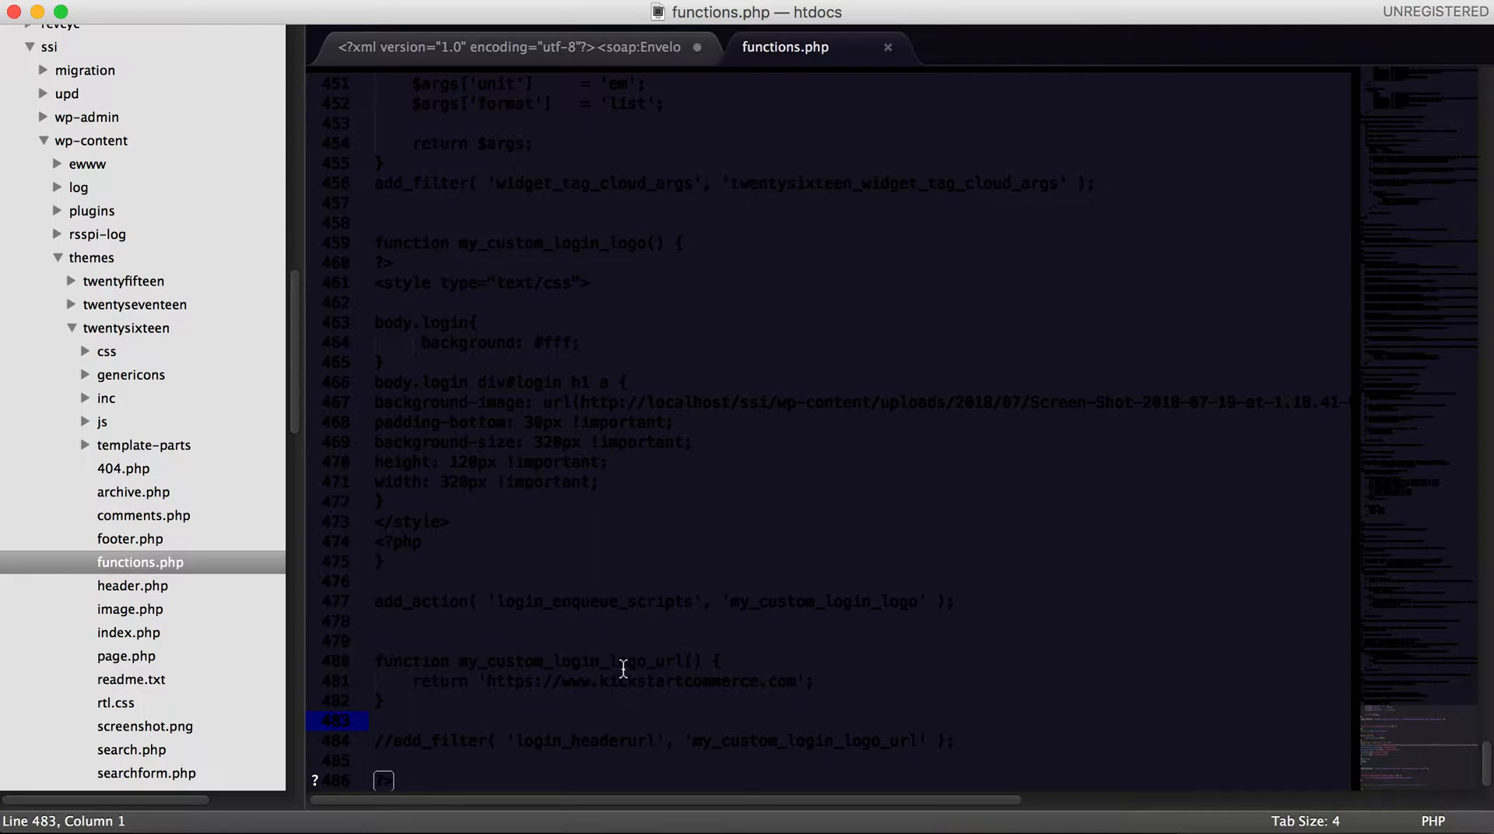
mouse_move(696, 668)
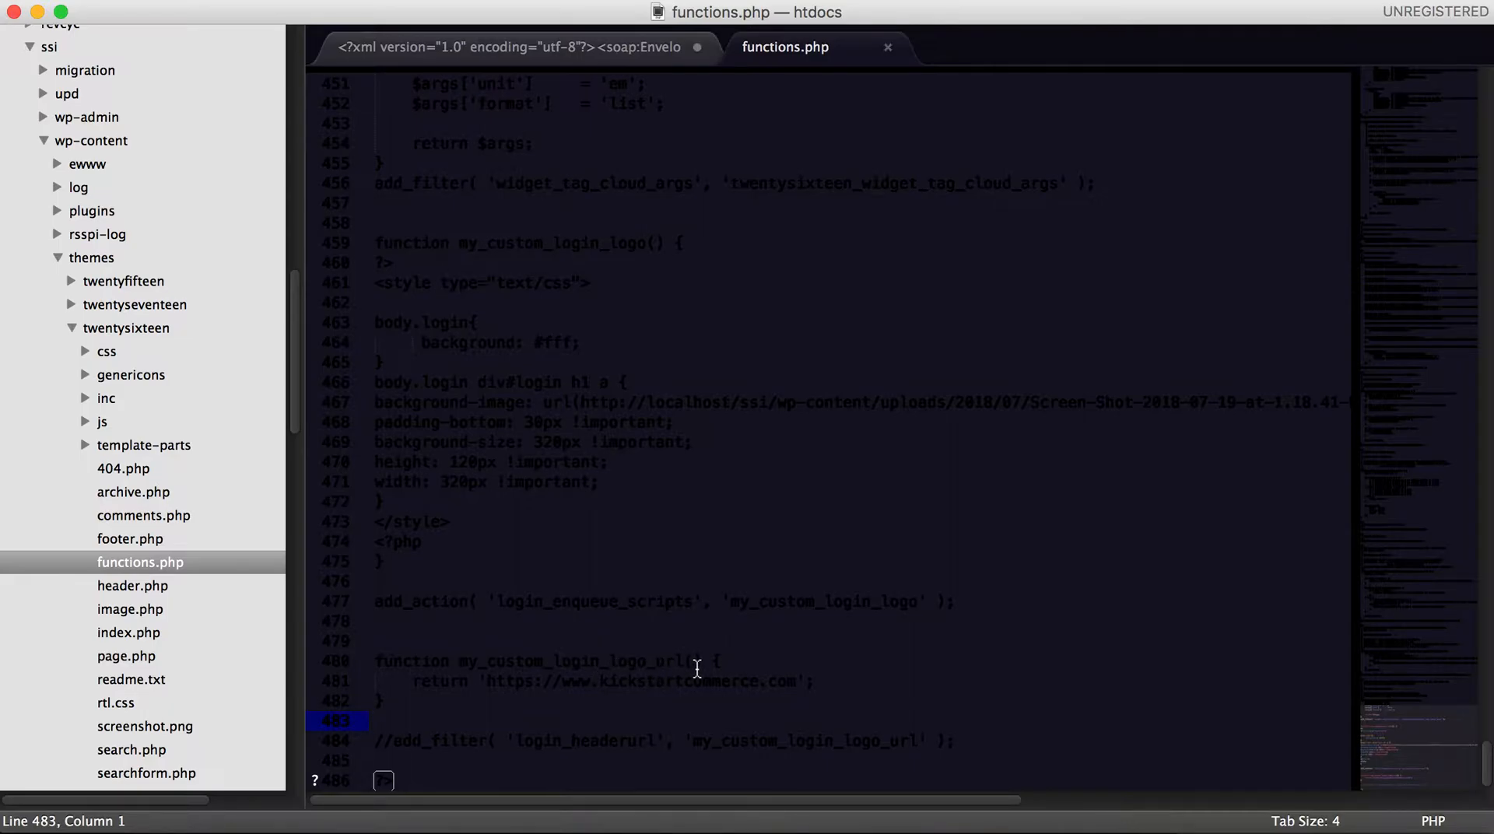
mouse_move(493, 680)
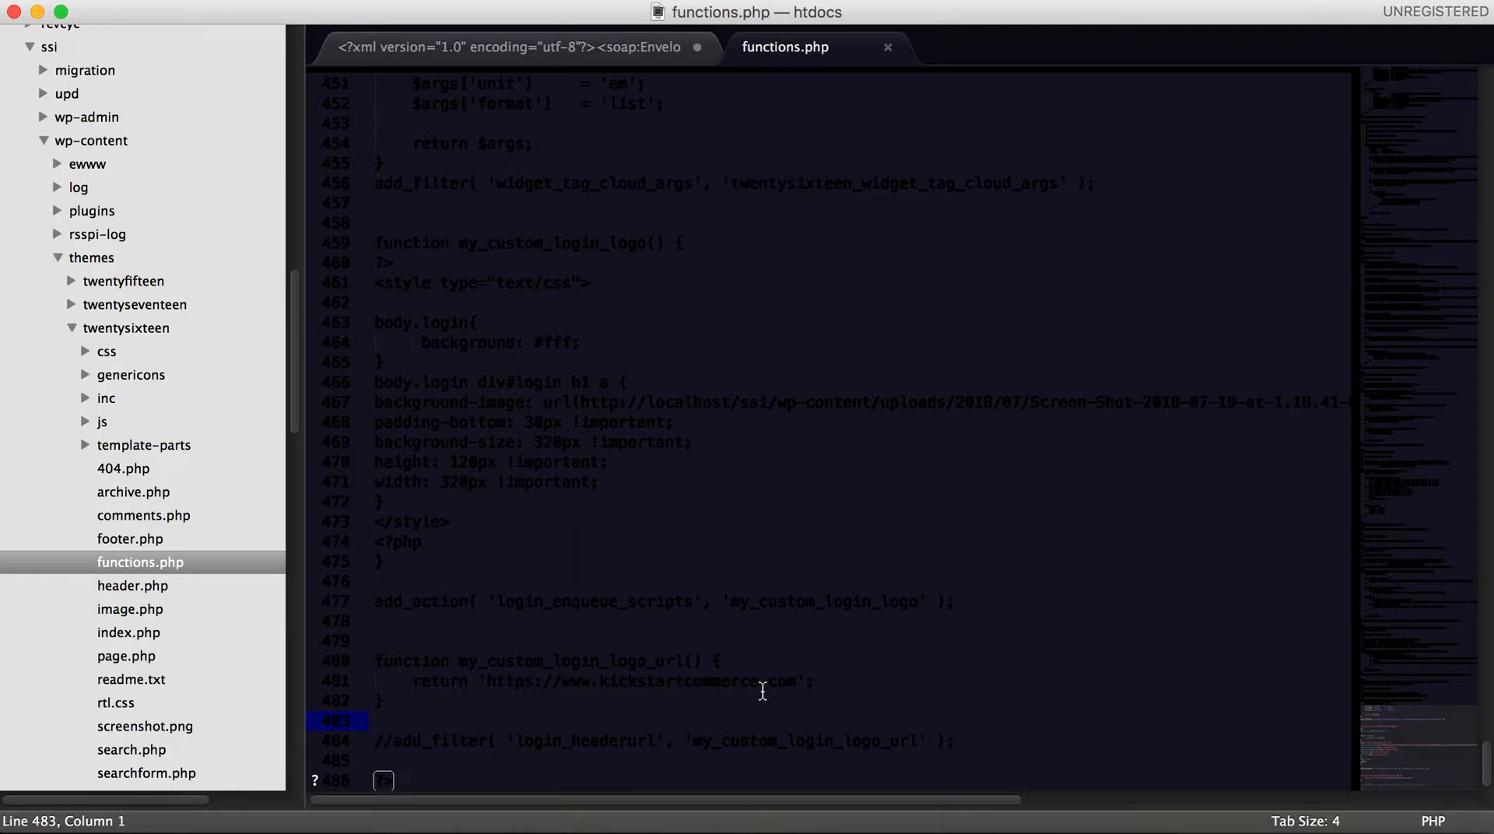
mouse_move(625, 691)
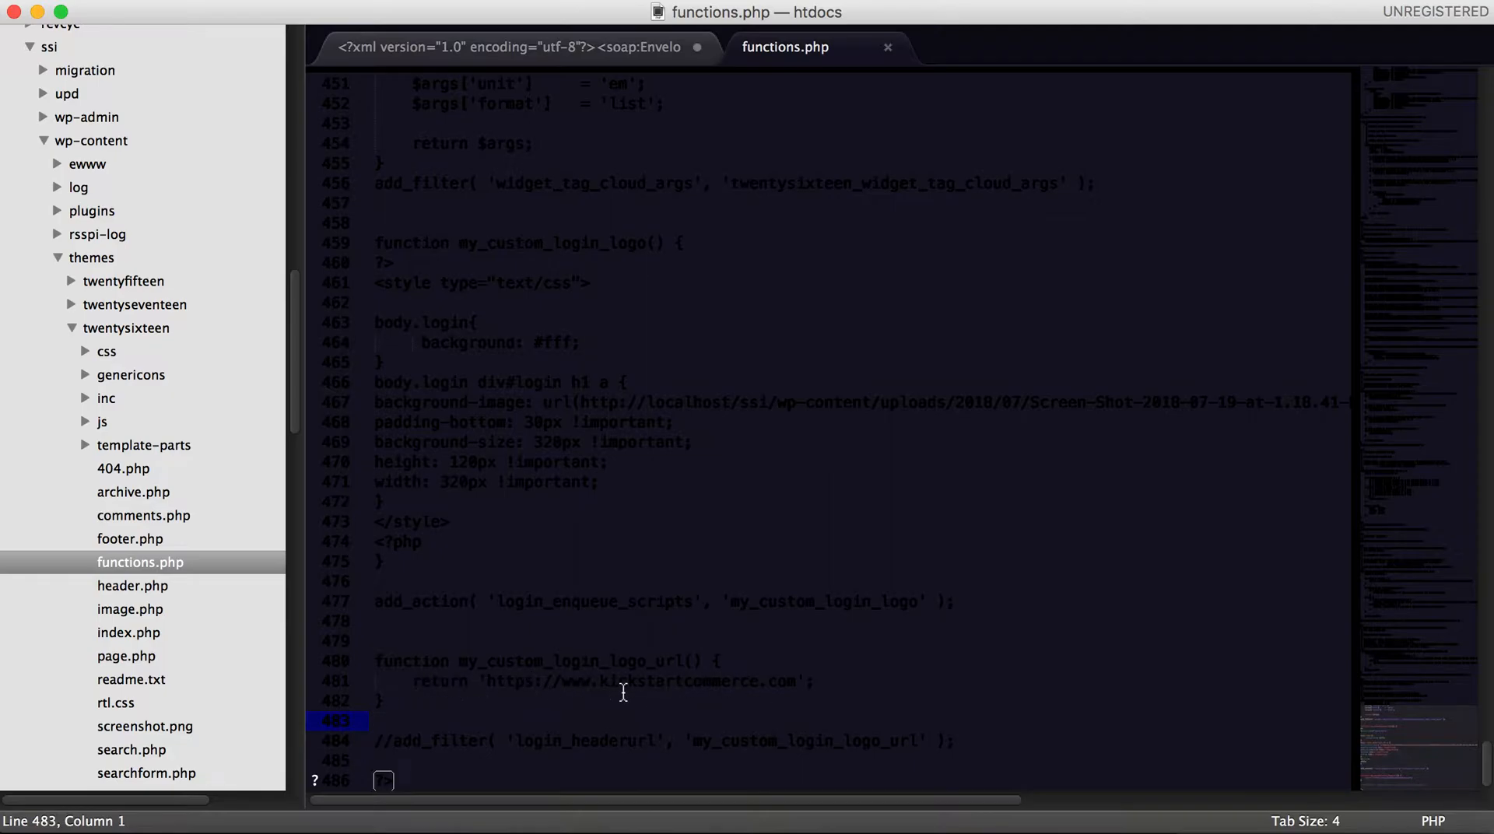
mouse_move(788, 678)
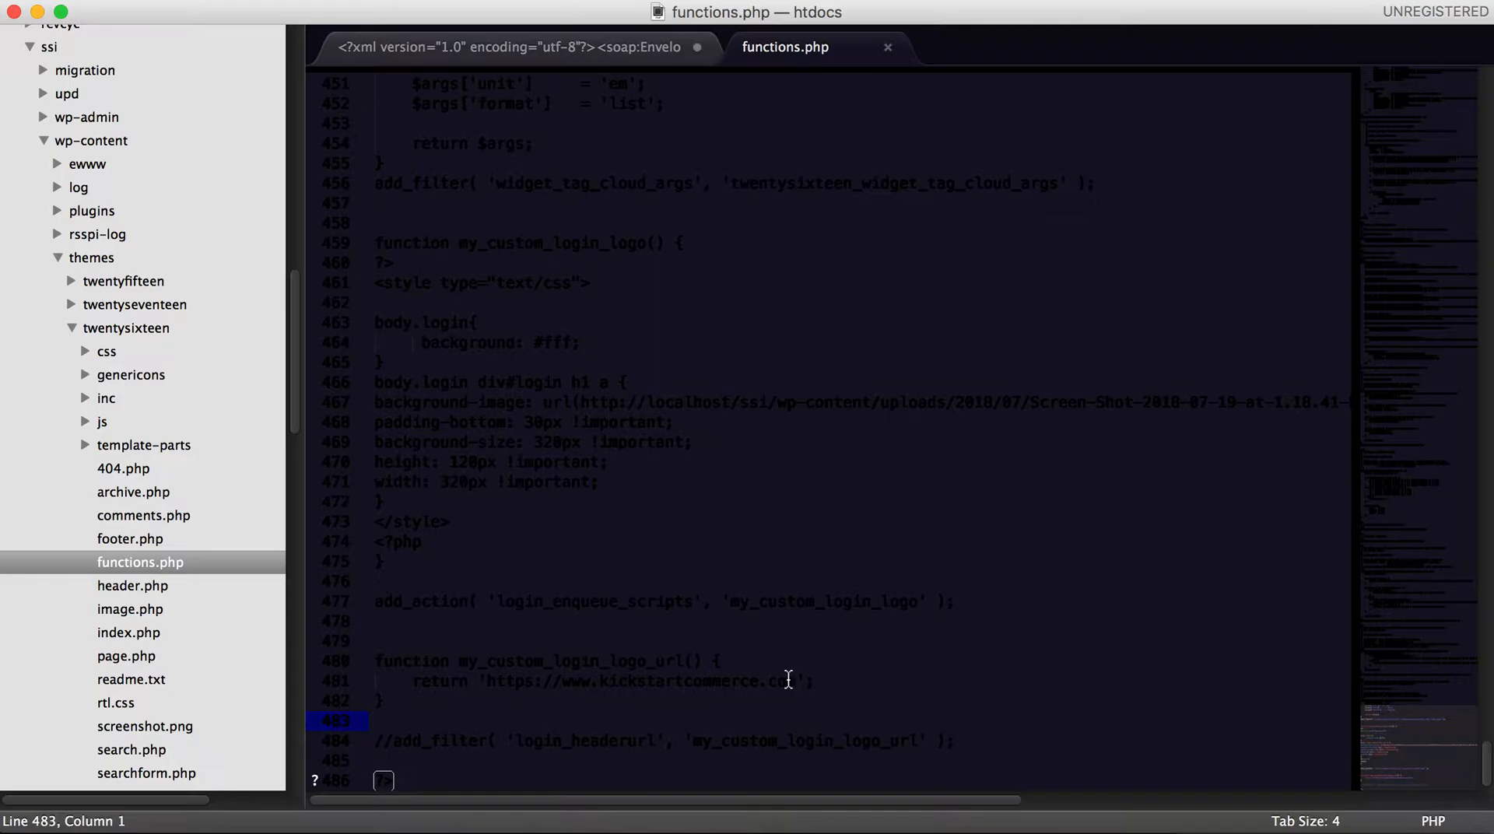
mouse_move(425, 745)
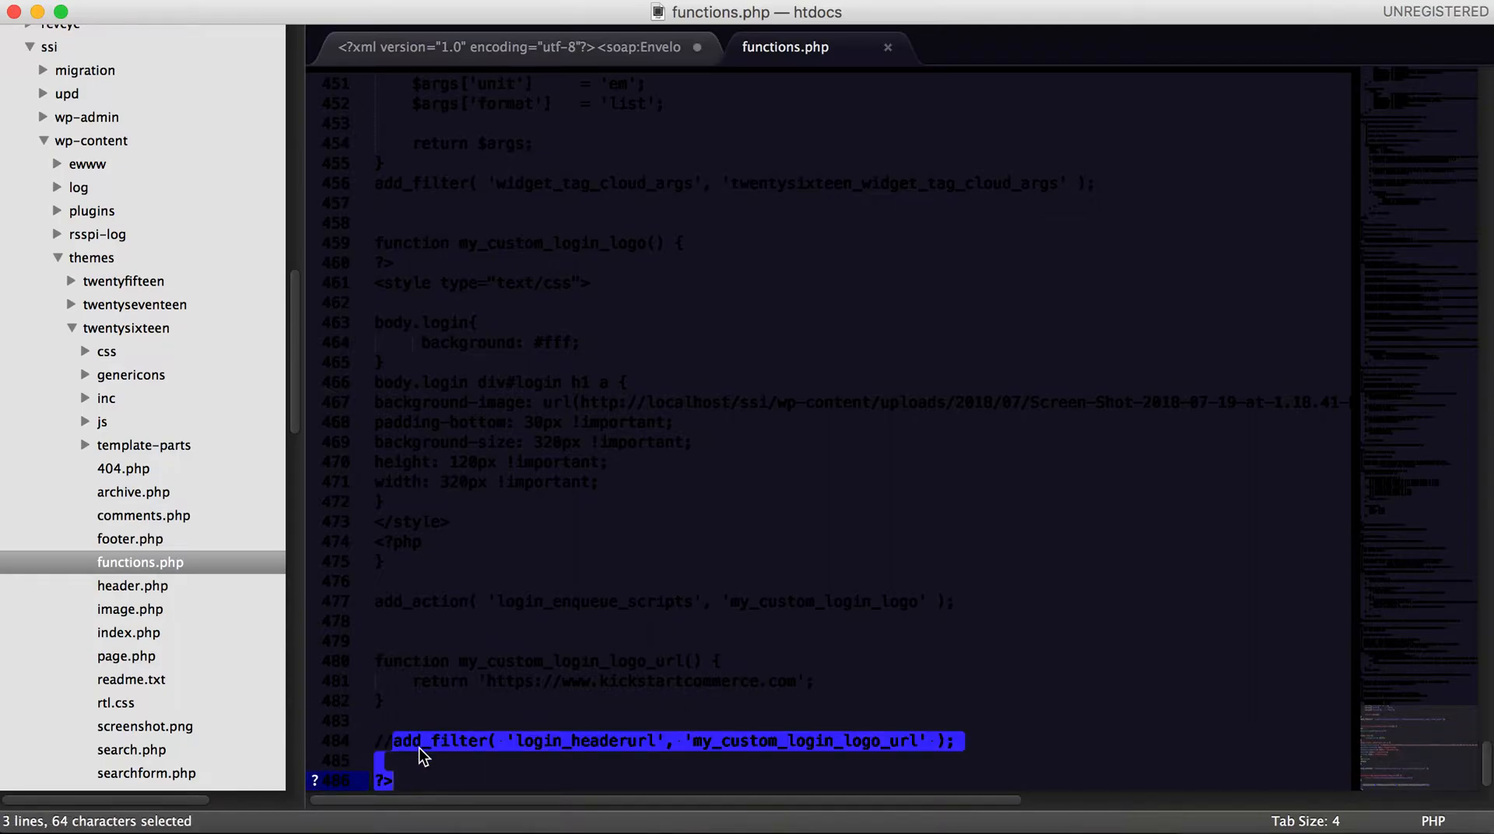
mouse_move(399, 744)
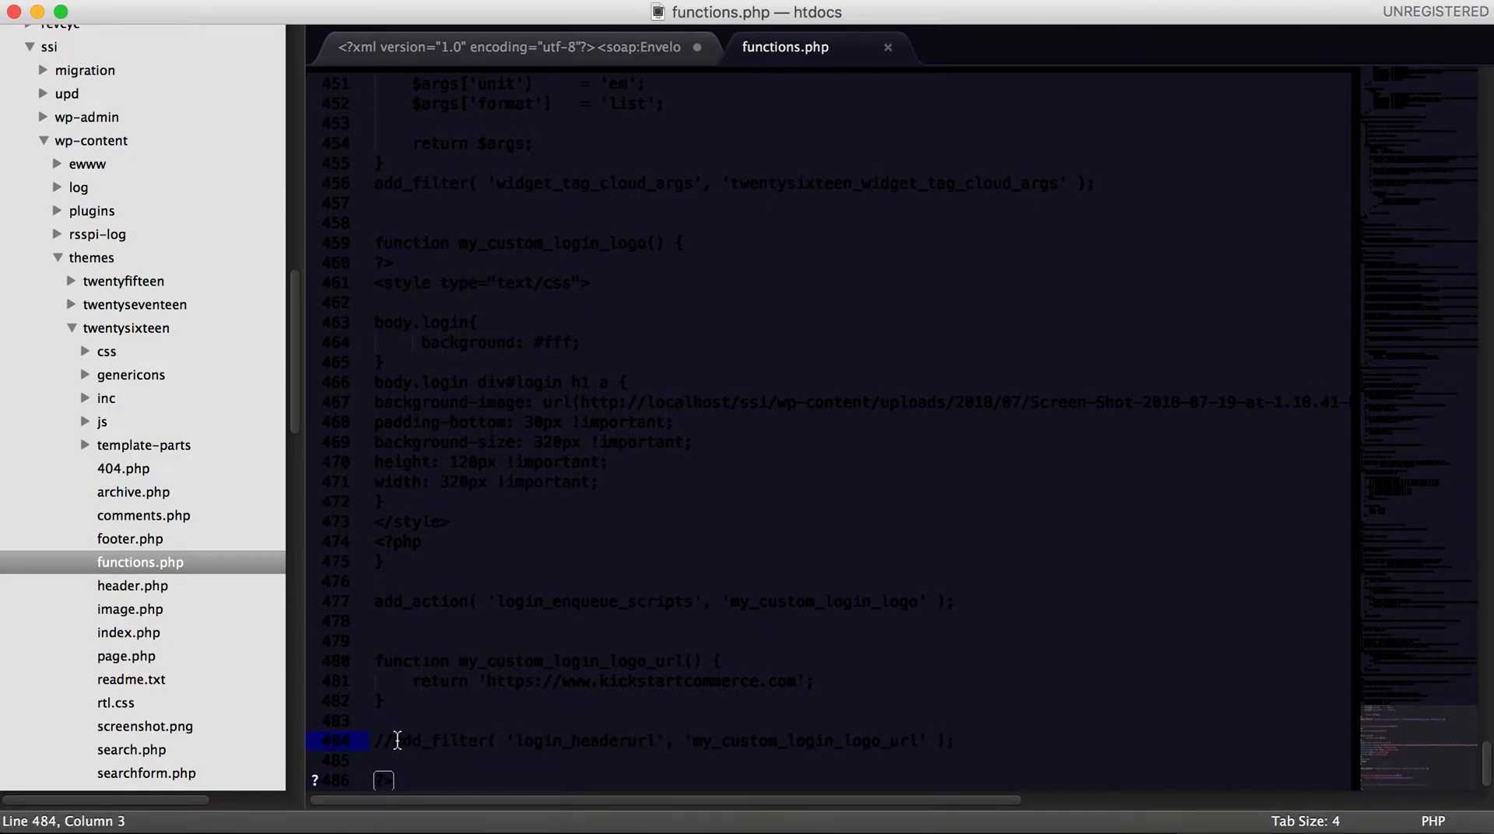
Uncomment the add_filter('login_headerurl', ...) line 484 in functions.php
key(backspace)
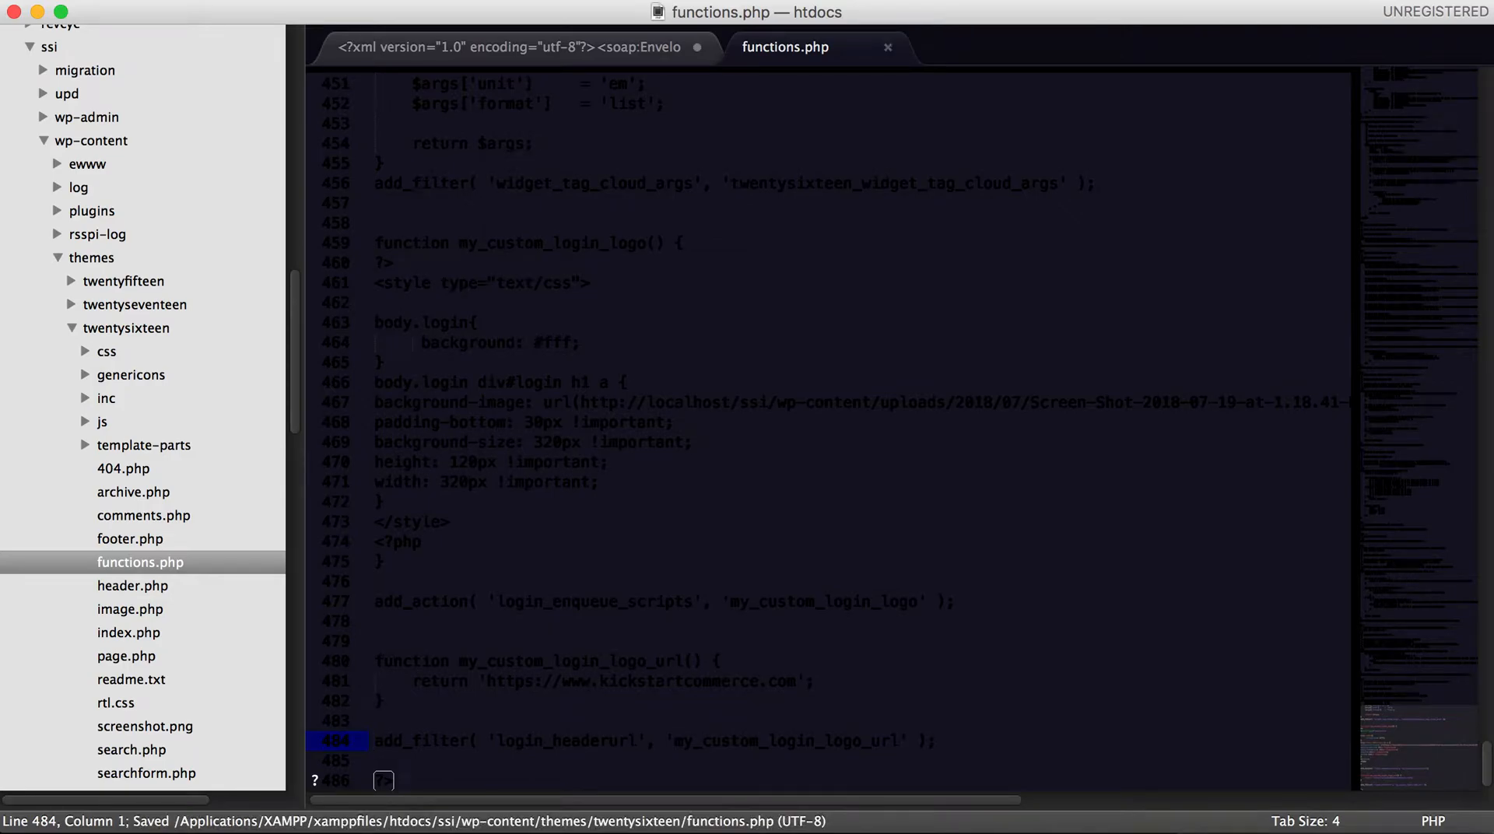
mouse_move(394, 666)
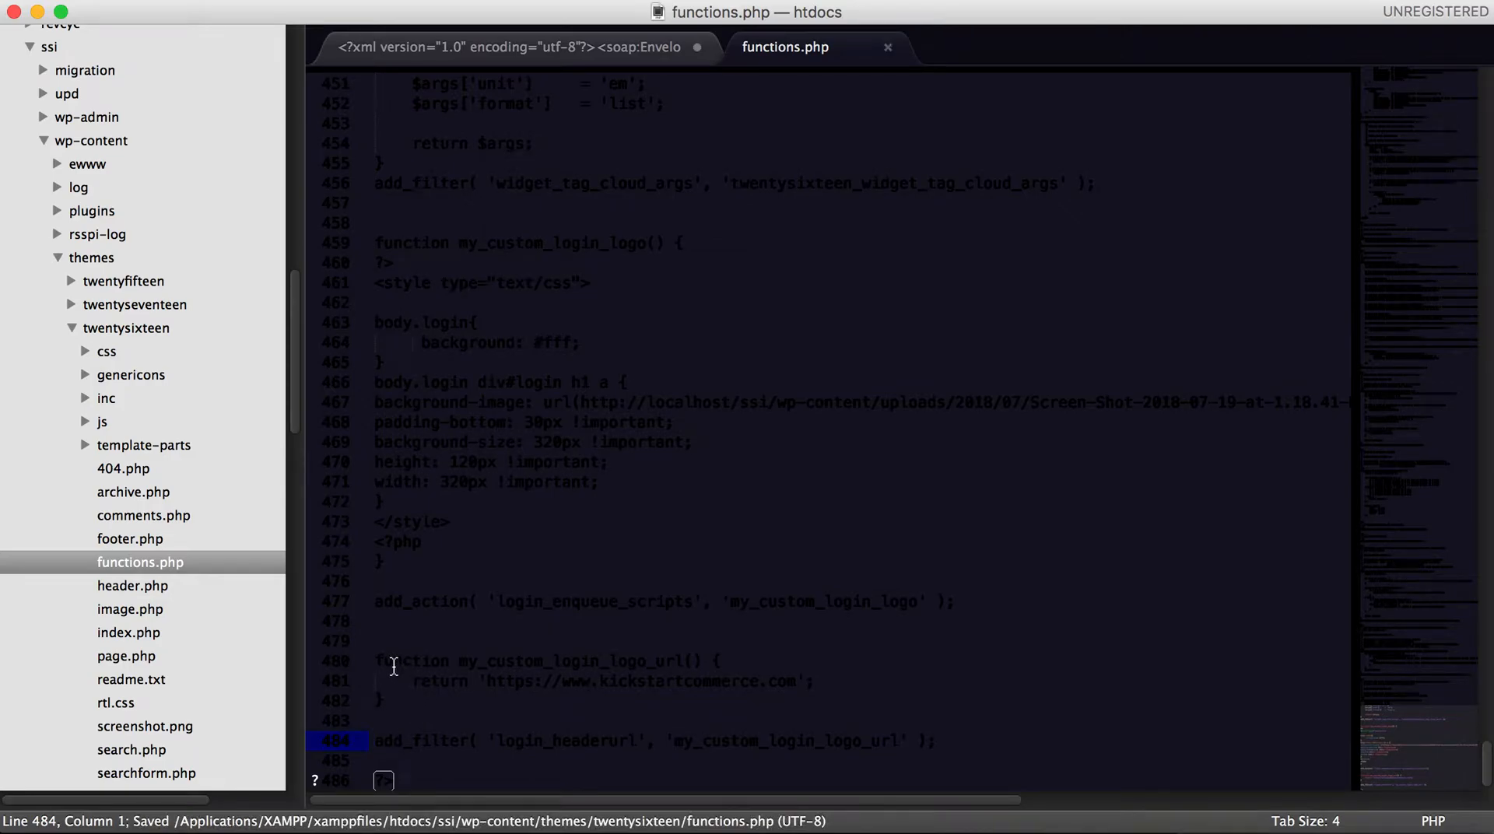
mouse_move(467, 739)
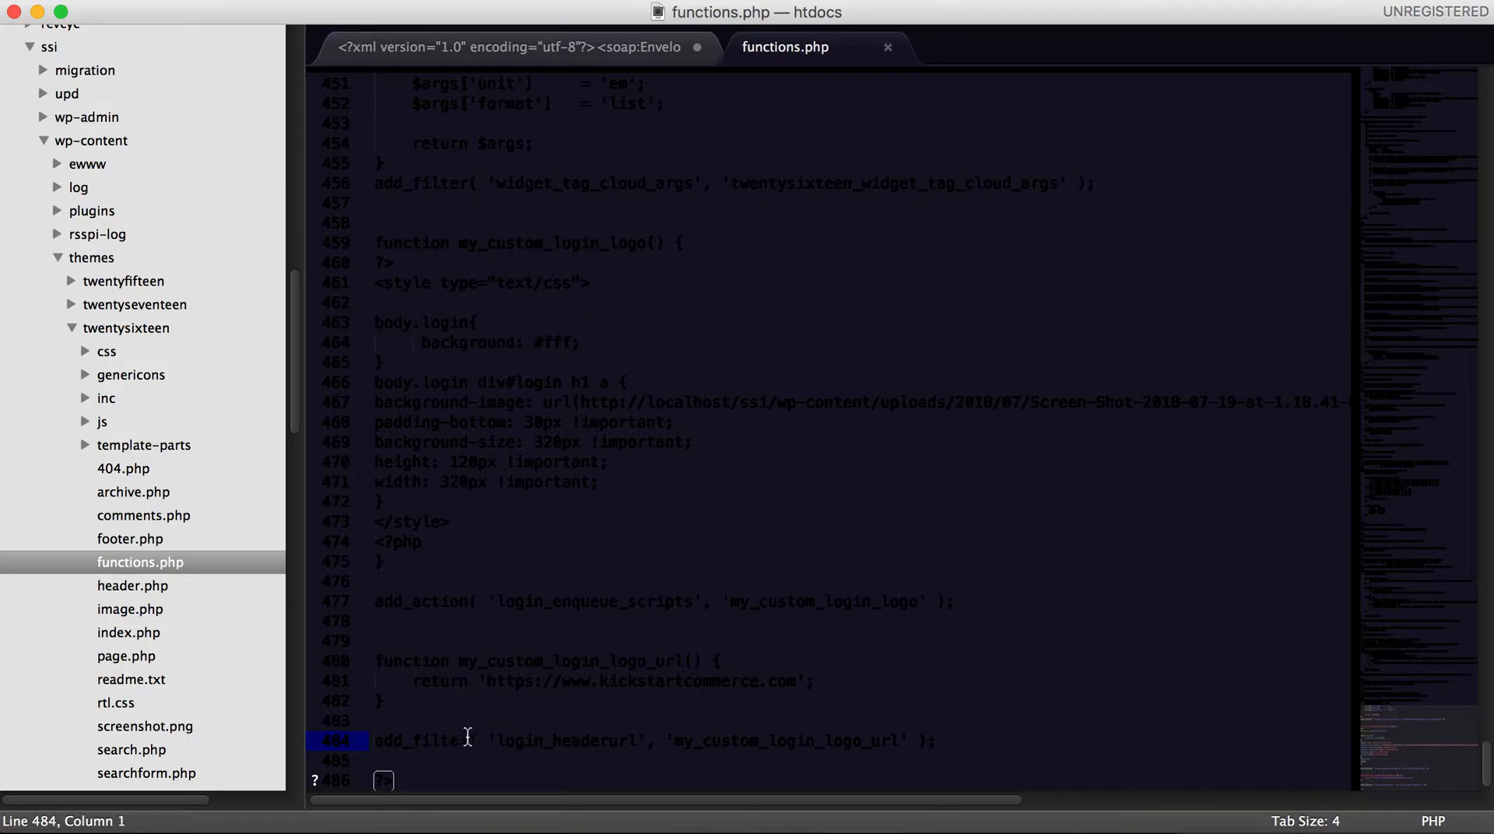
mouse_move(547, 754)
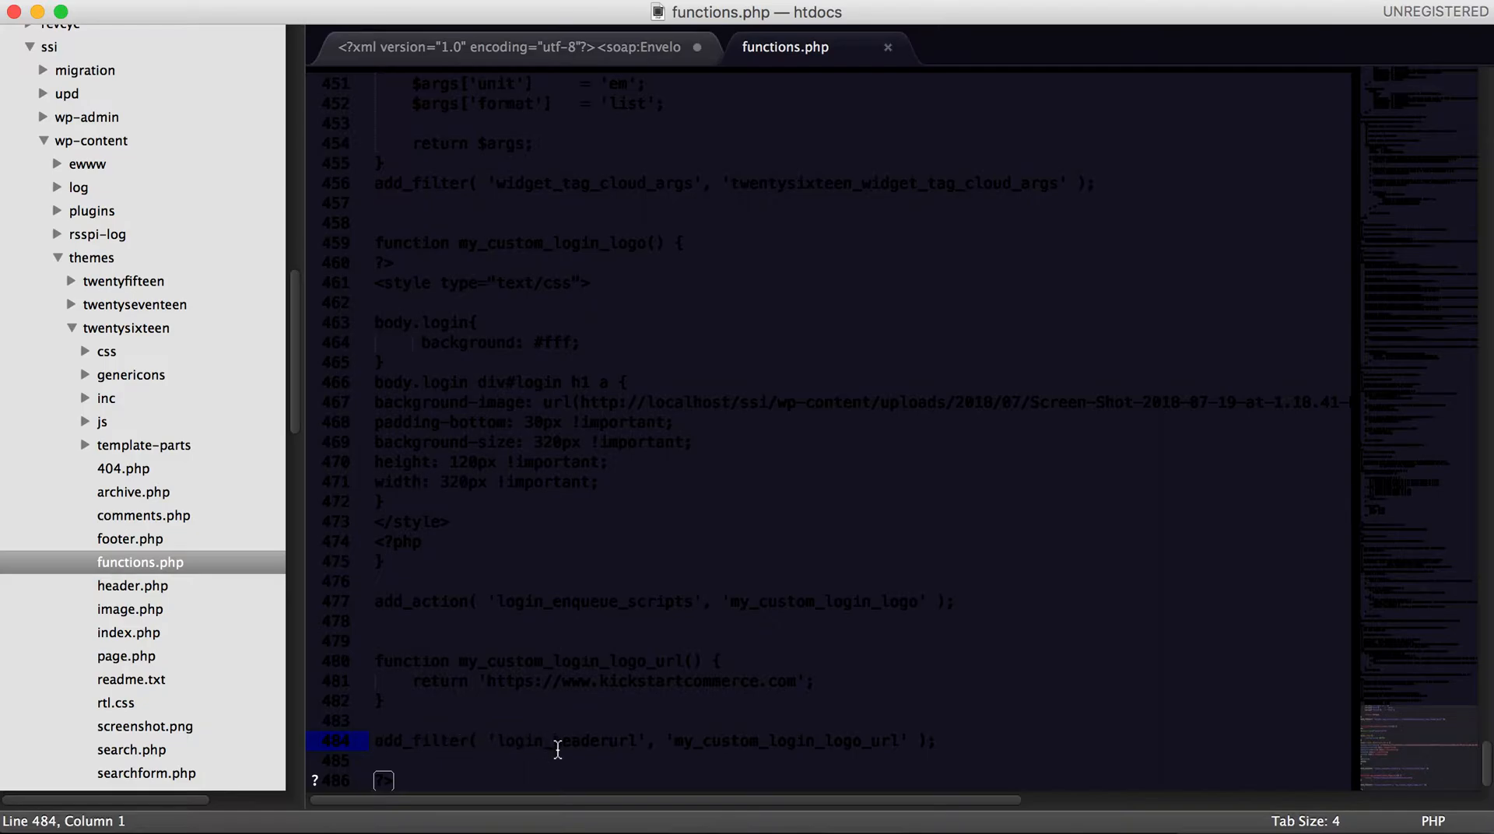
mouse_move(660, 753)
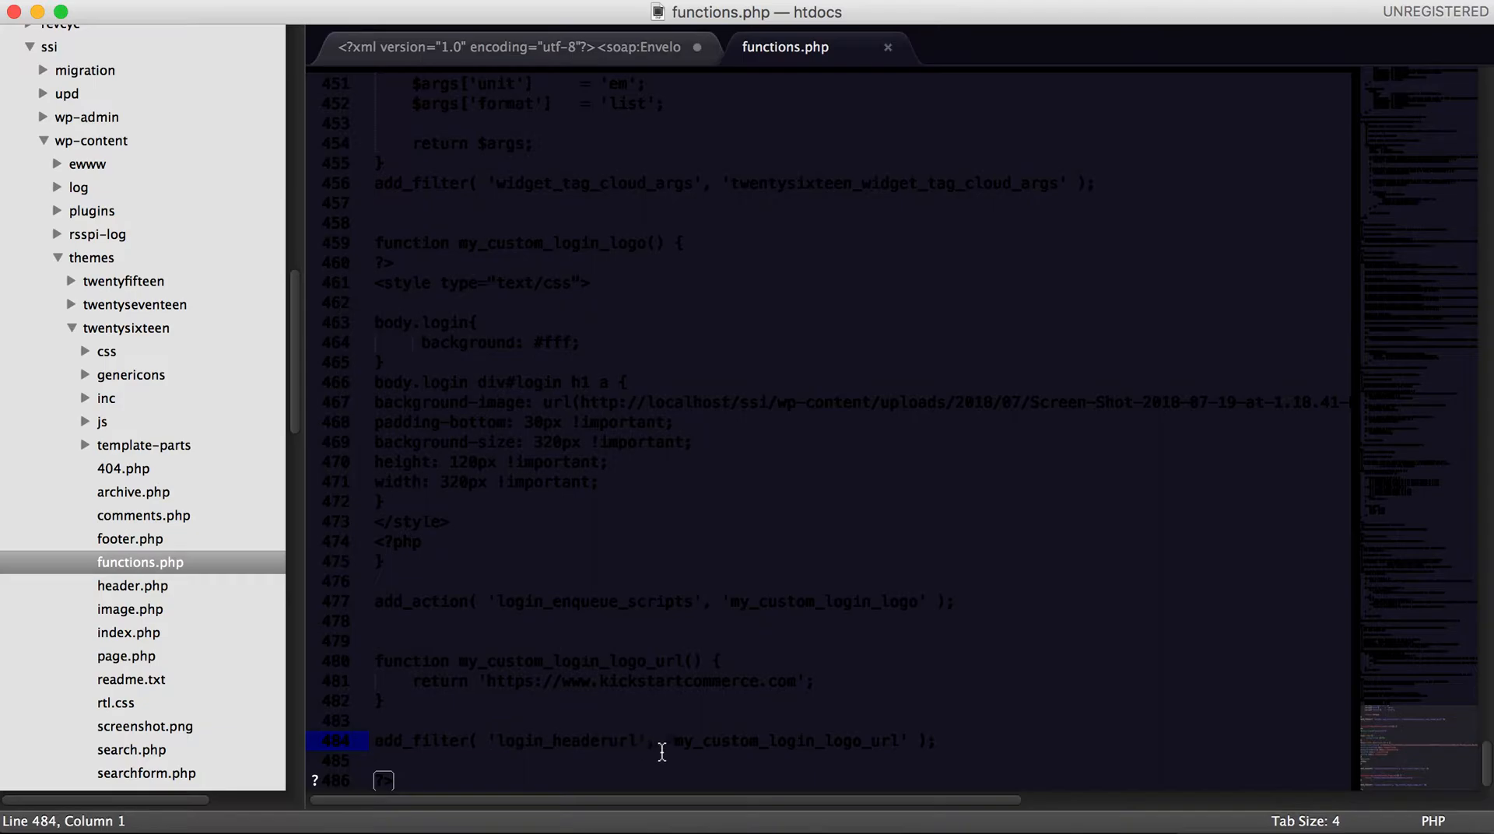
mouse_move(613, 747)
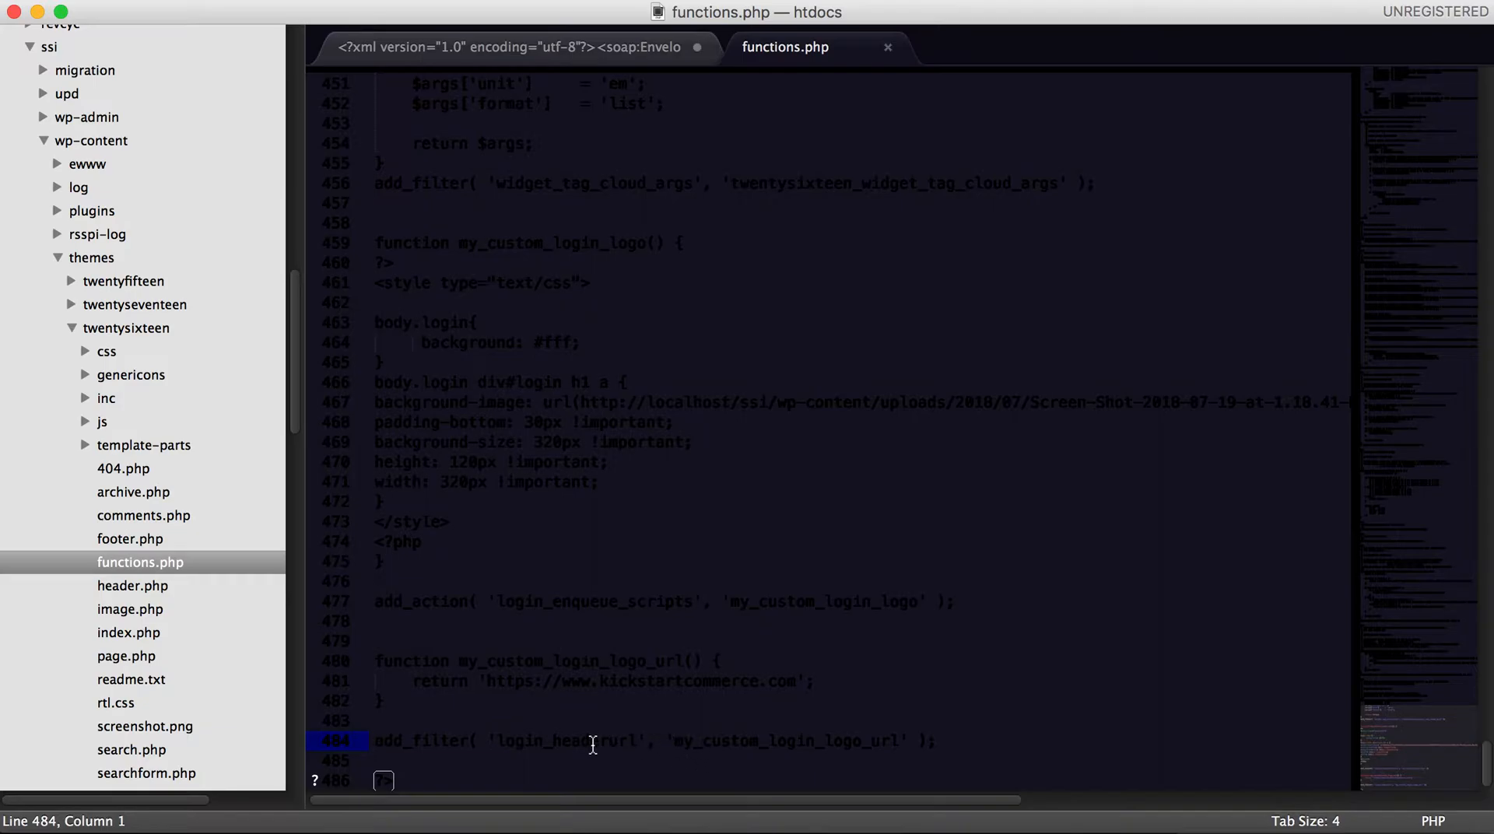
mouse_move(745, 744)
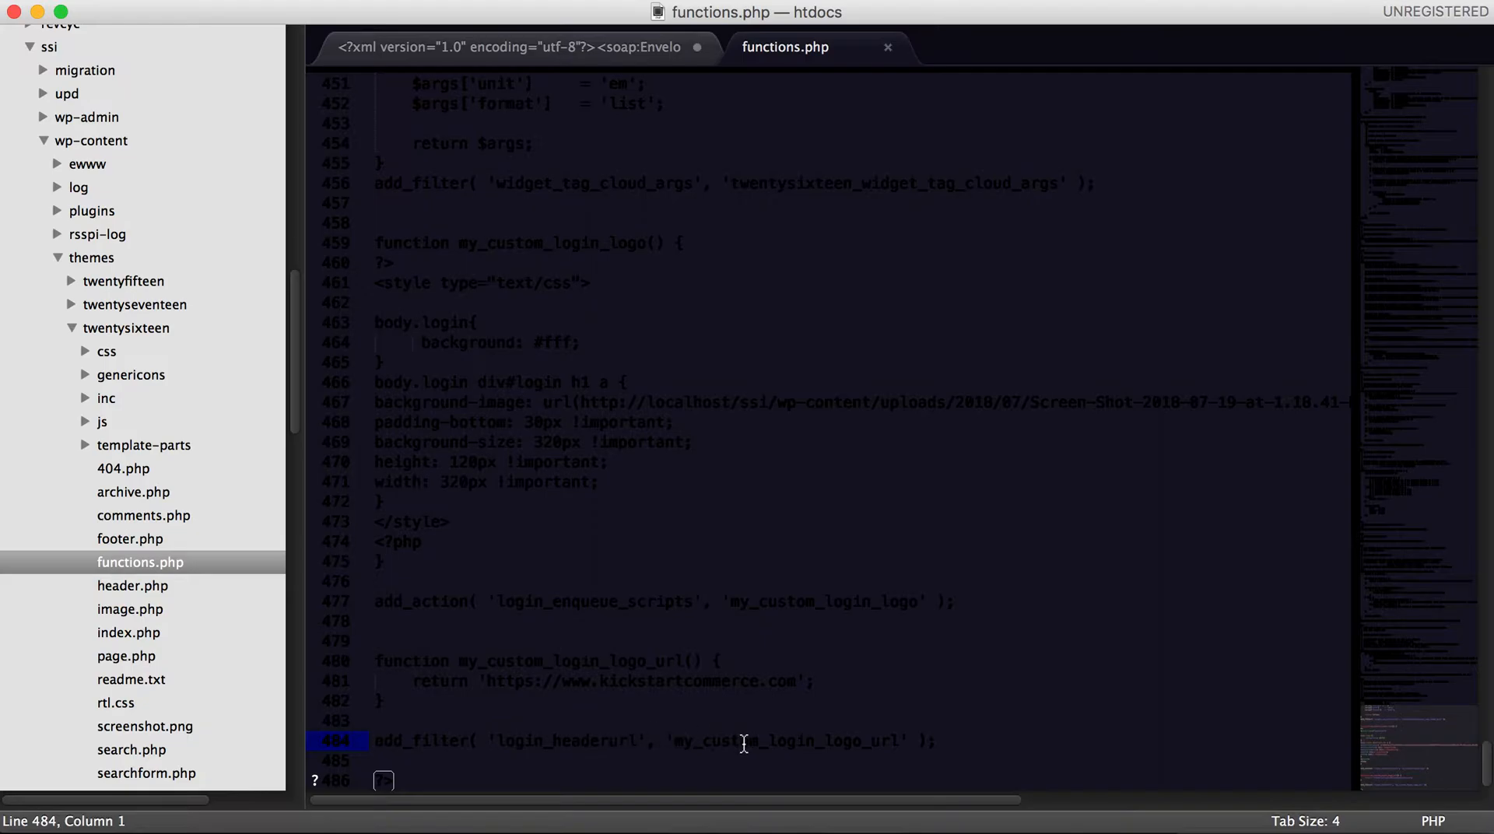
mouse_move(646, 681)
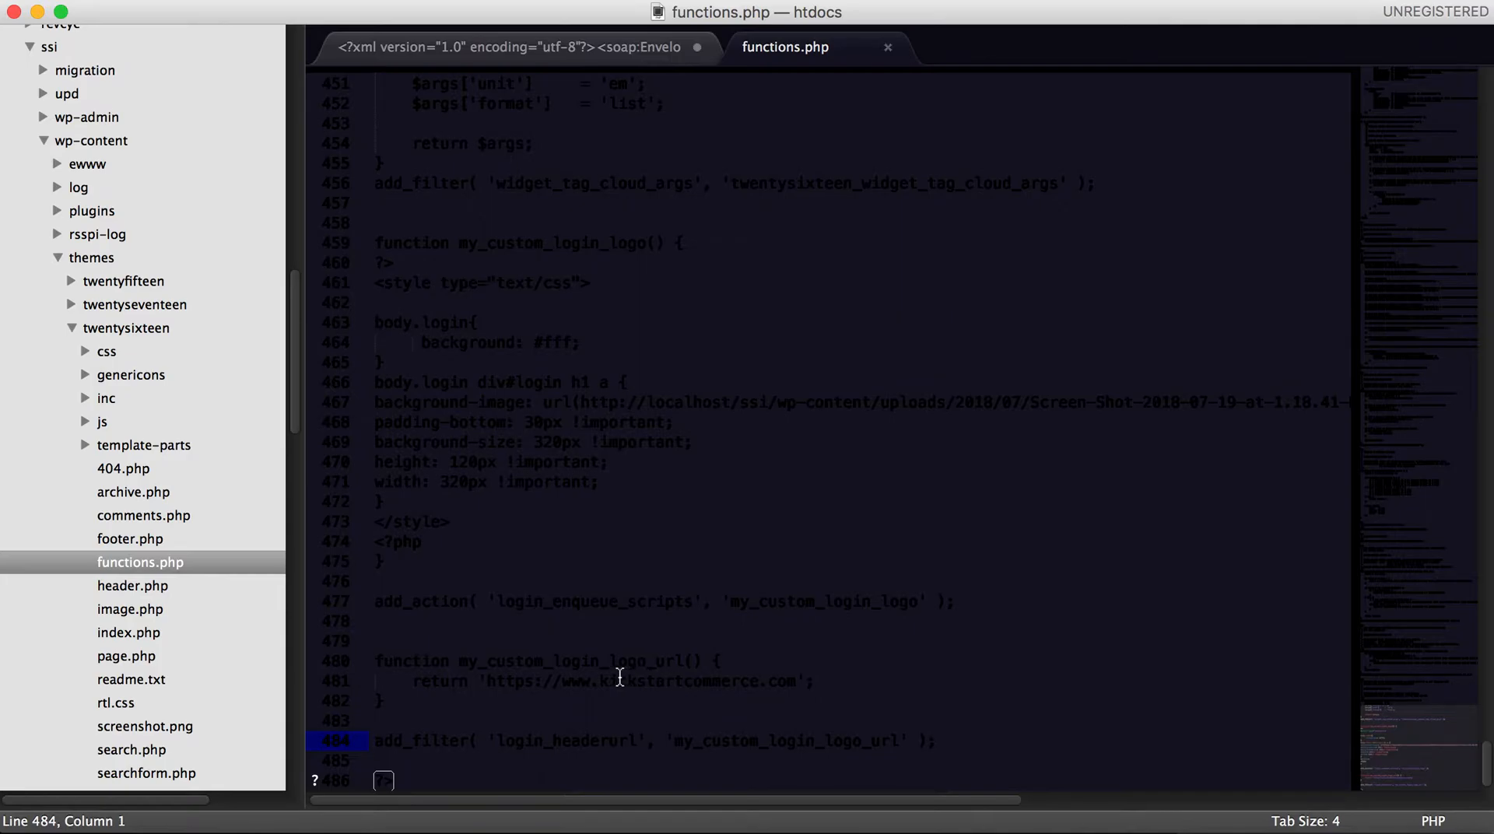
scroll(up, 3)
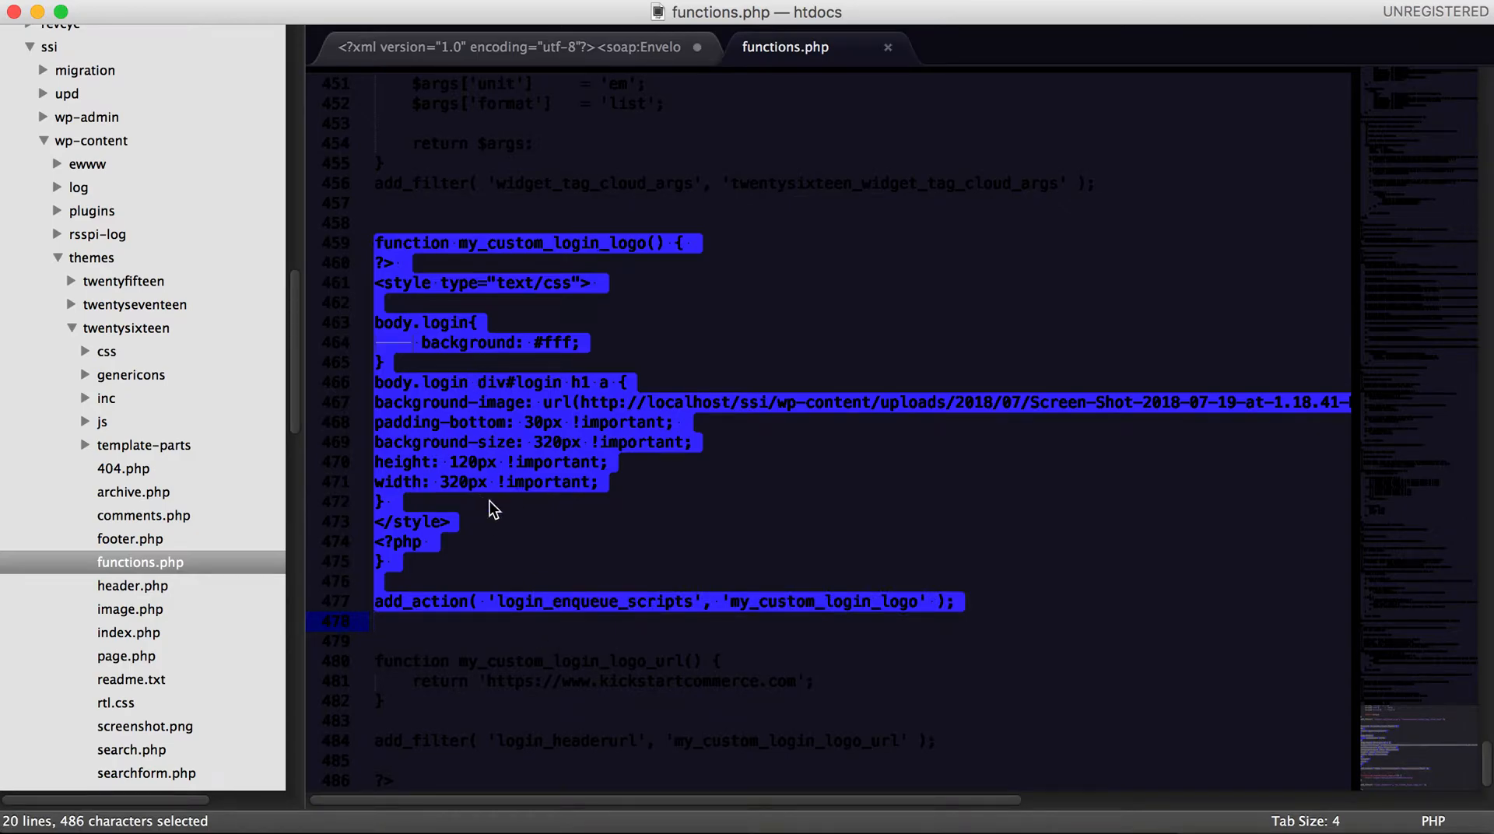
mouse_move(488, 322)
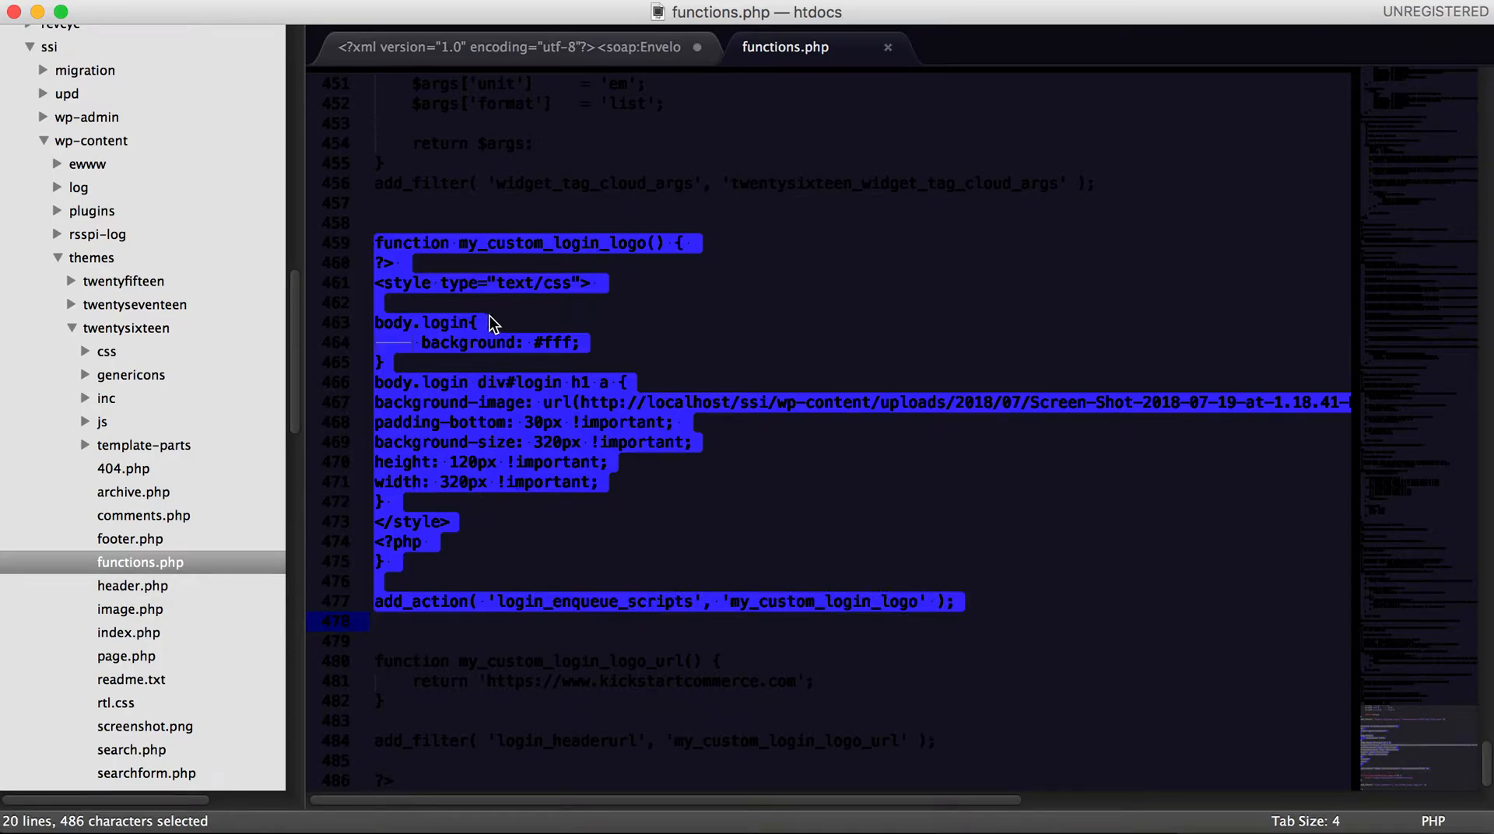
mouse_move(512, 441)
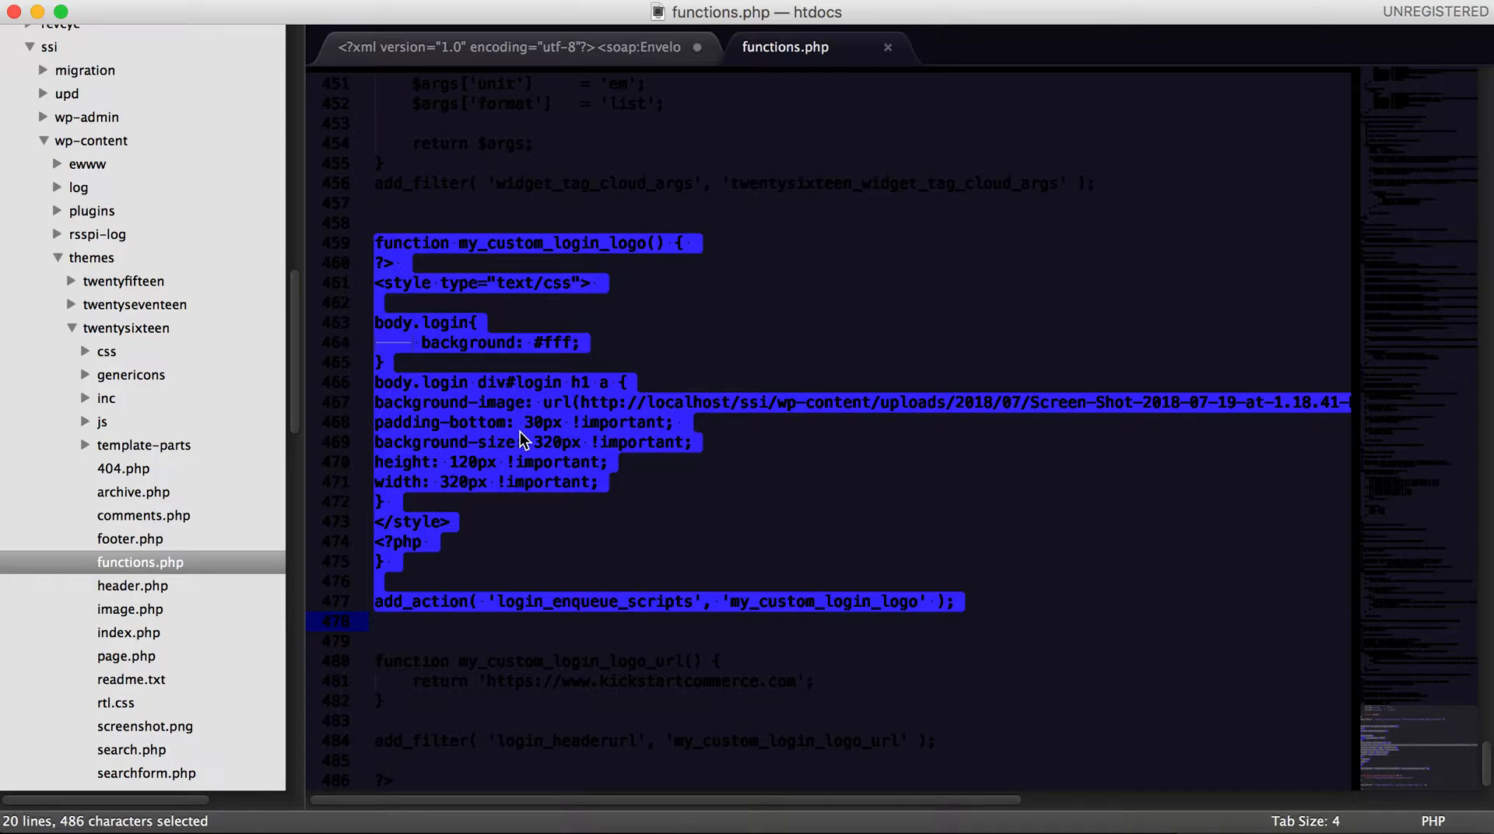
mouse_move(606, 543)
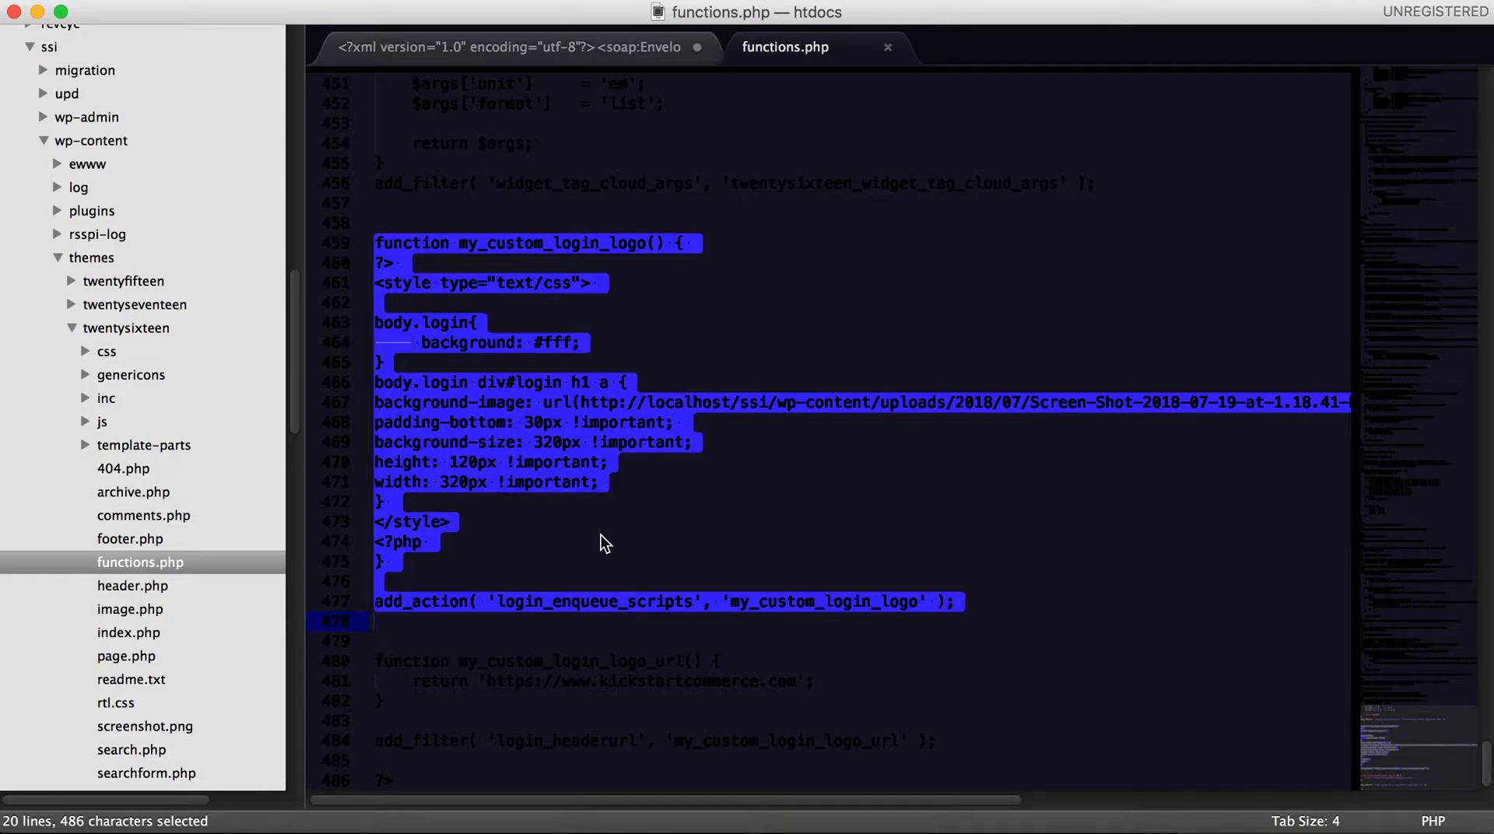
click(601, 542)
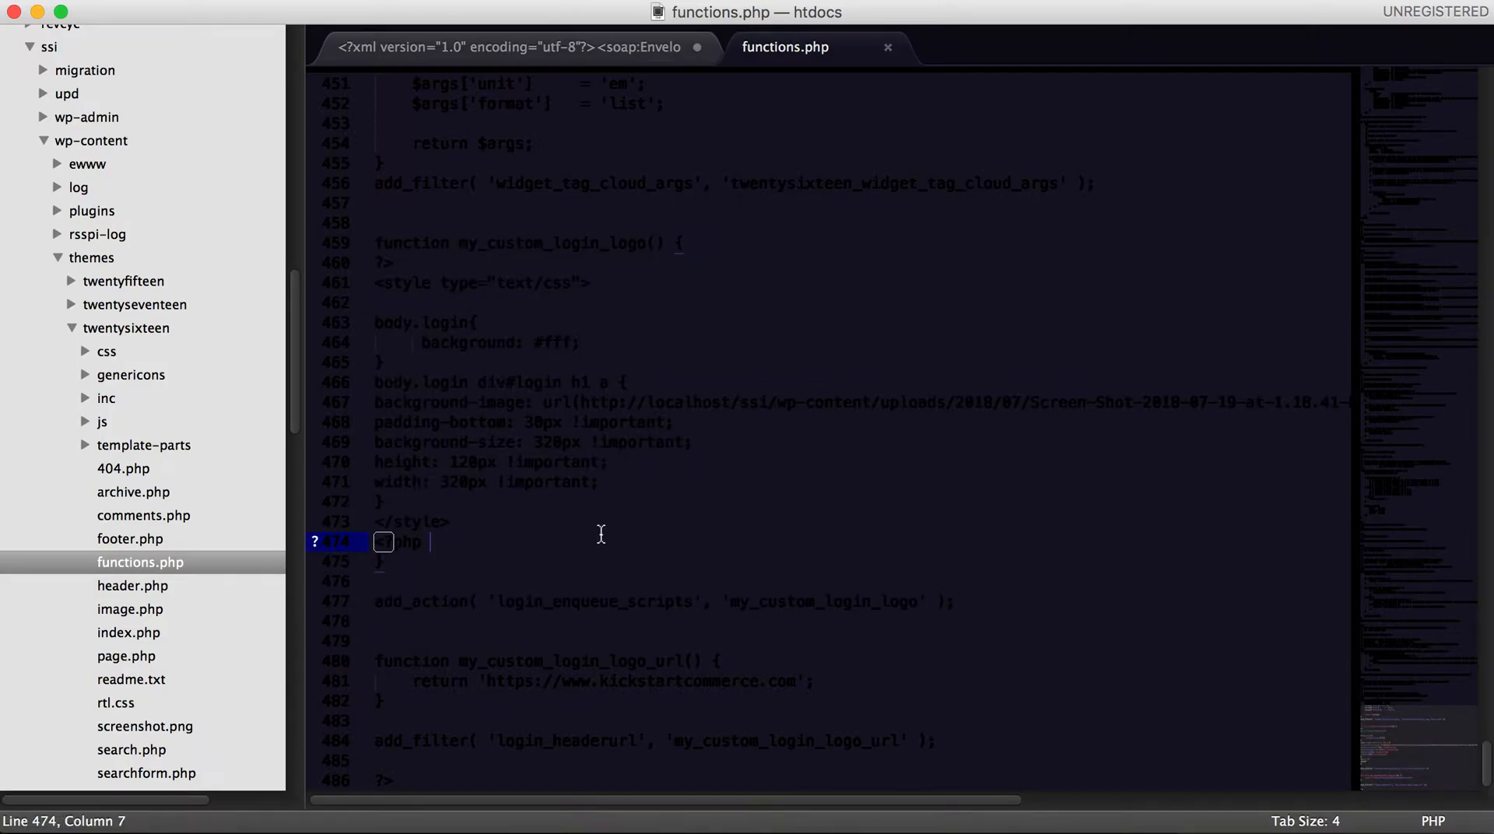
mouse_move(601, 501)
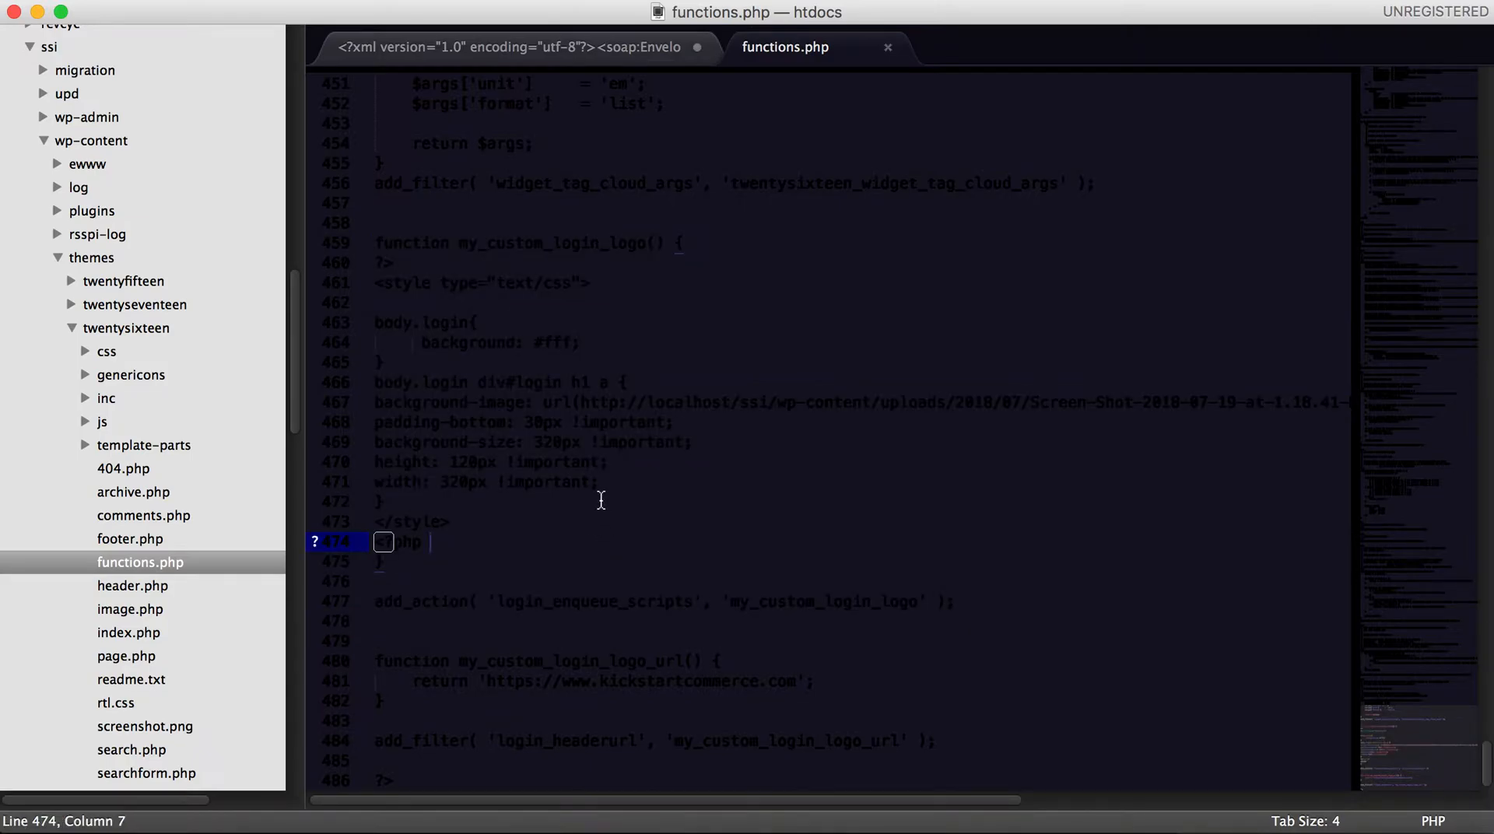
mouse_move(699, 646)
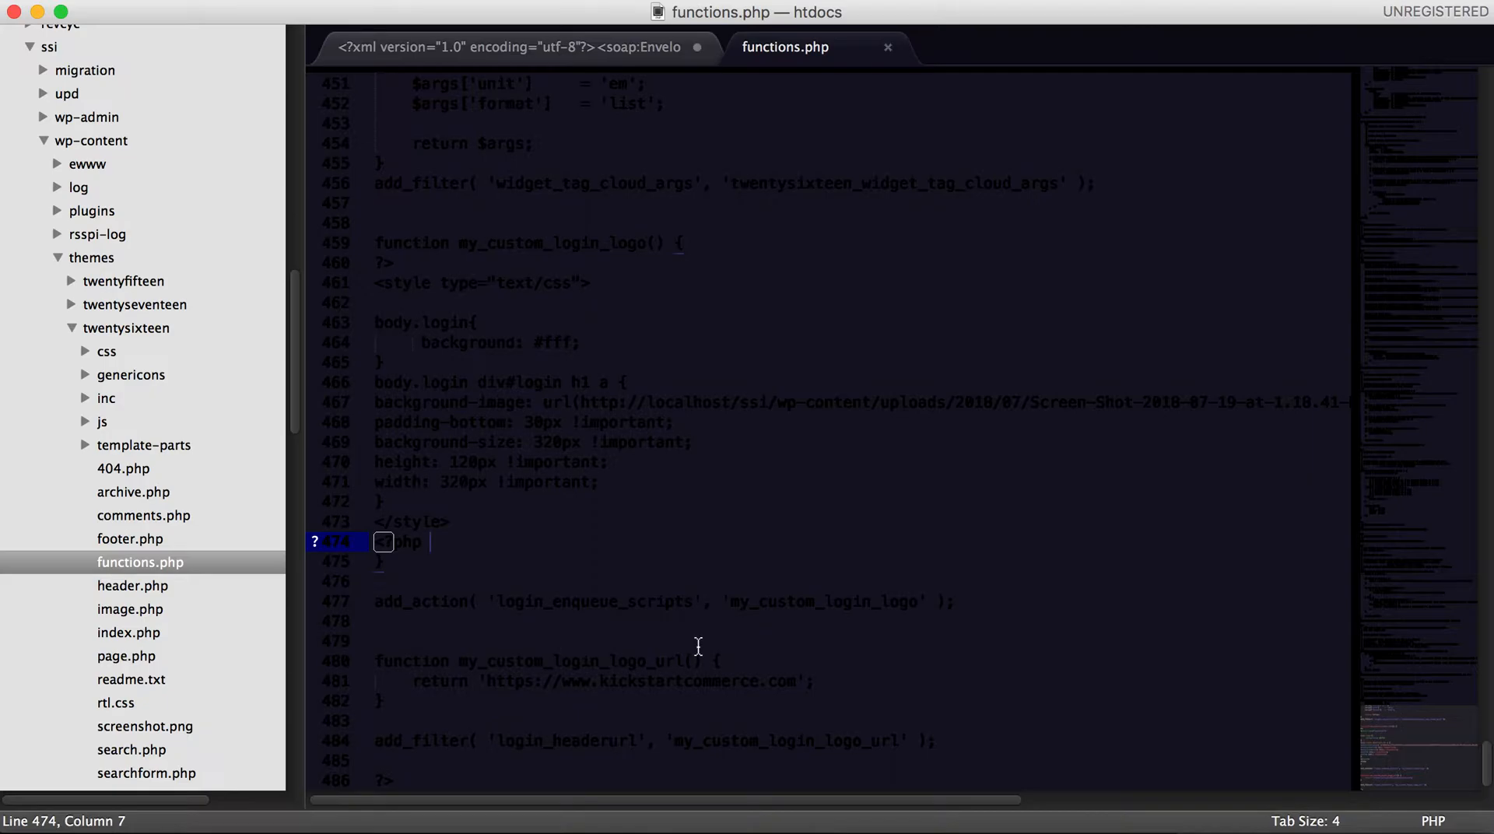
mouse_move(603, 677)
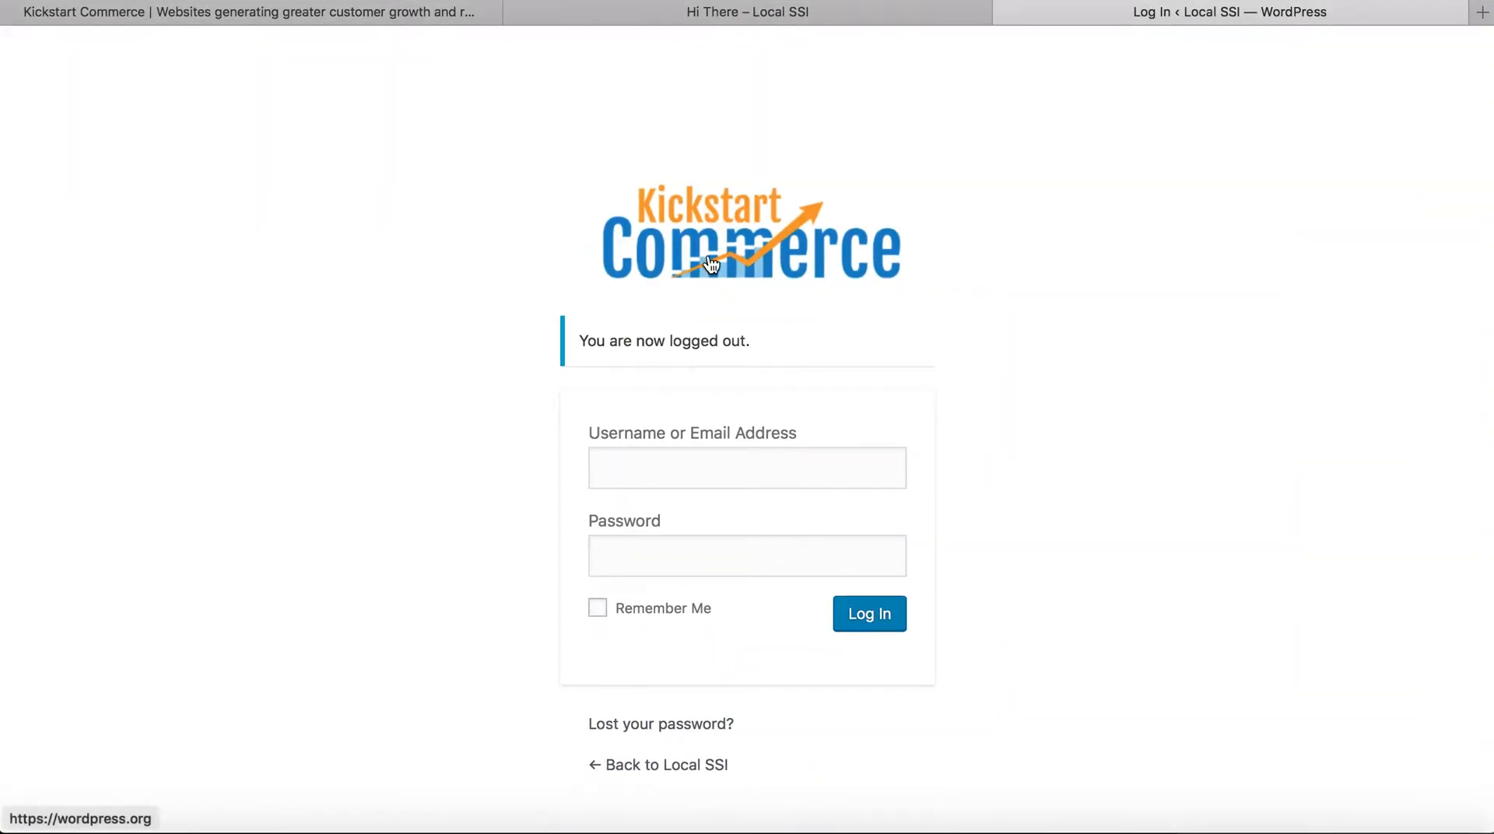
mouse_move(1121, 209)
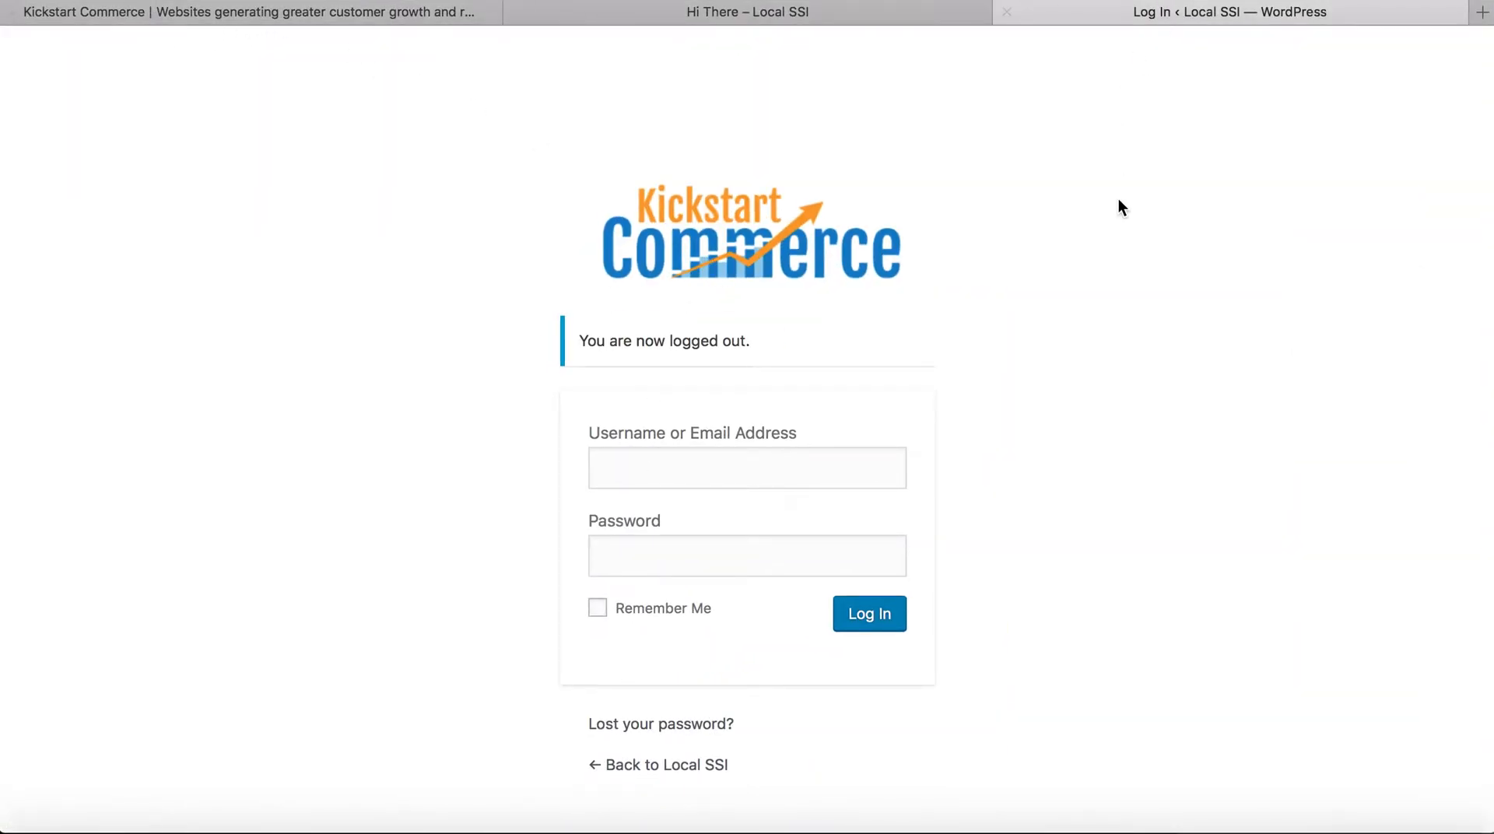
mouse_move(1281, 358)
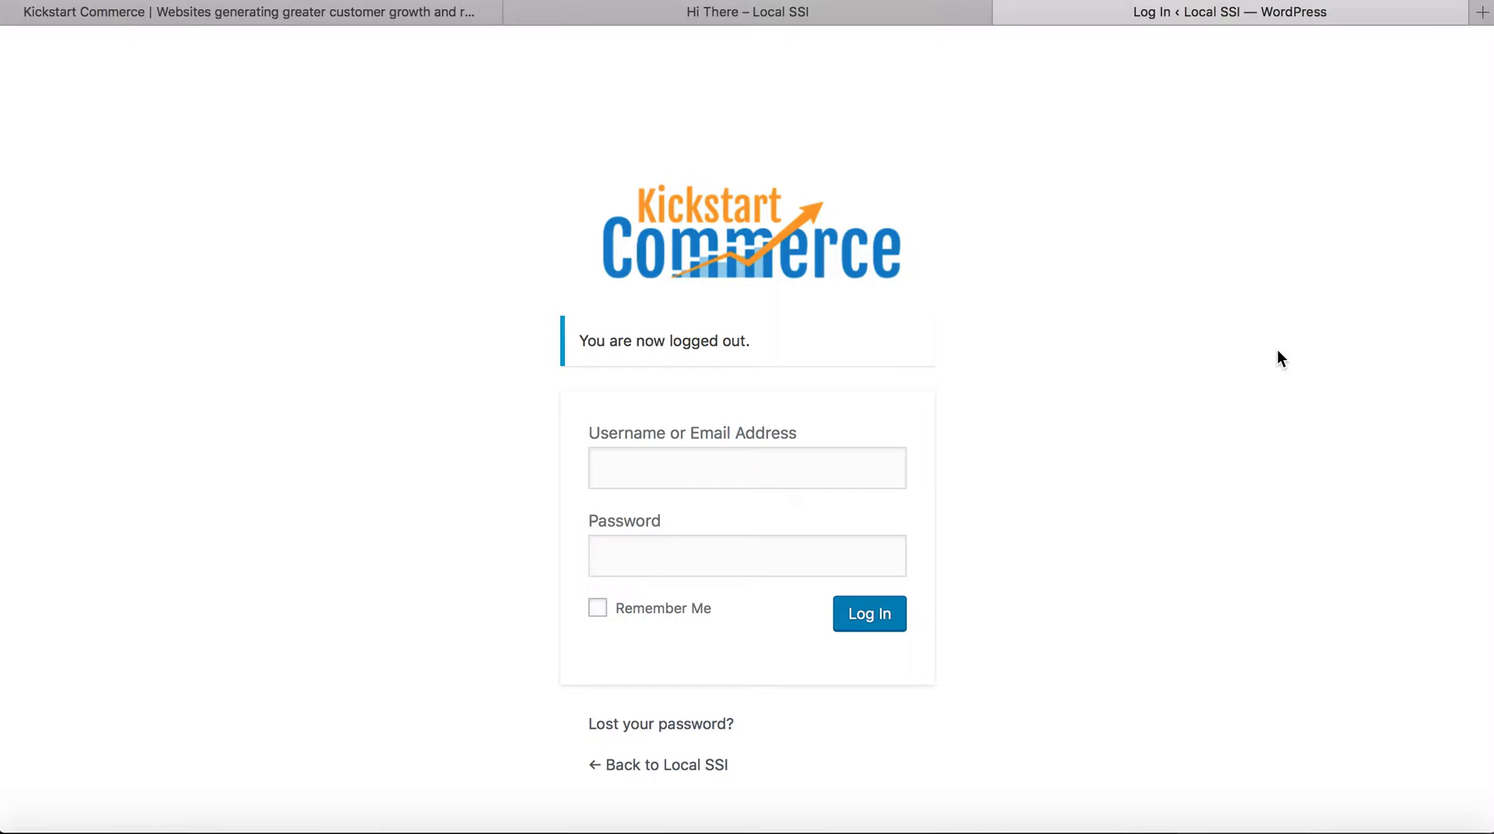
click(746, 469)
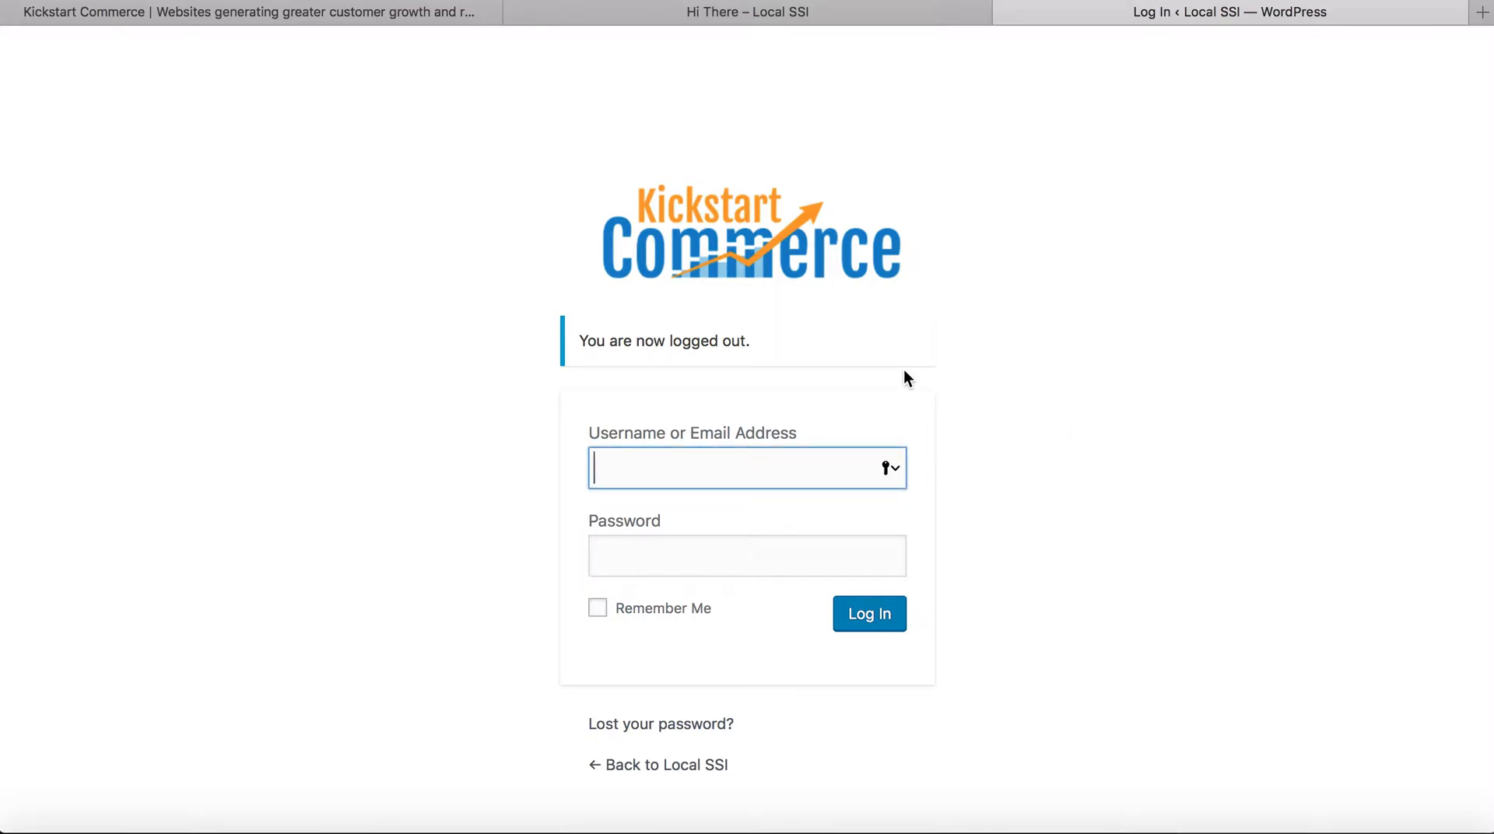
mouse_move(783, 269)
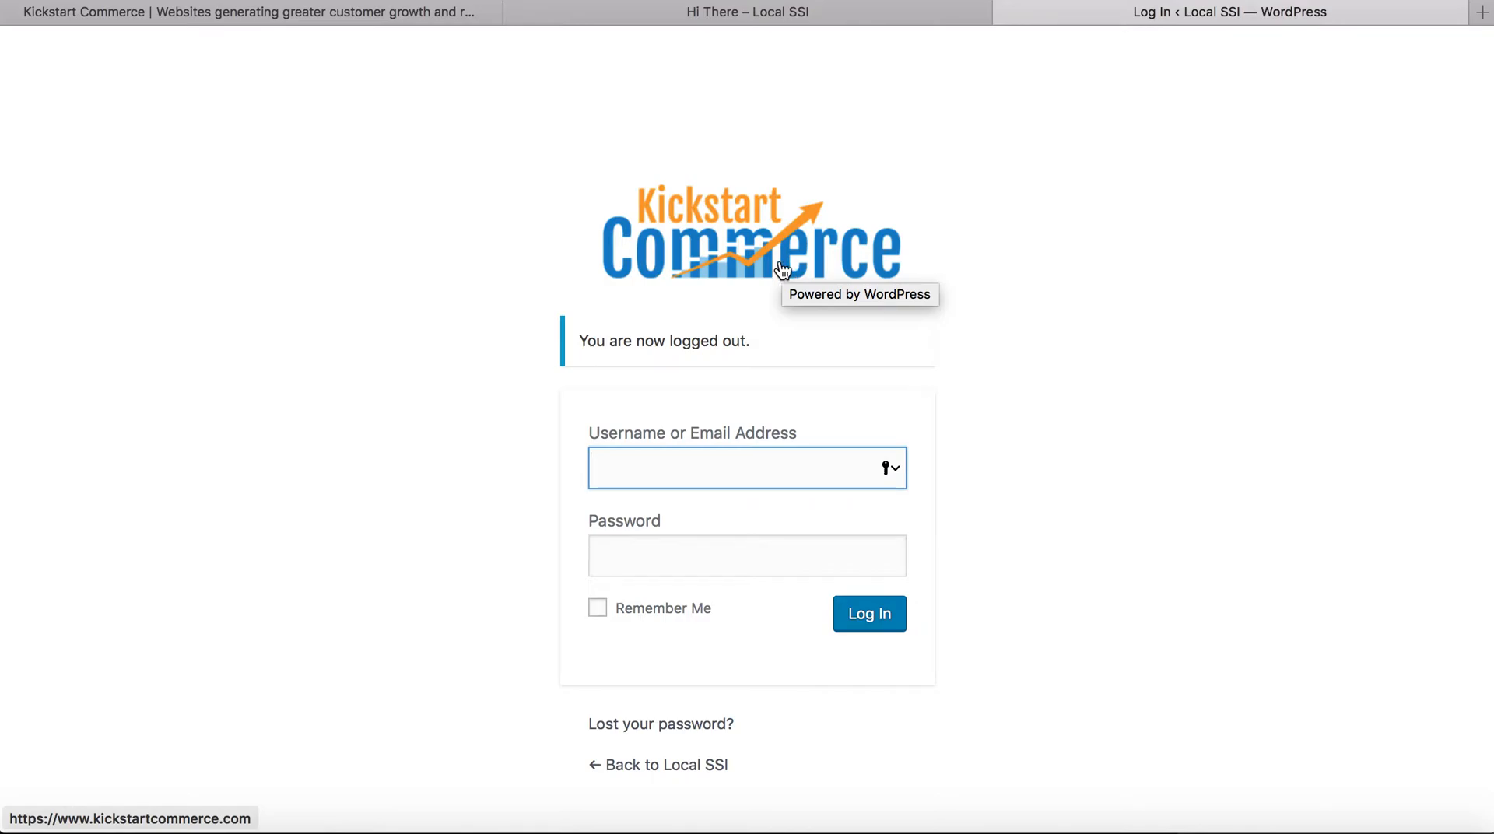
mouse_move(780, 268)
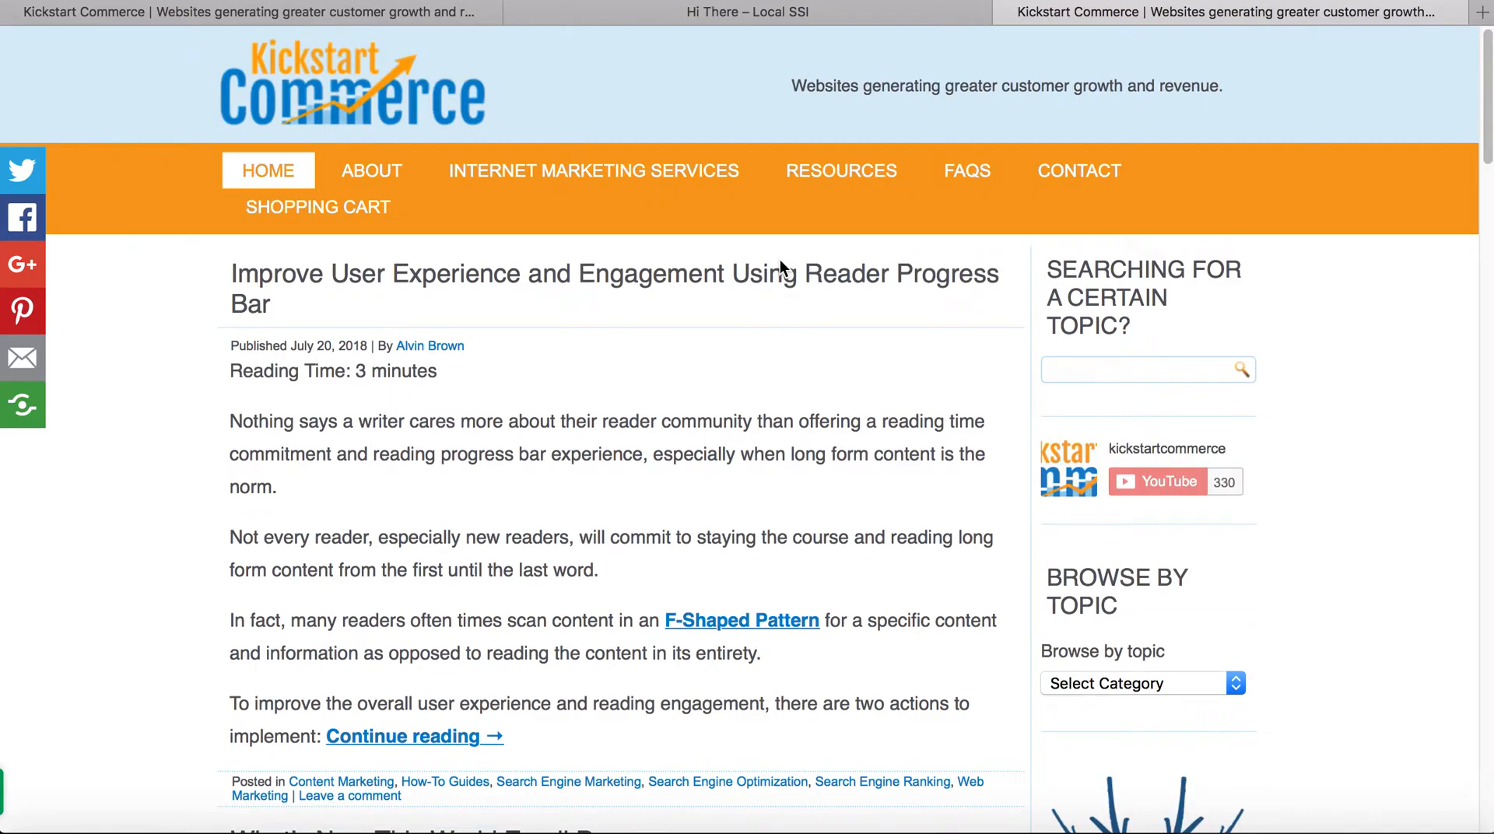
mouse_move(222, 120)
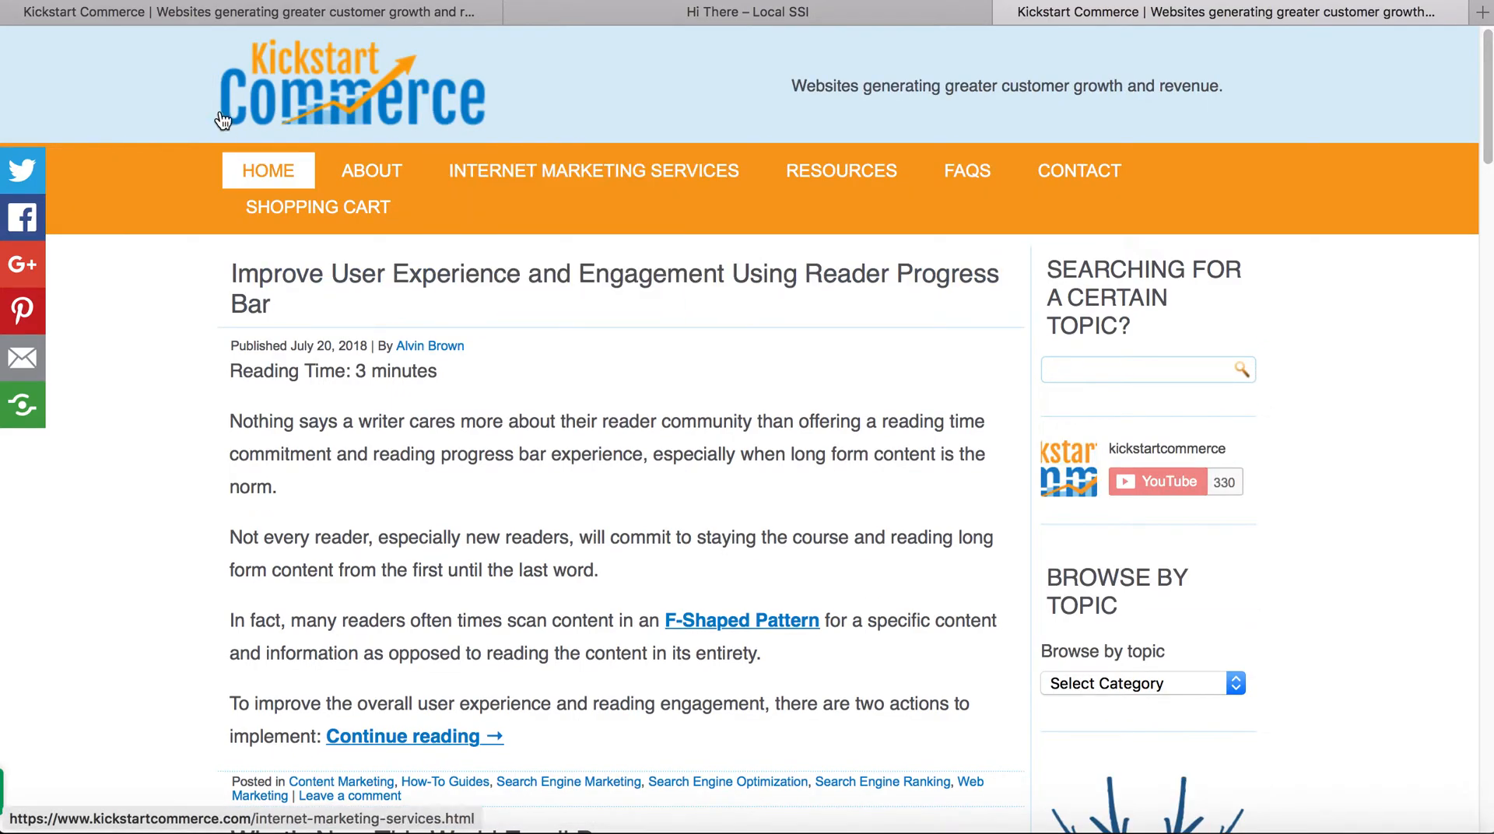
click(1229, 13)
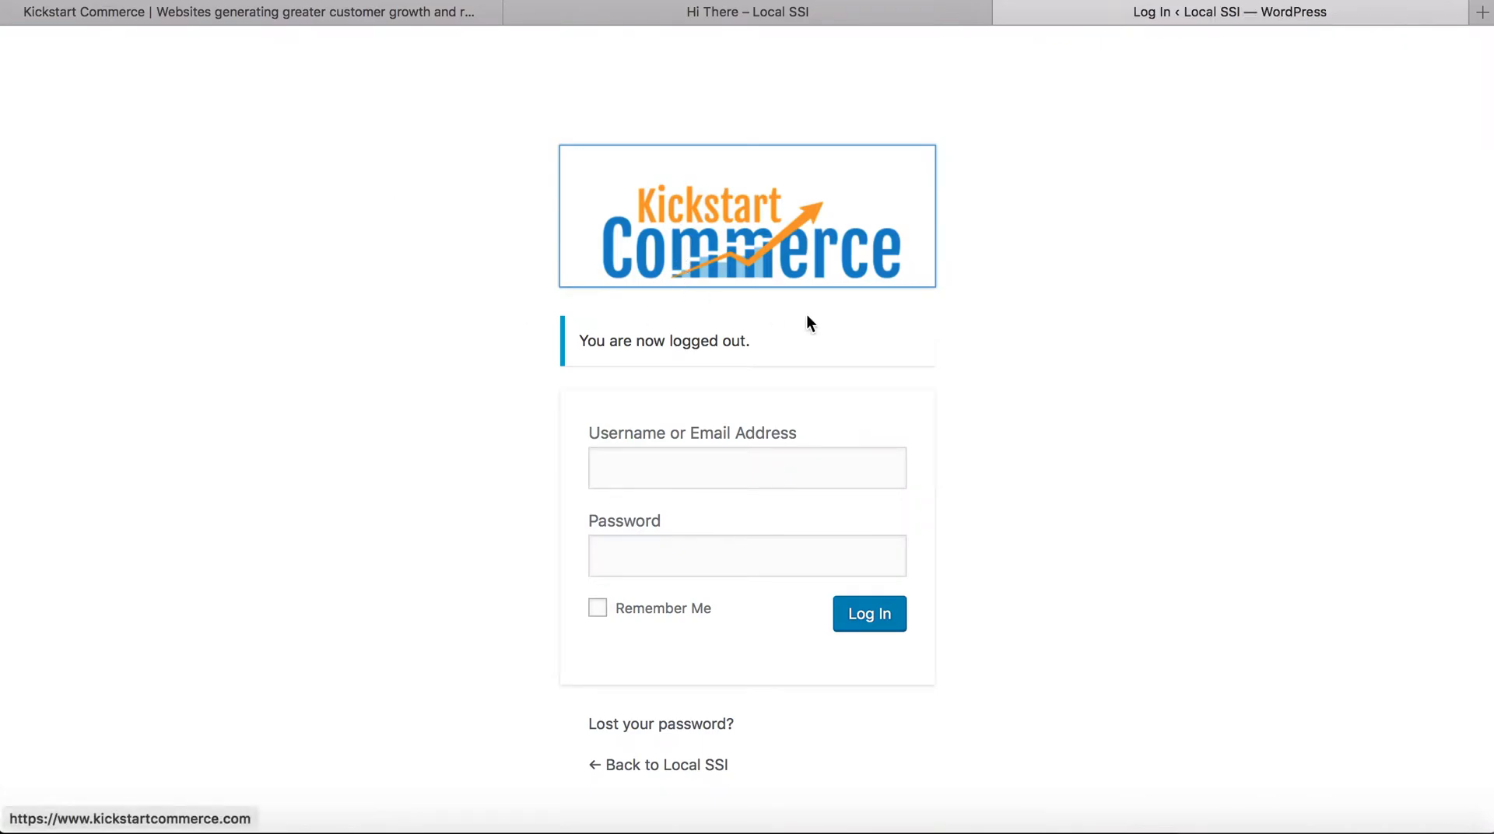
mouse_move(758, 274)
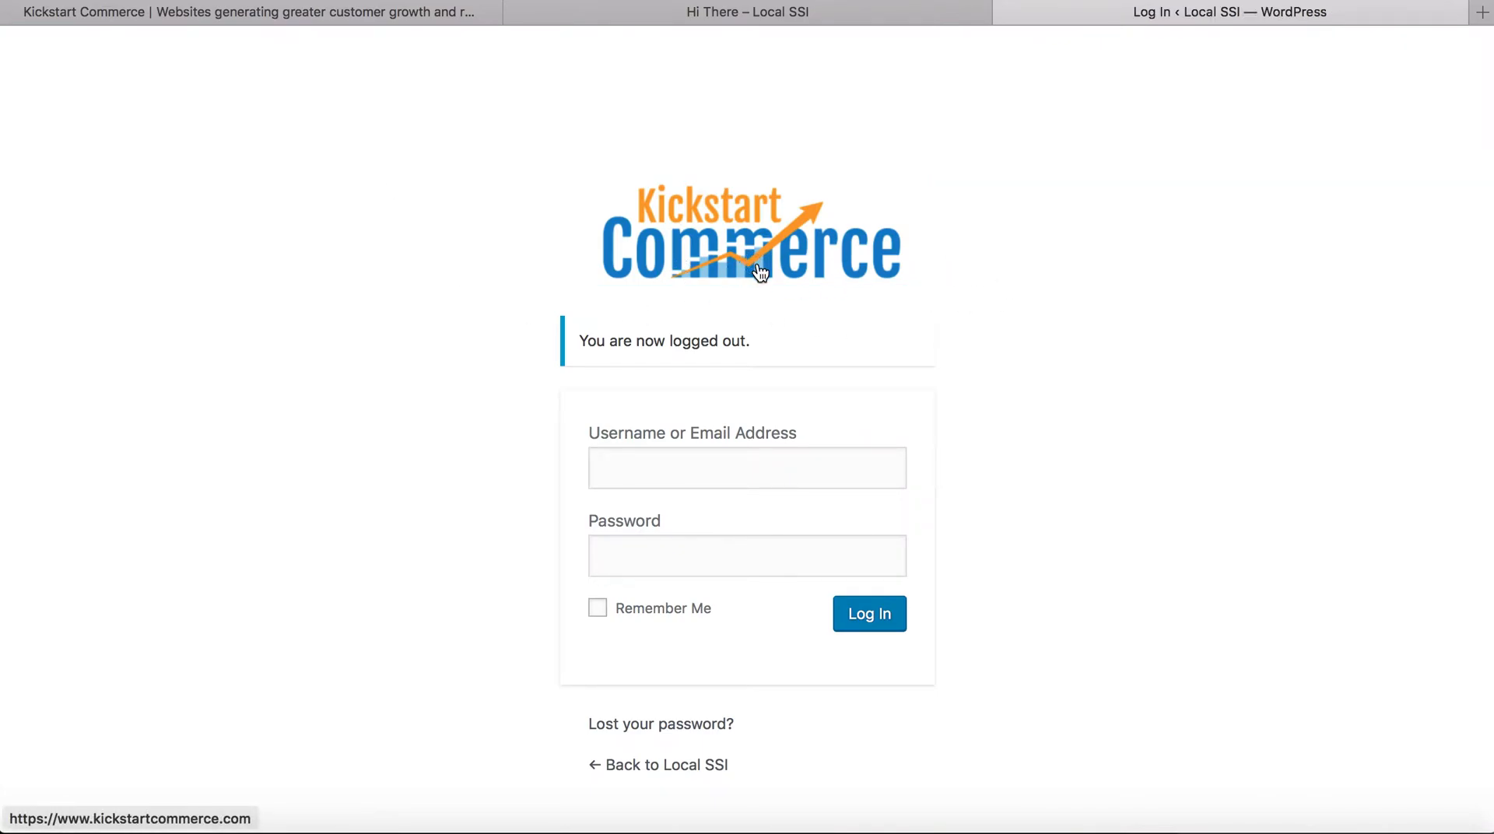
mouse_move(789, 300)
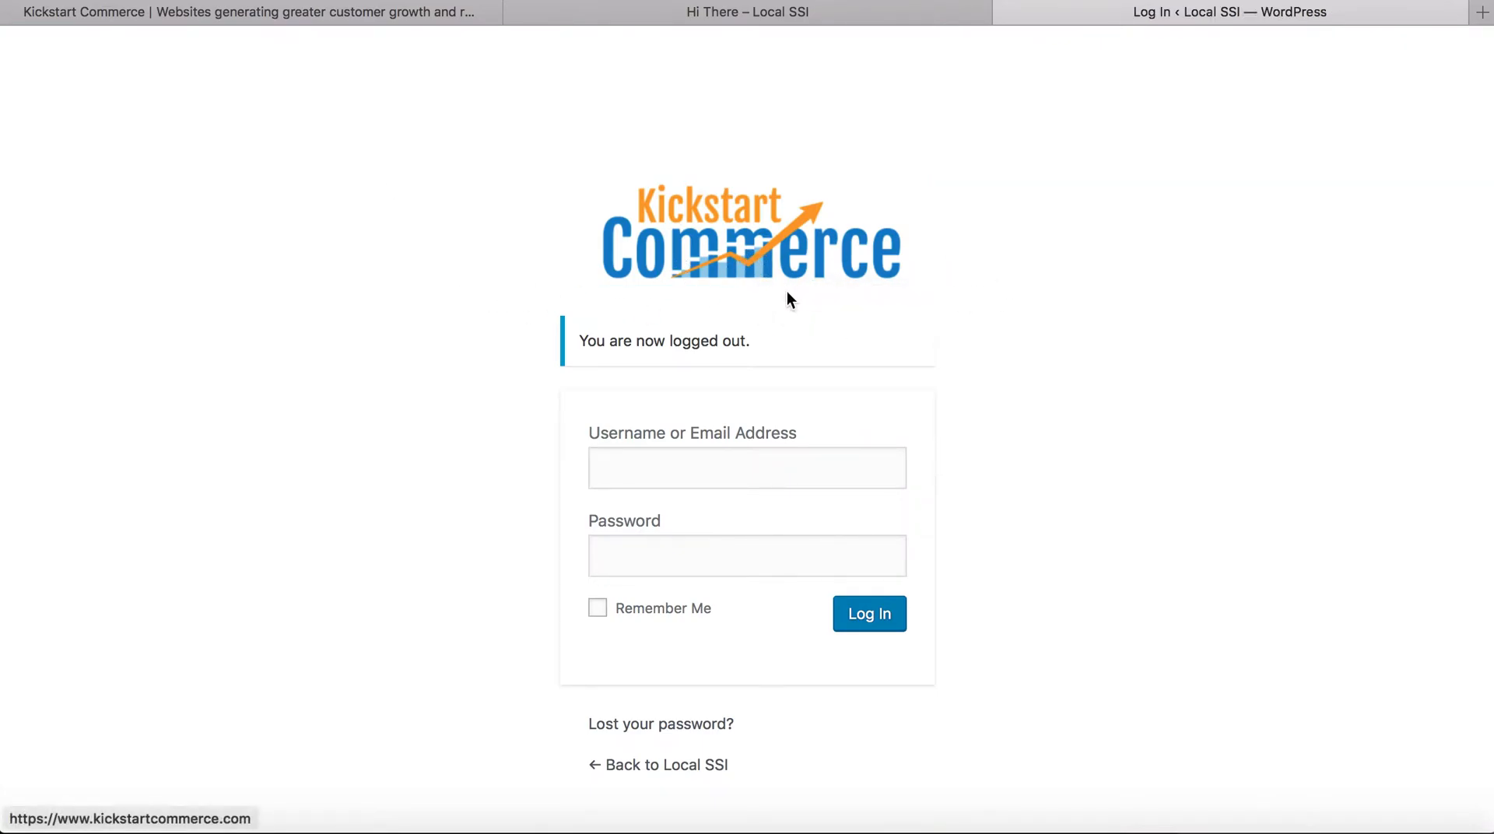
mouse_move(1012, 358)
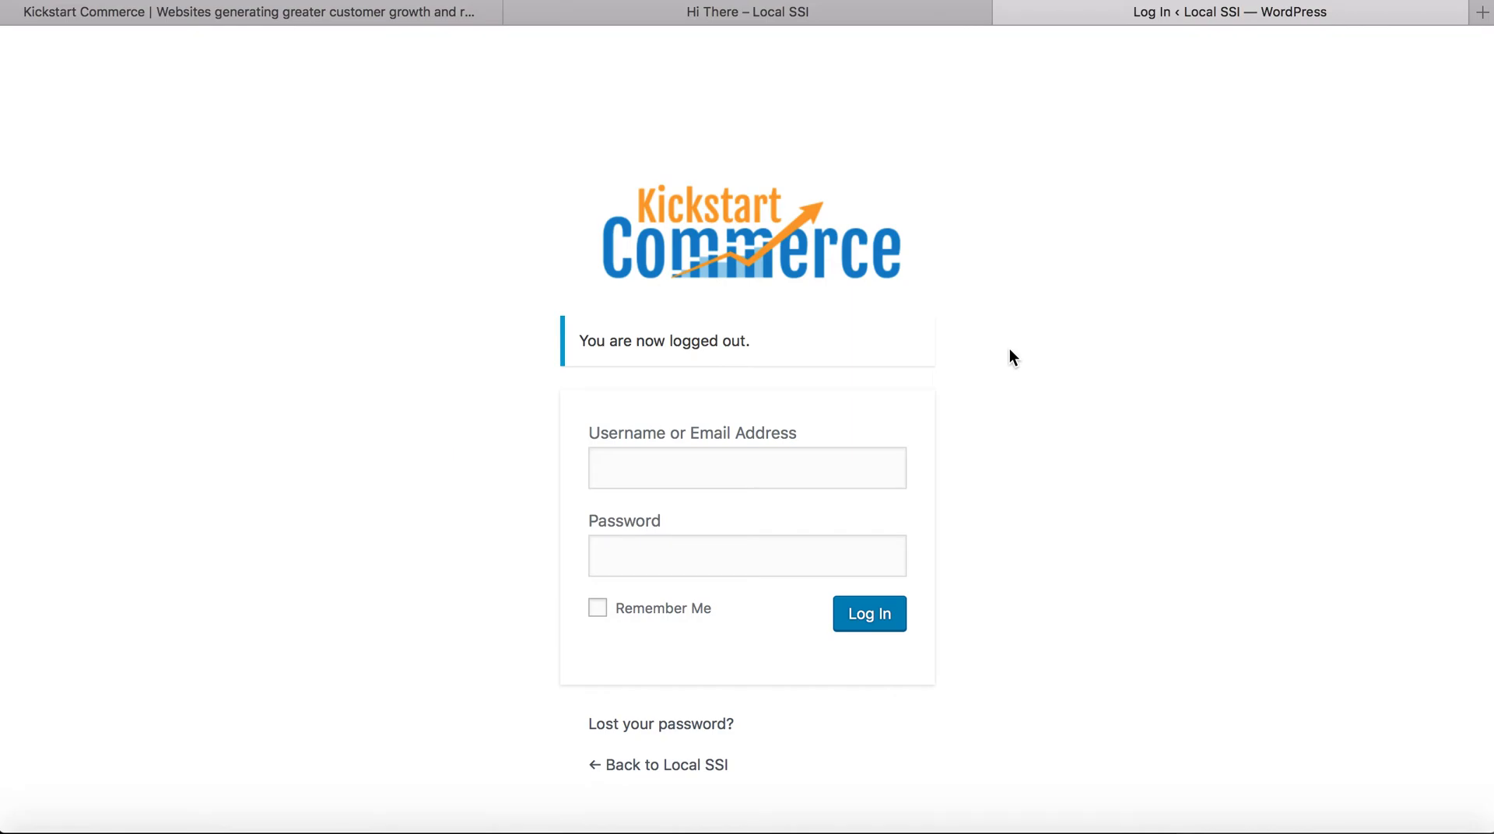
mouse_move(831, 257)
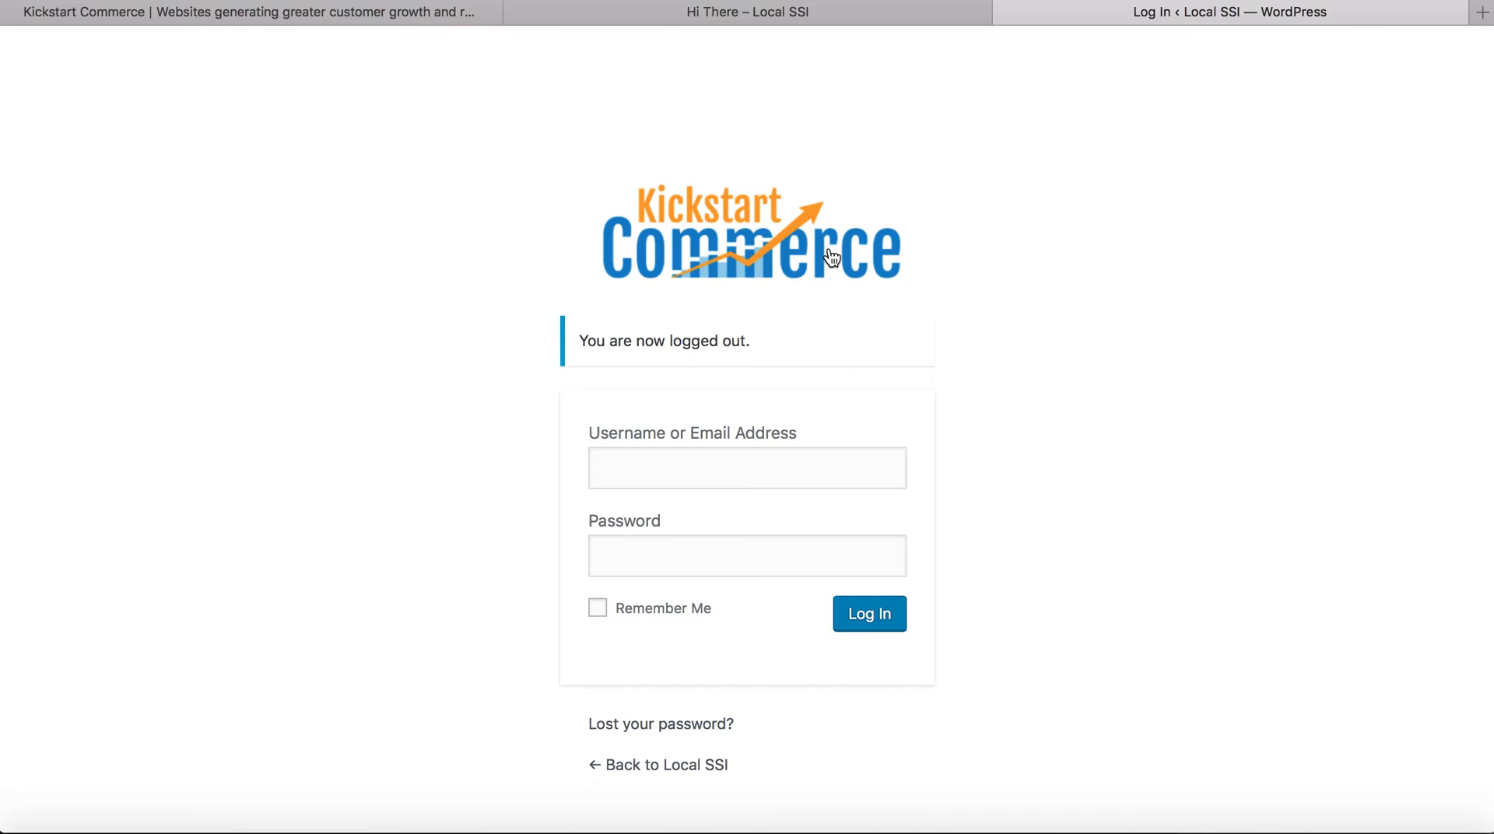
mouse_move(681, 255)
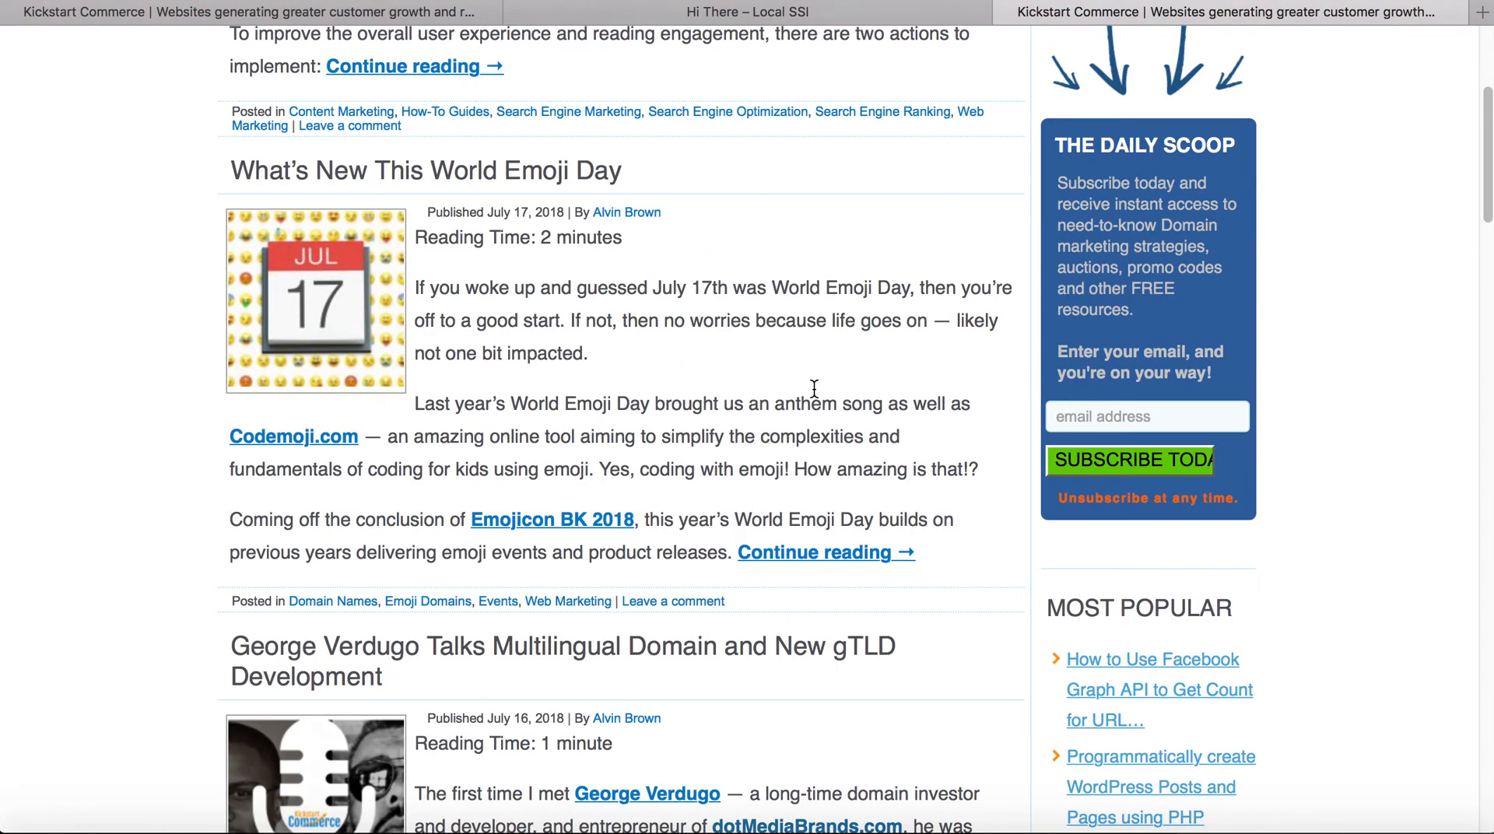
Scroll back up the kickstartcommerce.com blog posts page opened from the login logo
scroll(up, 3)
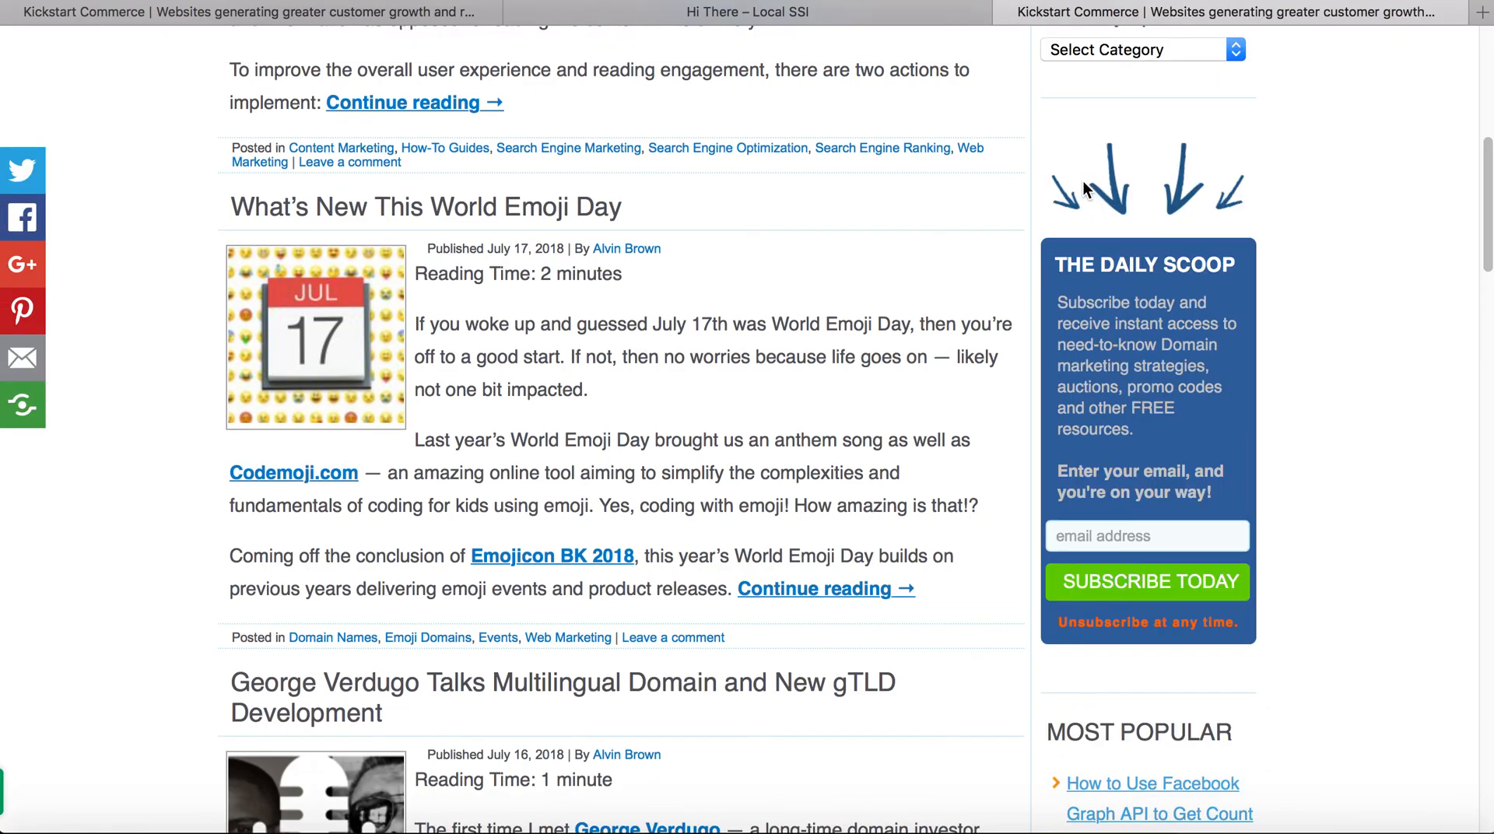
mouse_move(1085, 198)
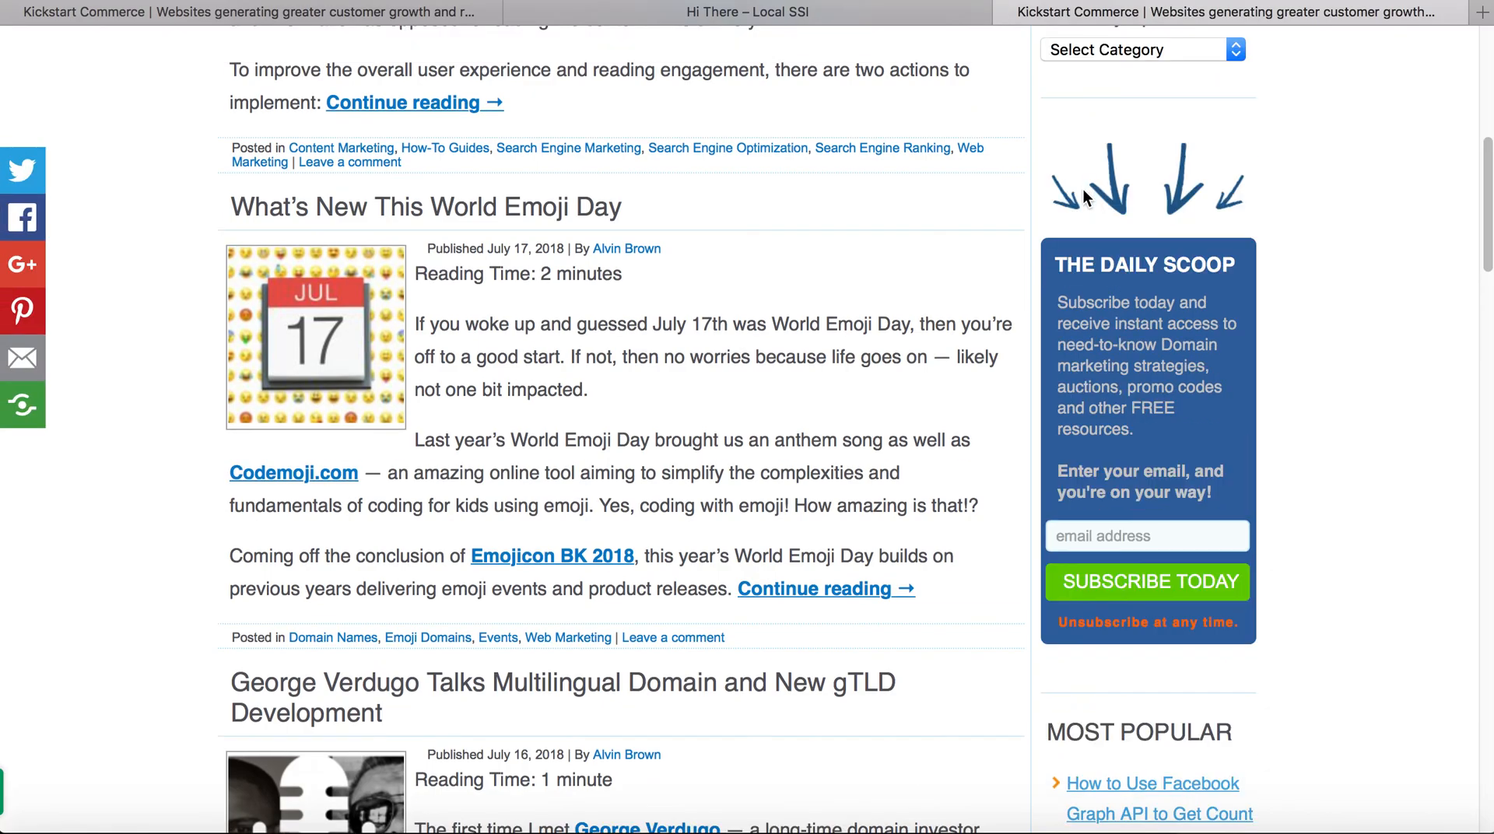